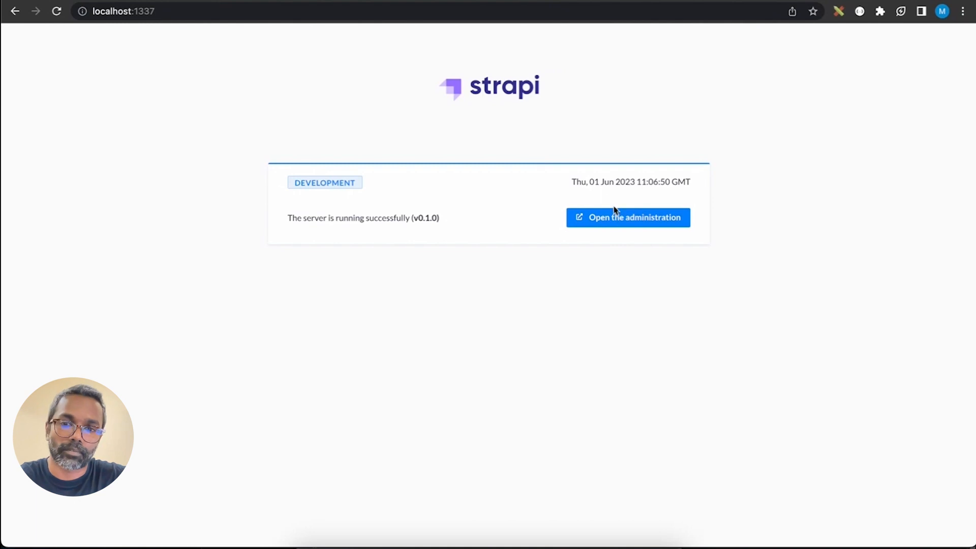
Step: Enter the Strapi admin panel from the server landing page and log in to the welcome dashboard
click(627, 218)
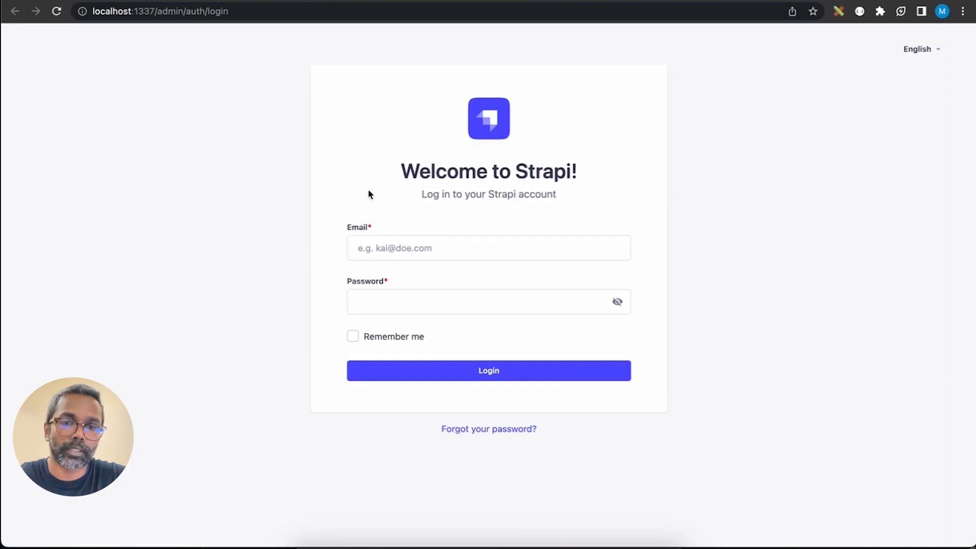
click(488, 370)
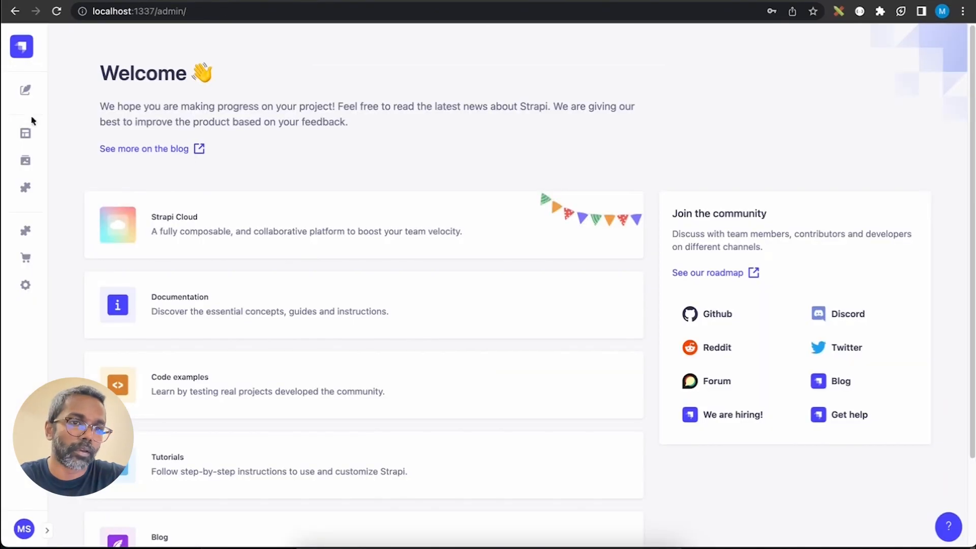
Step: View the Article collection type's Title and icon fields, briefly checking the available field types
click(26, 133)
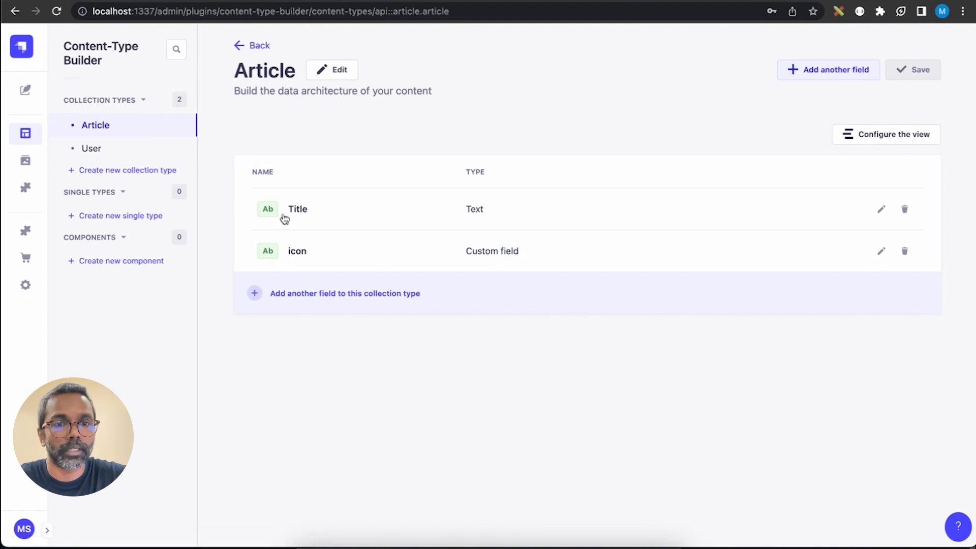
mouse_move(299, 256)
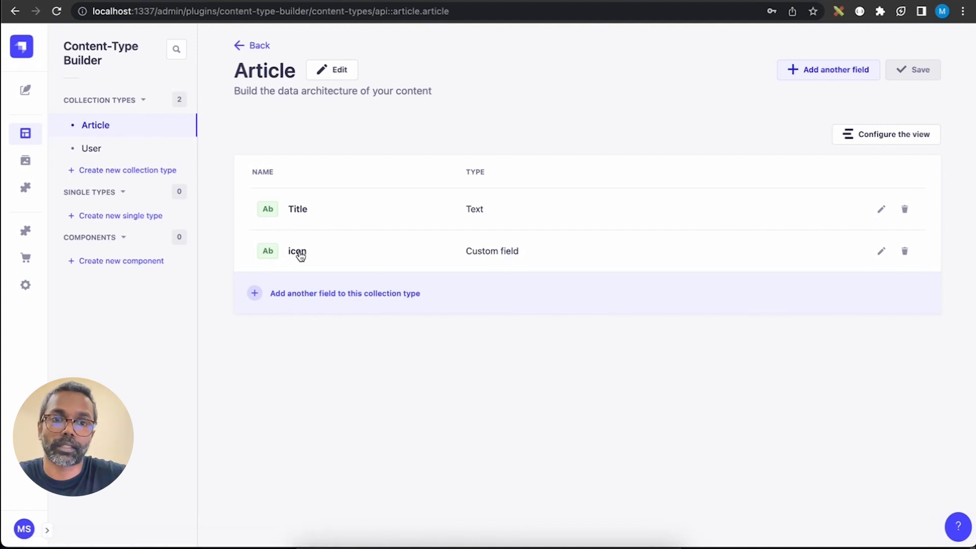
mouse_move(358, 106)
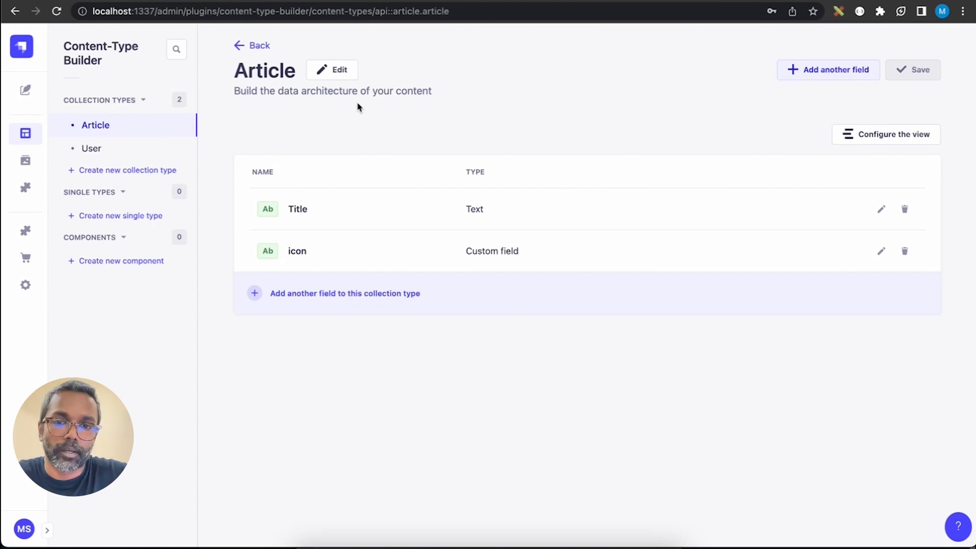
mouse_move(492, 253)
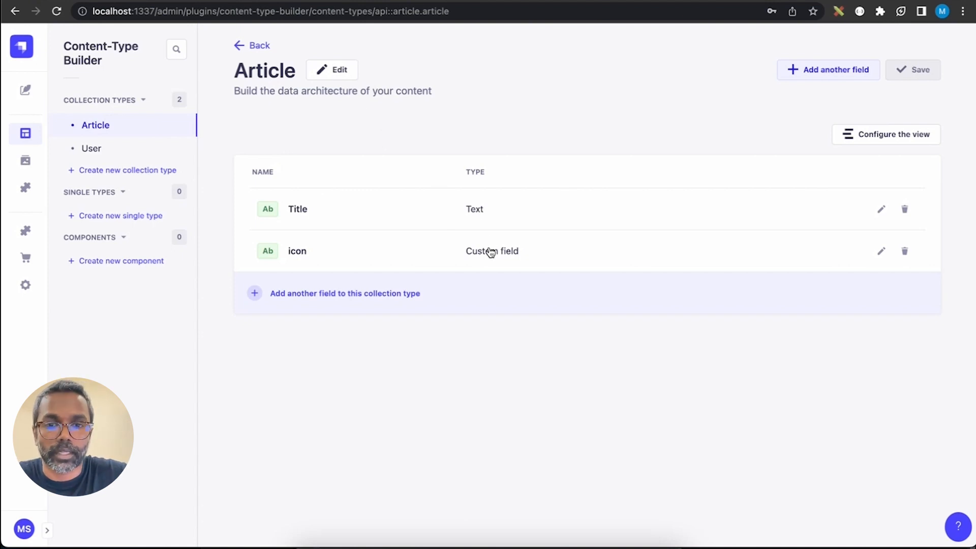
mouse_move(339, 216)
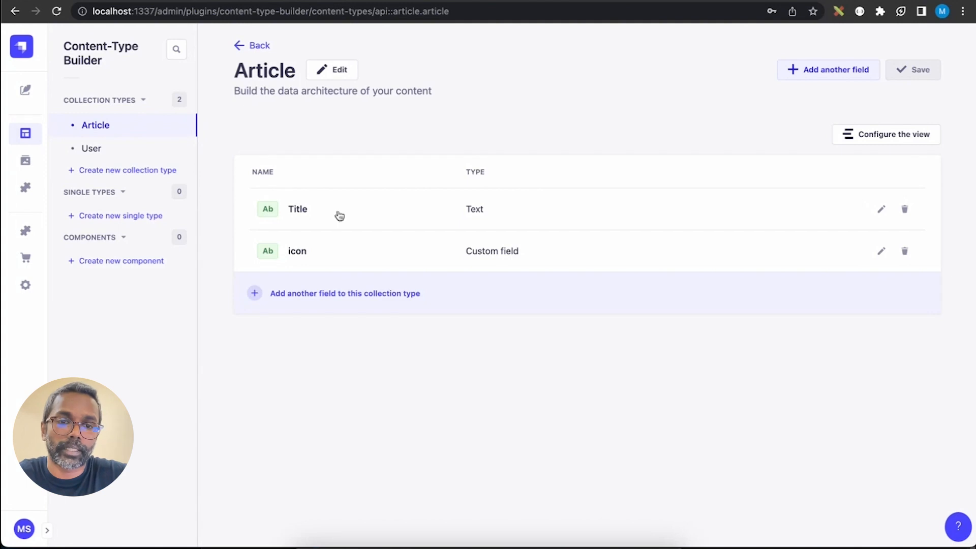
click(344, 293)
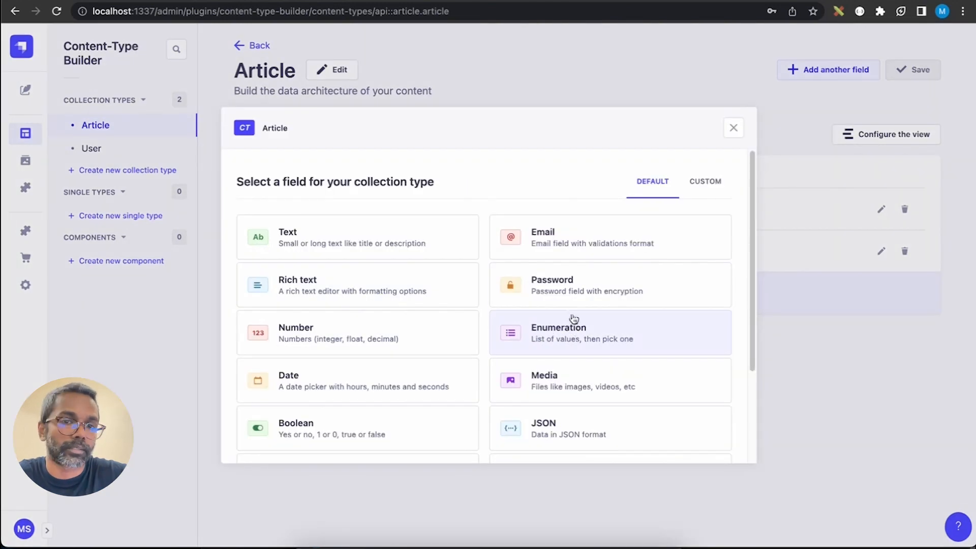
mouse_move(622, 237)
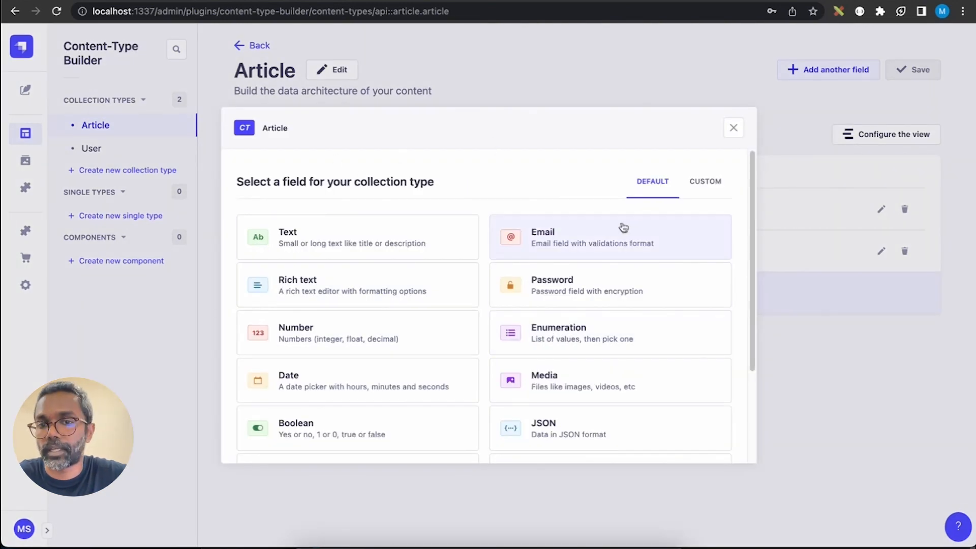
click(705, 181)
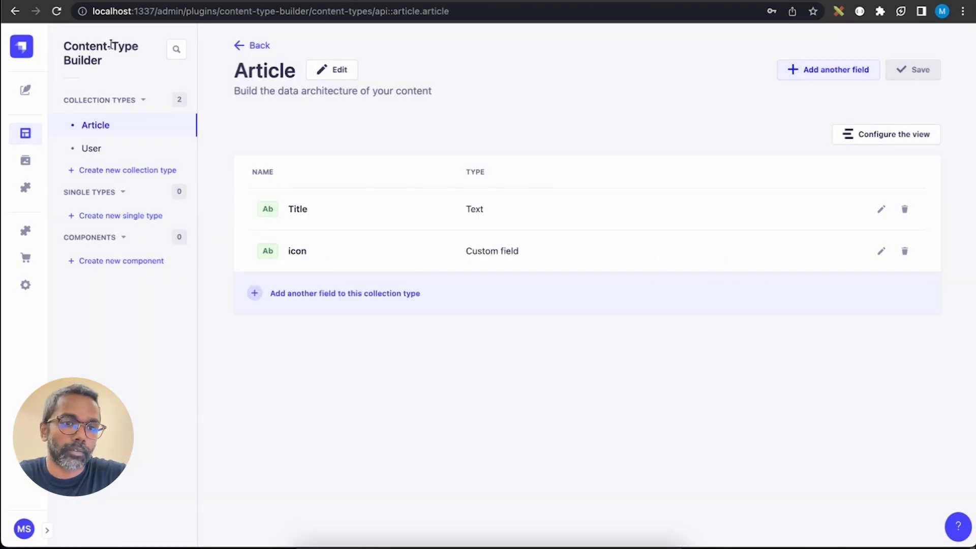
Step: Start a new Article entry from the Content Manager's Article list
click(25, 90)
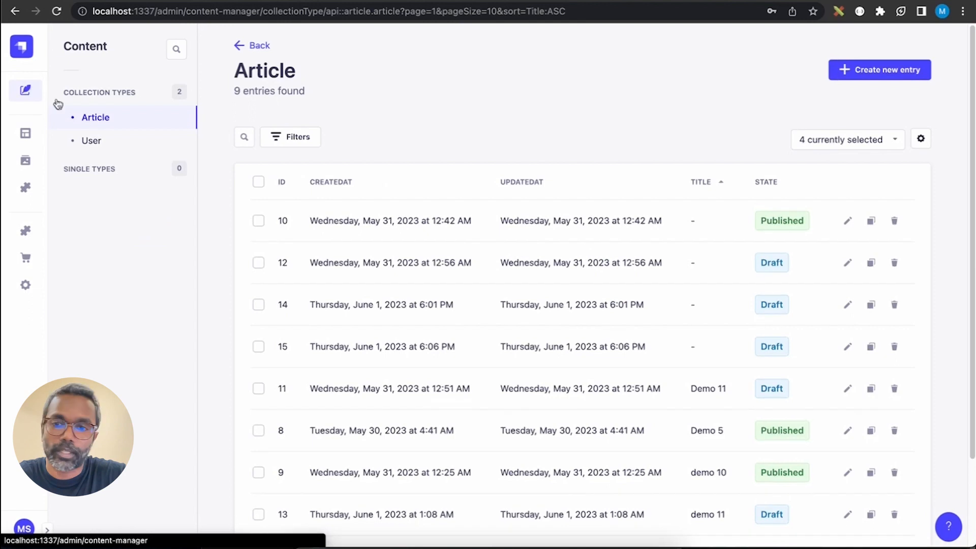
mouse_move(879, 70)
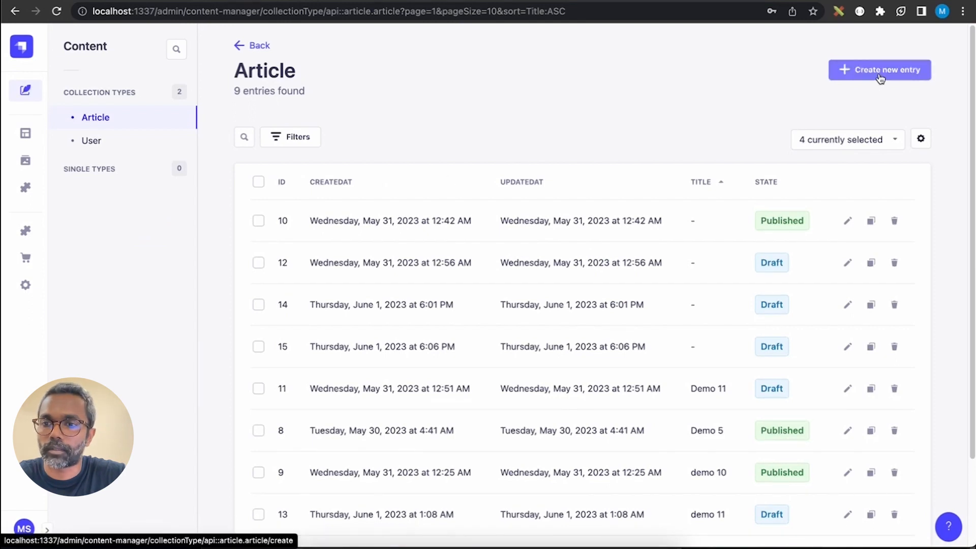
click(879, 69)
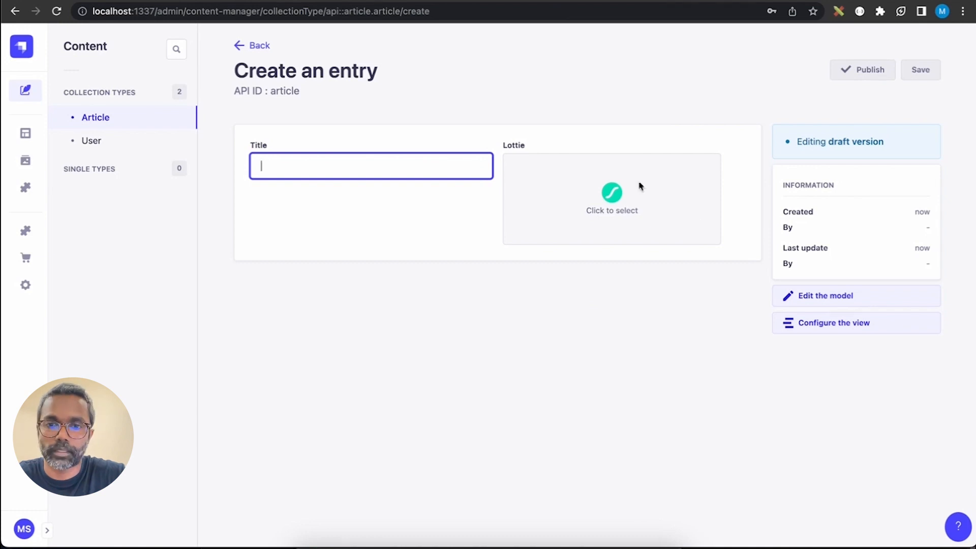
mouse_move(616, 198)
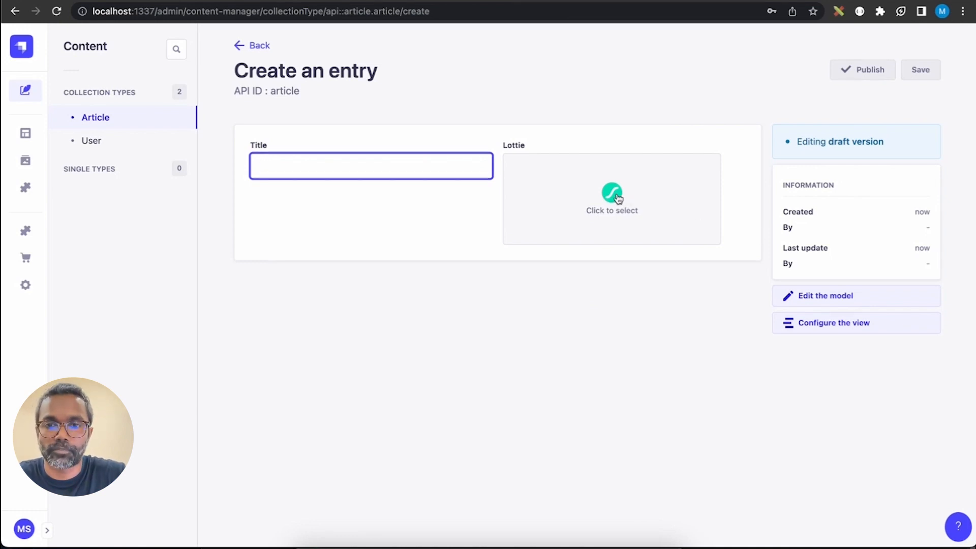
Step: Log the Lottie field's picker in with the LottieFiles account to show recent animations
click(611, 198)
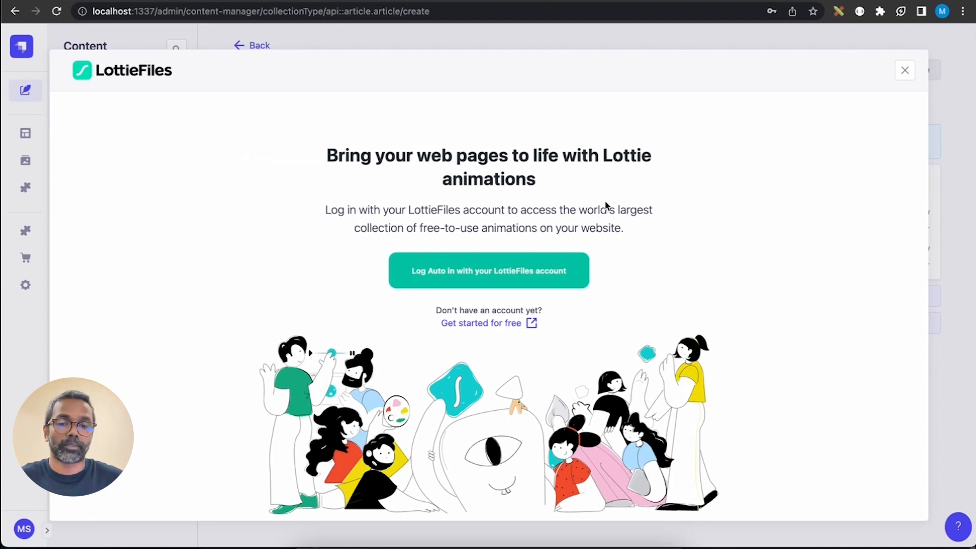
mouse_move(488, 323)
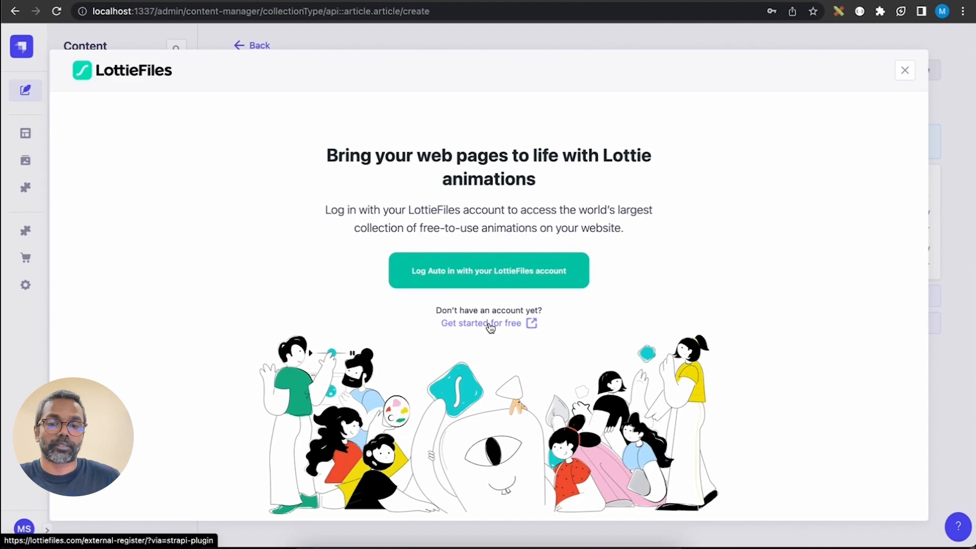
click(488, 323)
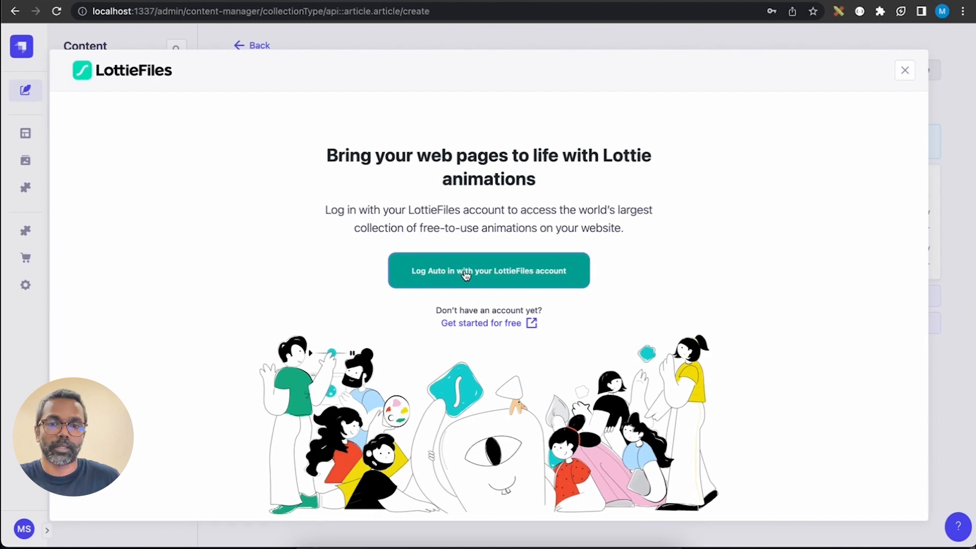
click(489, 271)
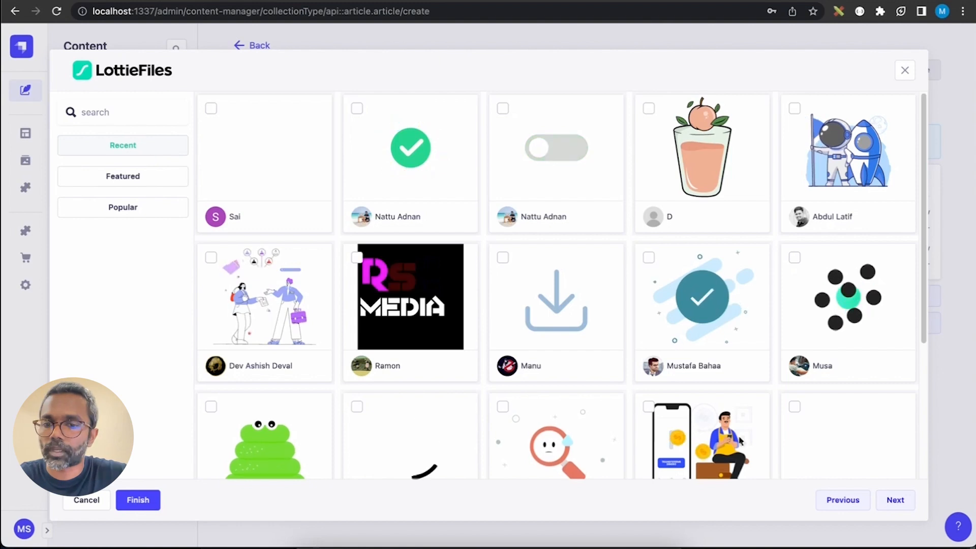
Step: Page through recent animations, switch to the Featured gallery and focus the search box
click(895, 501)
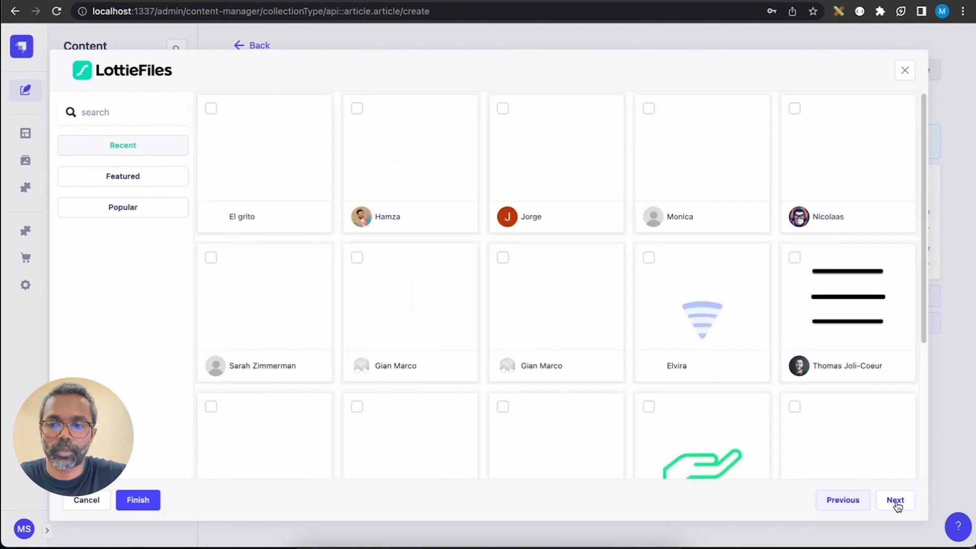
click(895, 500)
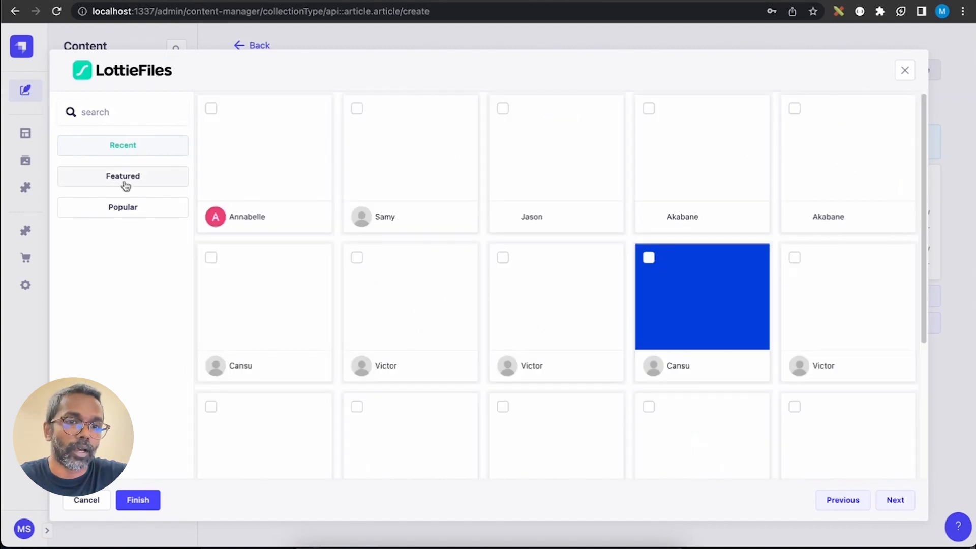
click(124, 176)
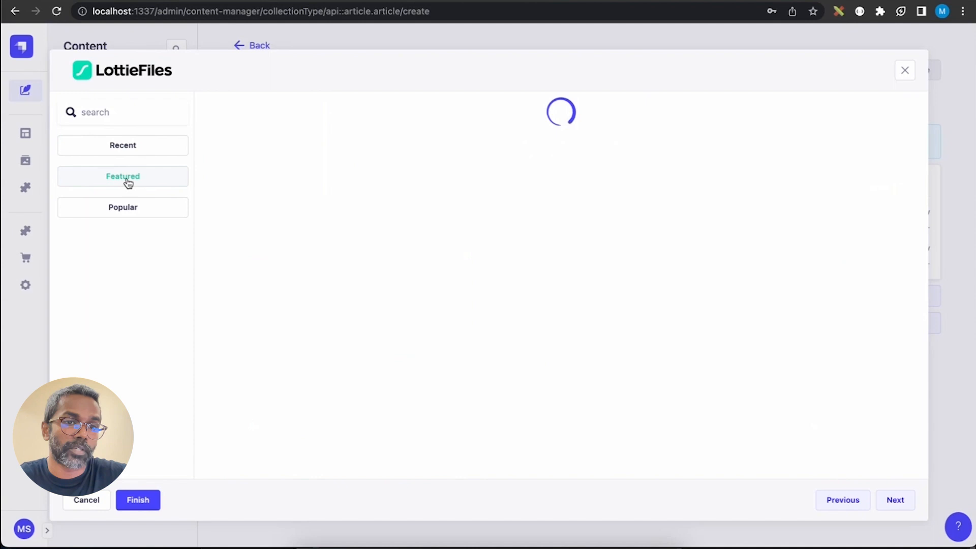
mouse_move(460, 306)
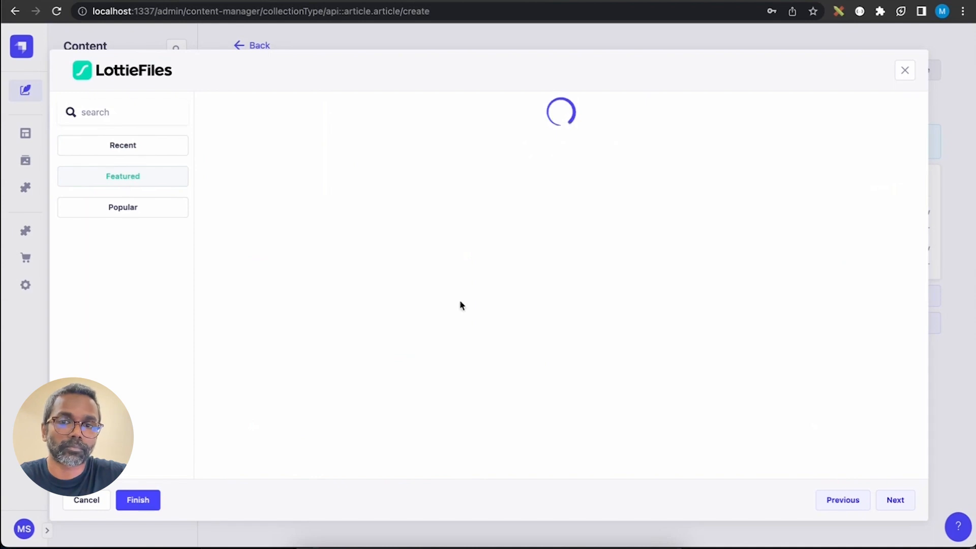
mouse_move(370, 232)
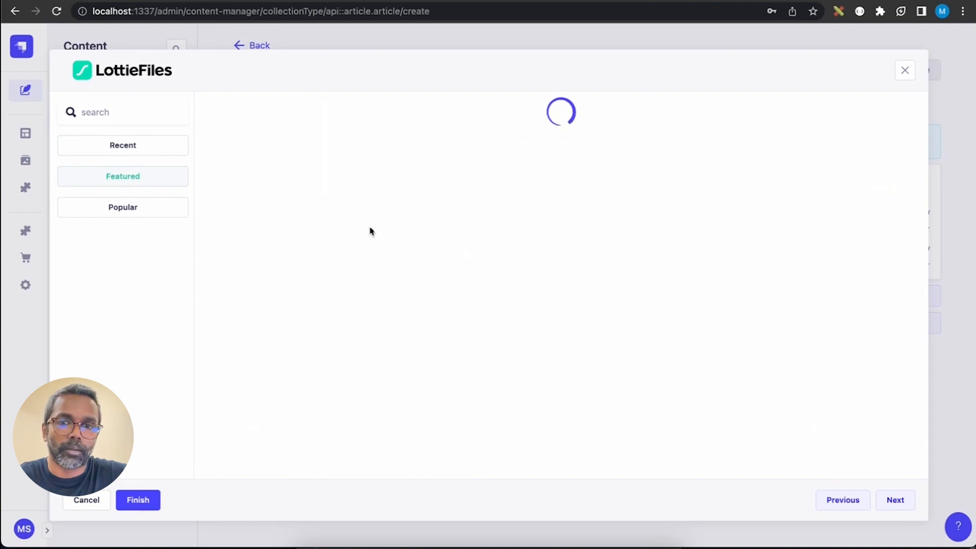
mouse_move(123, 208)
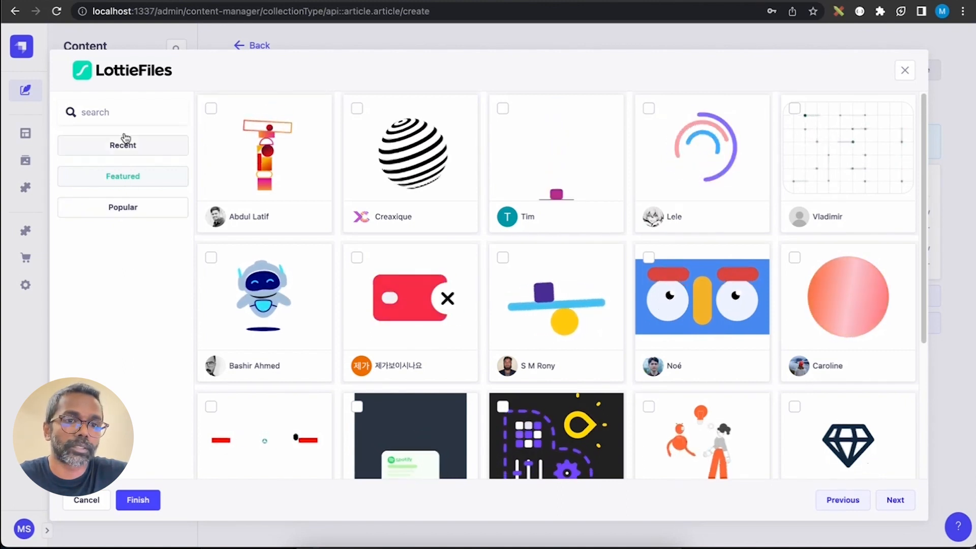
click(123, 112)
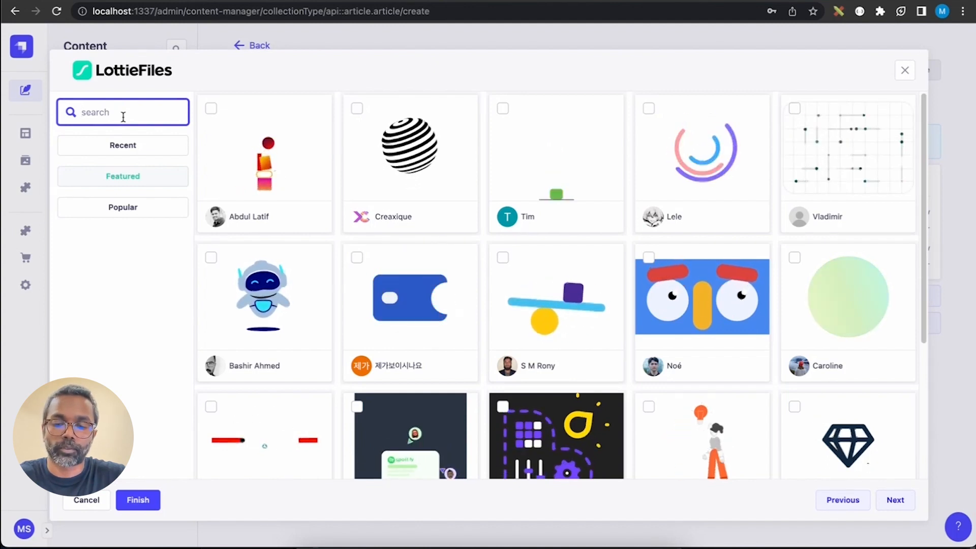
Step: Search LottieFiles for 'loading' and set the first result as the entry's Lottie animation
text(loading)
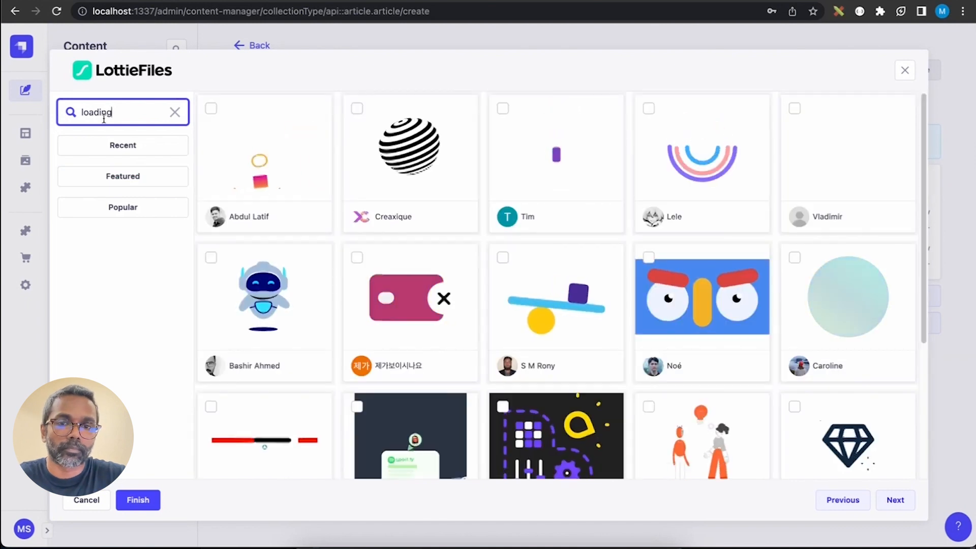
click(894, 500)
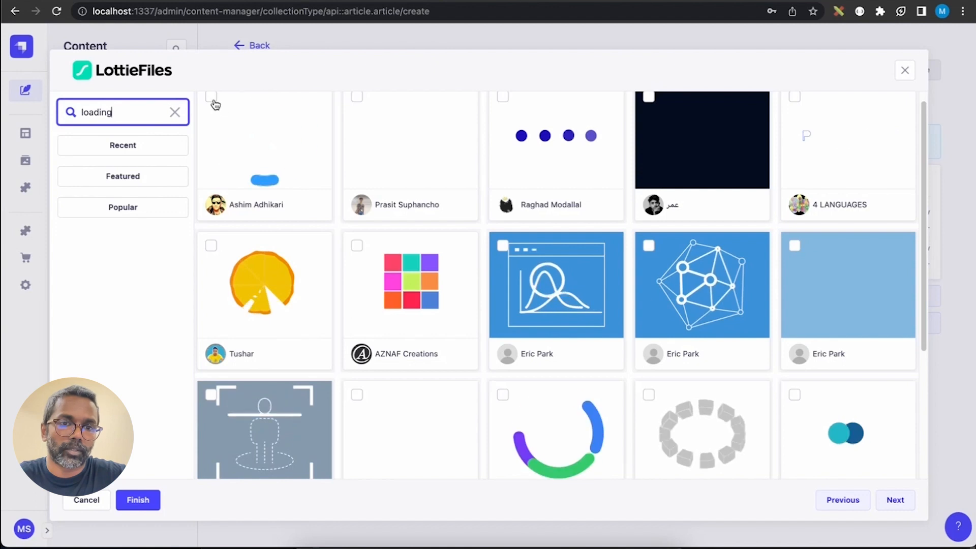
click(211, 96)
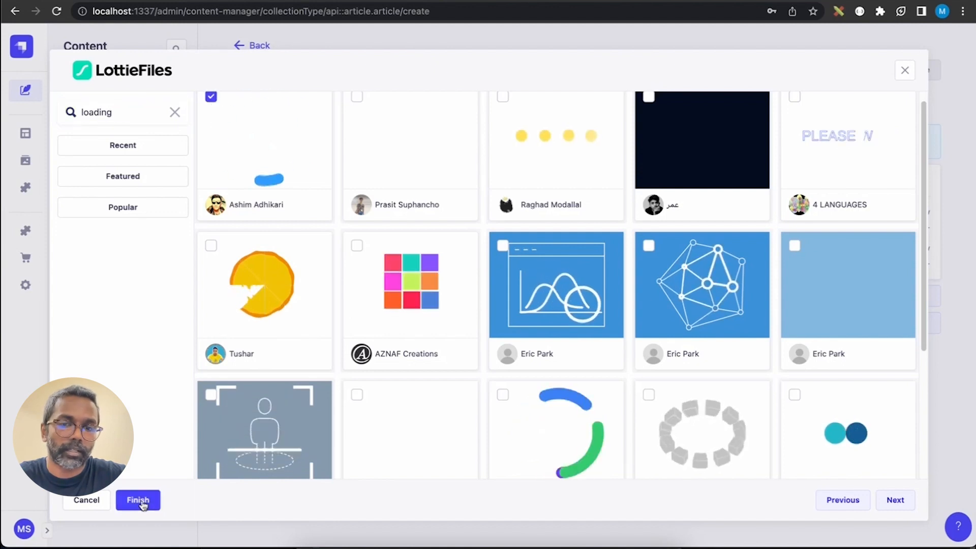
click(137, 500)
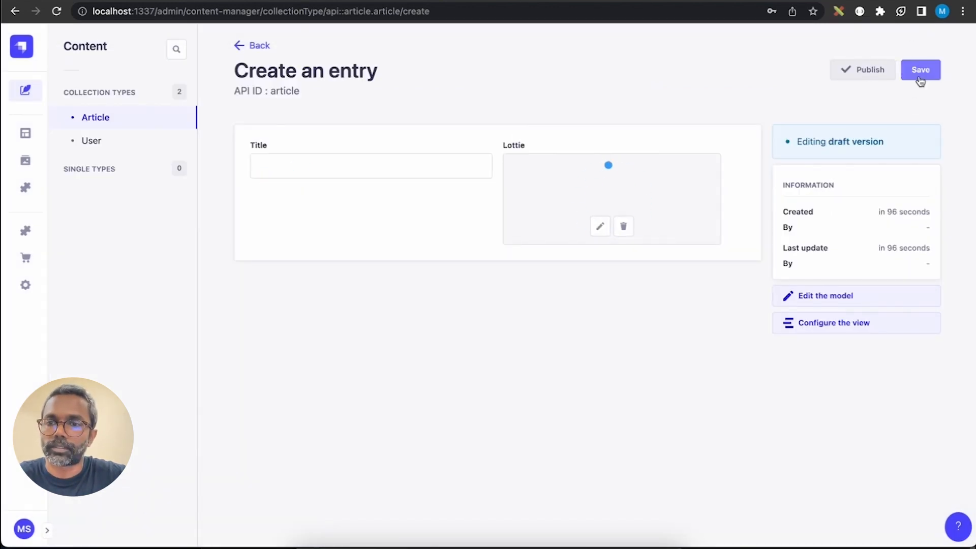
Step: Save the new Article entry and show the icon field as a column in the Article list
click(921, 70)
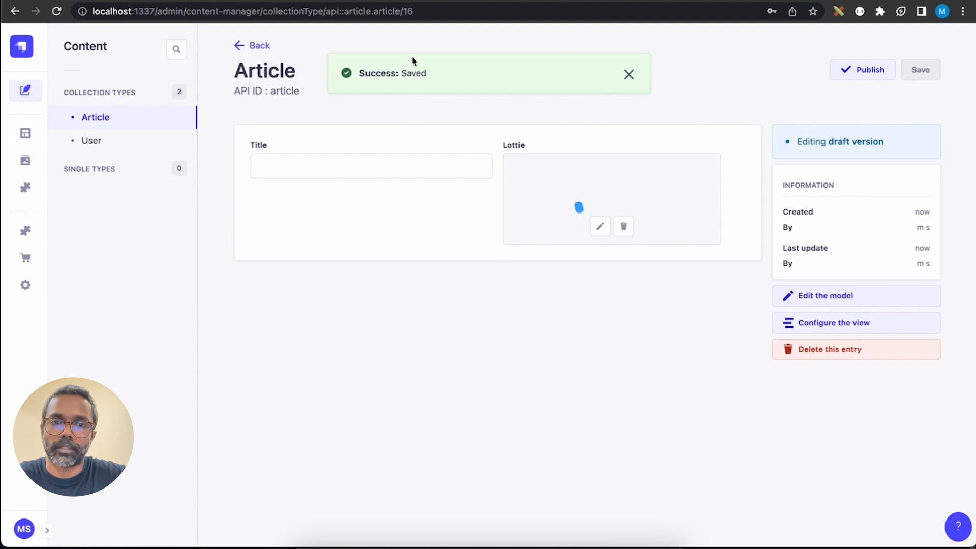
click(251, 45)
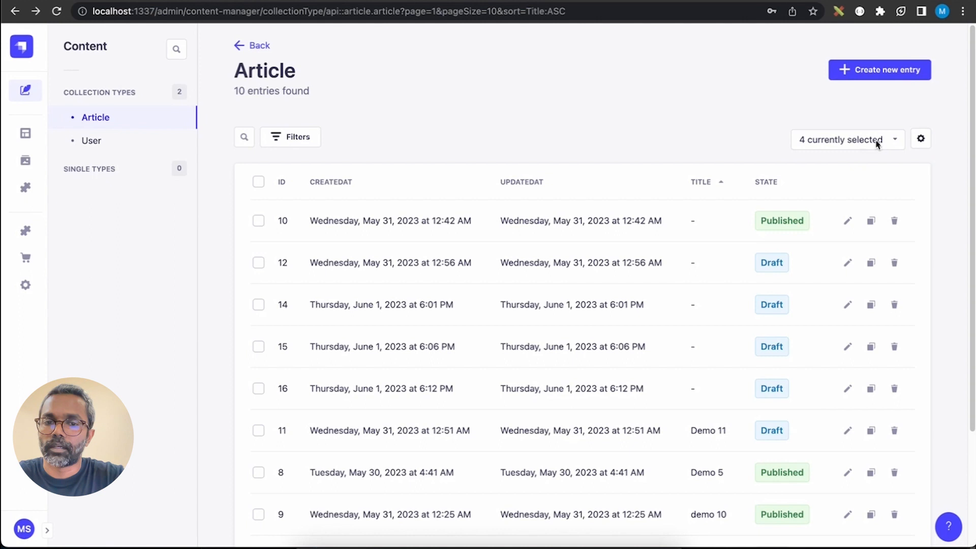
scroll(down, 3)
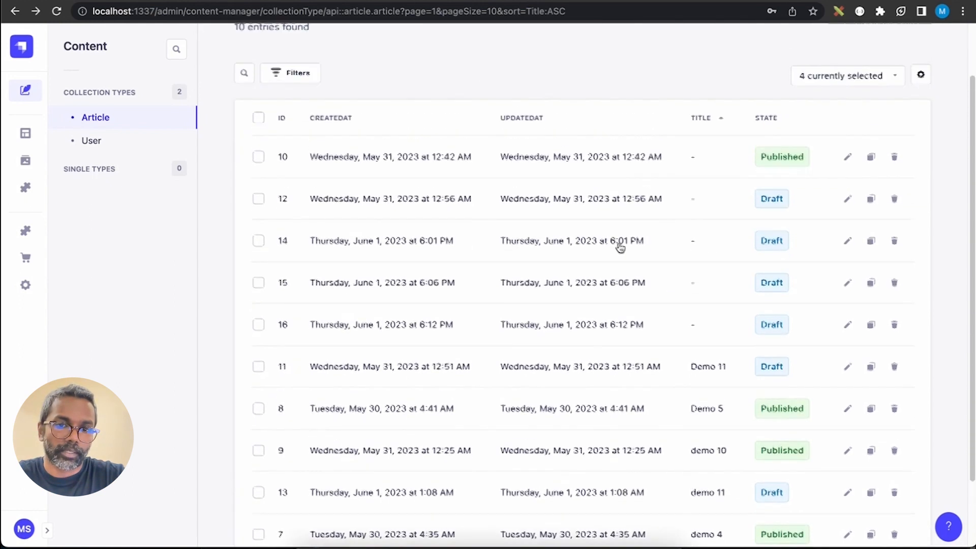
scroll(up, 3)
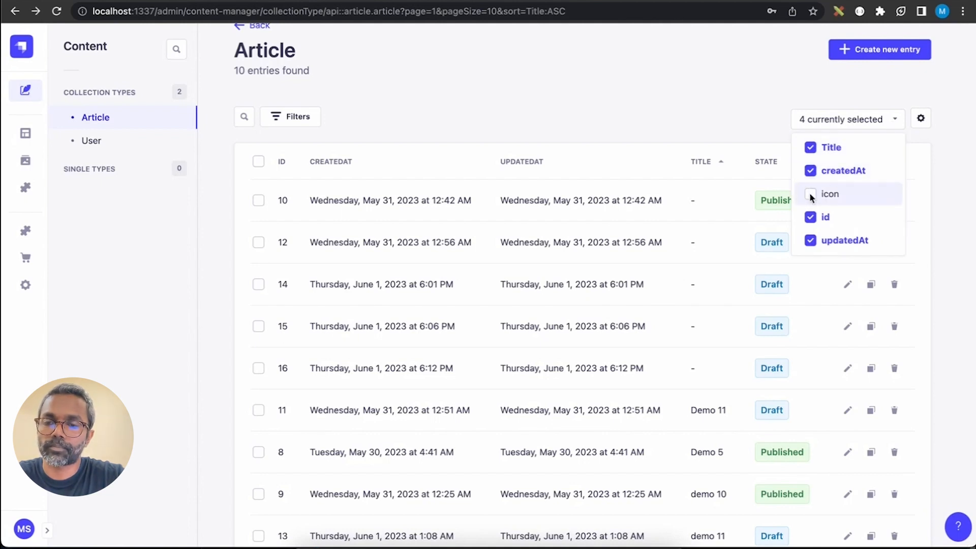
click(811, 193)
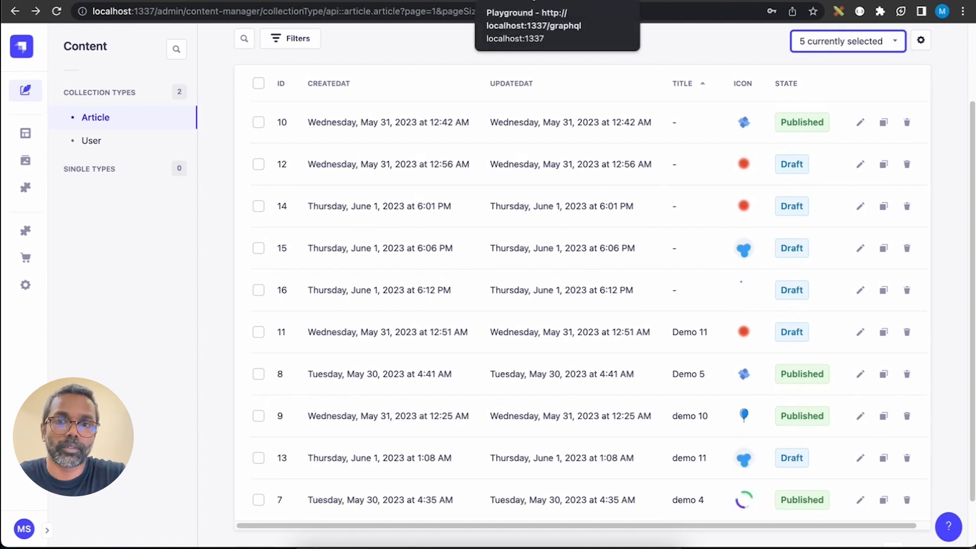
Step: Run the articles query in GraphQL Playground and inspect the icon data's lottieUrl
click(534, 26)
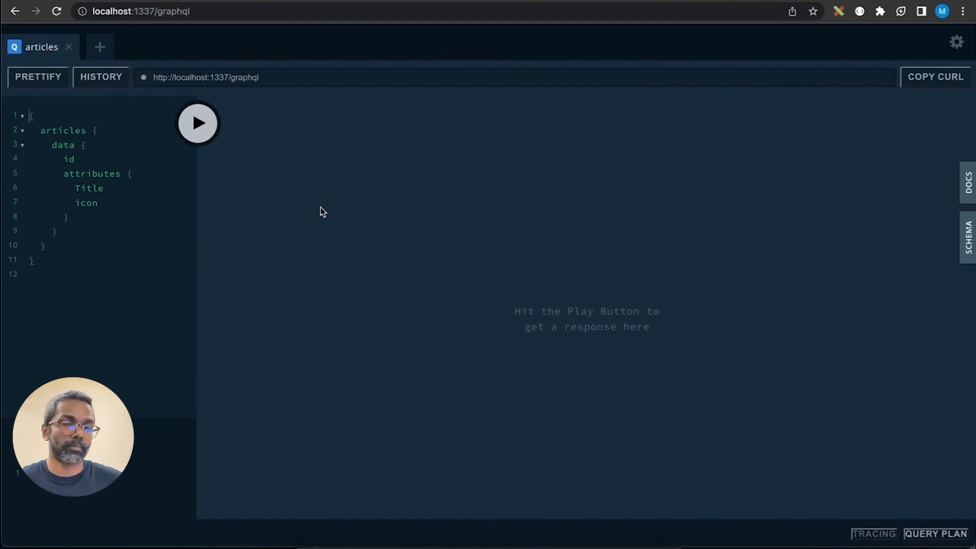
mouse_move(277, 189)
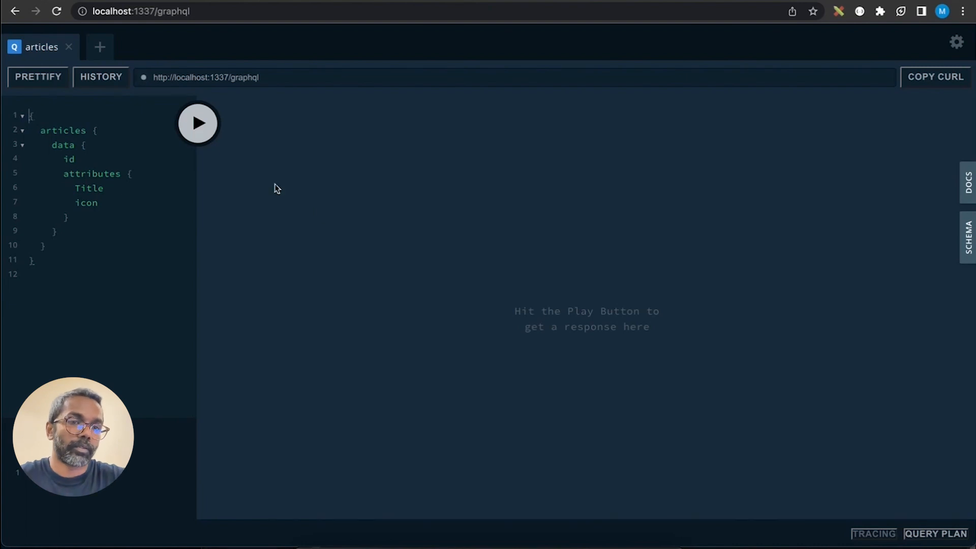
mouse_move(171, 166)
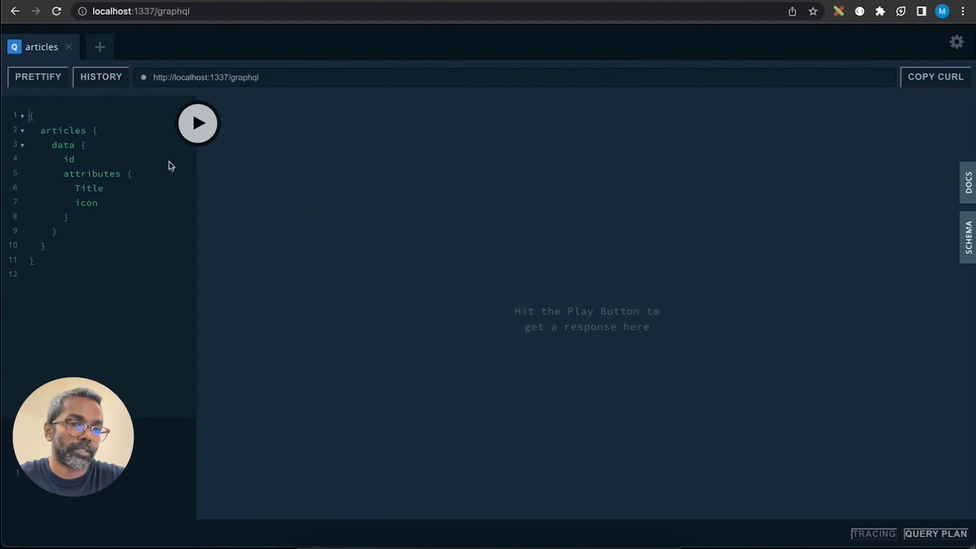
click(198, 123)
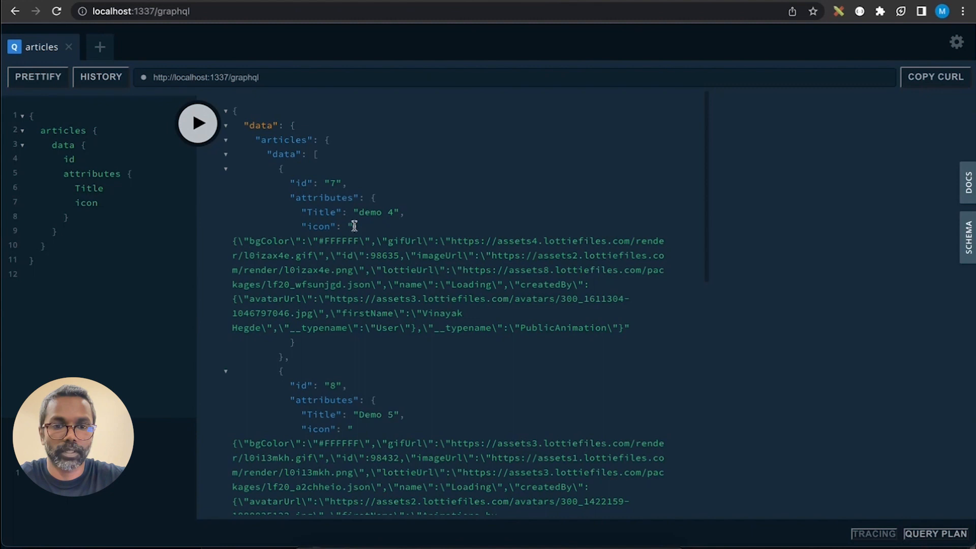
double_click(320, 225)
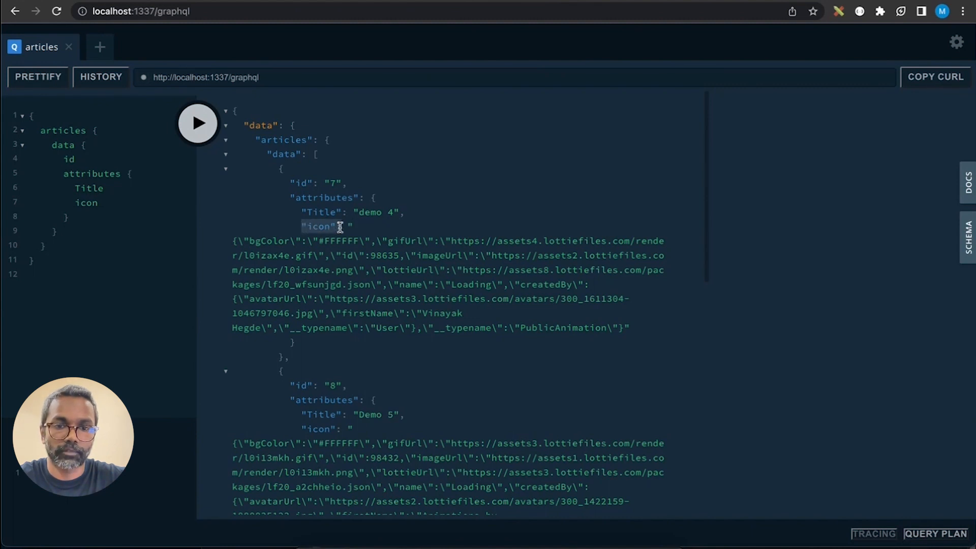
mouse_move(468, 223)
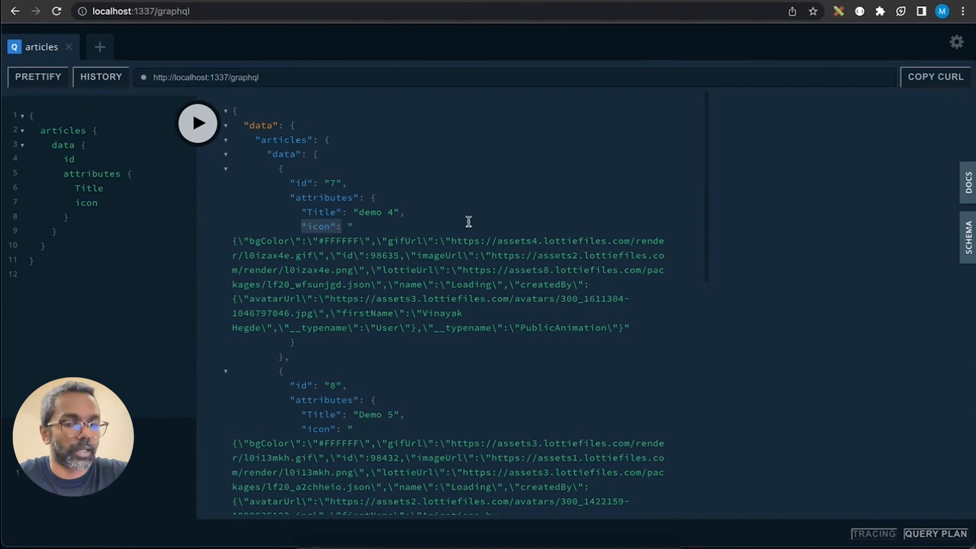
mouse_move(277, 249)
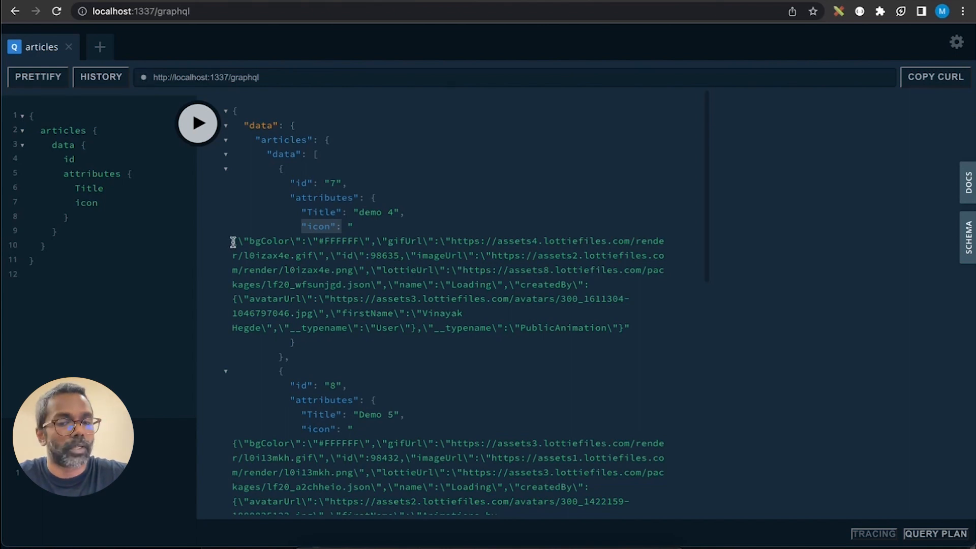
mouse_move(507, 298)
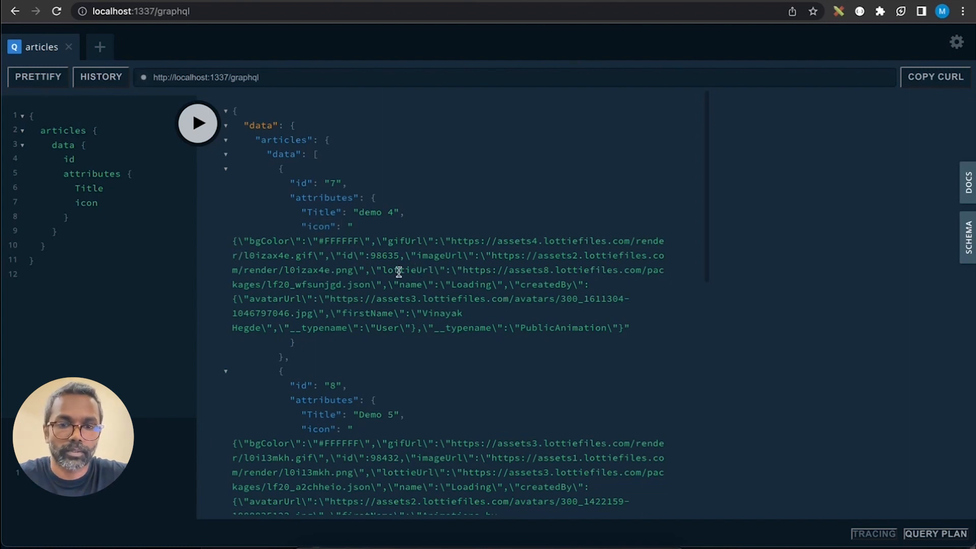
double_click(409, 270)
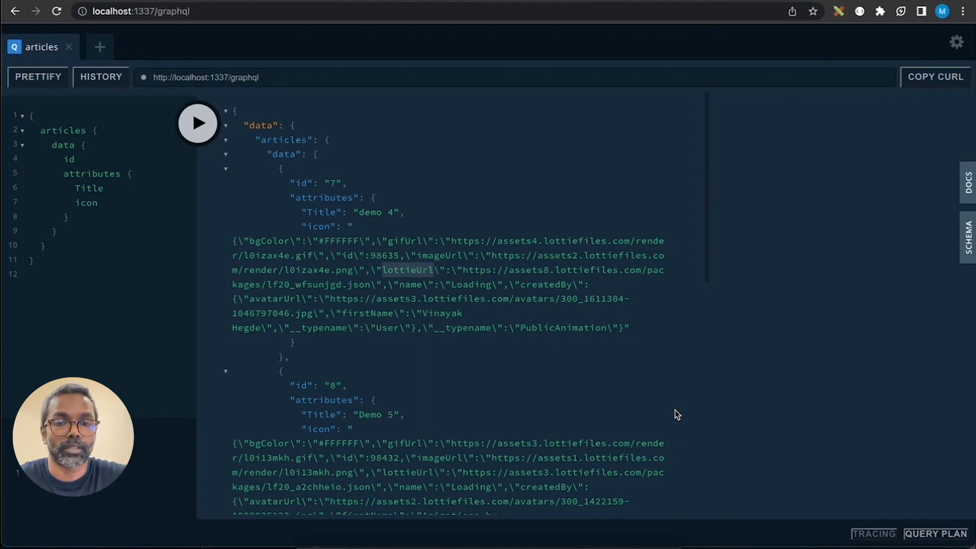
mouse_move(276, 249)
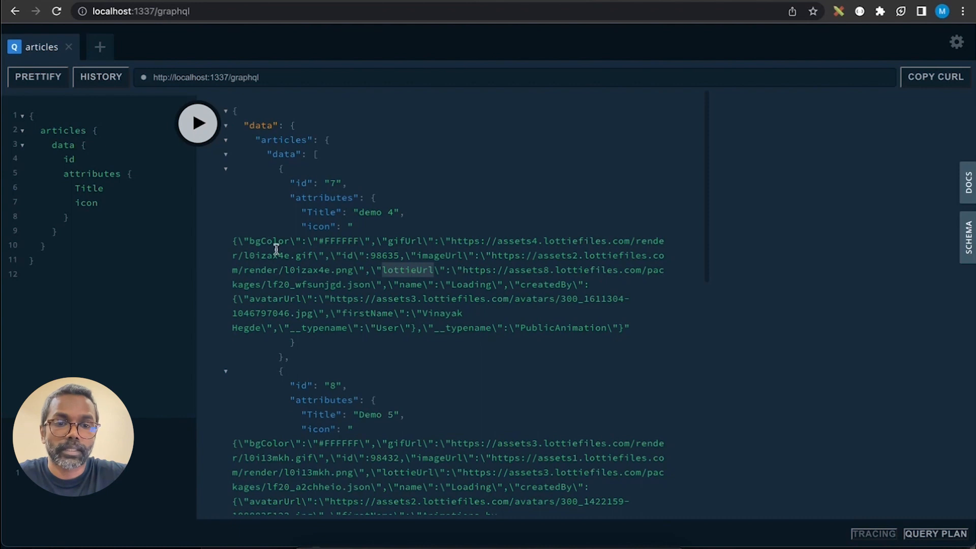
mouse_move(548, 288)
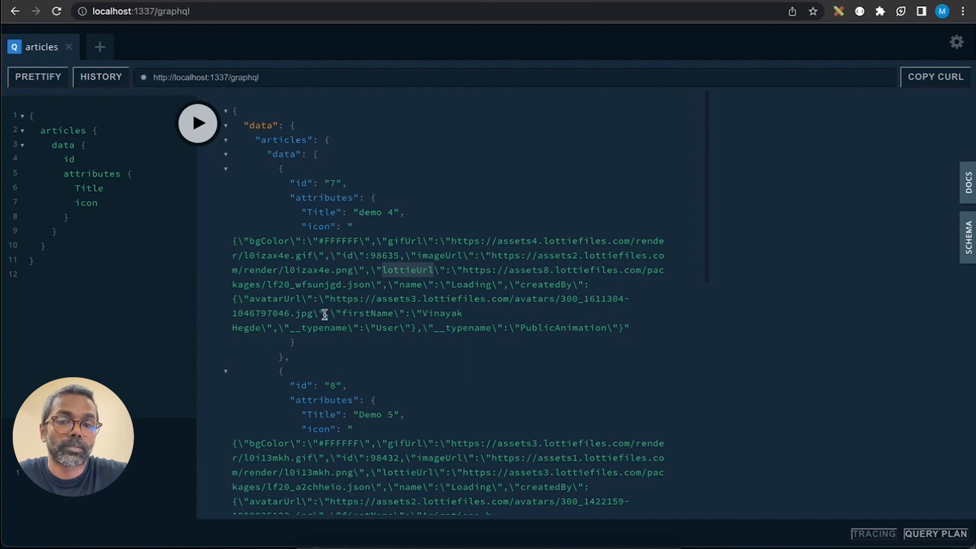
mouse_move(276, 302)
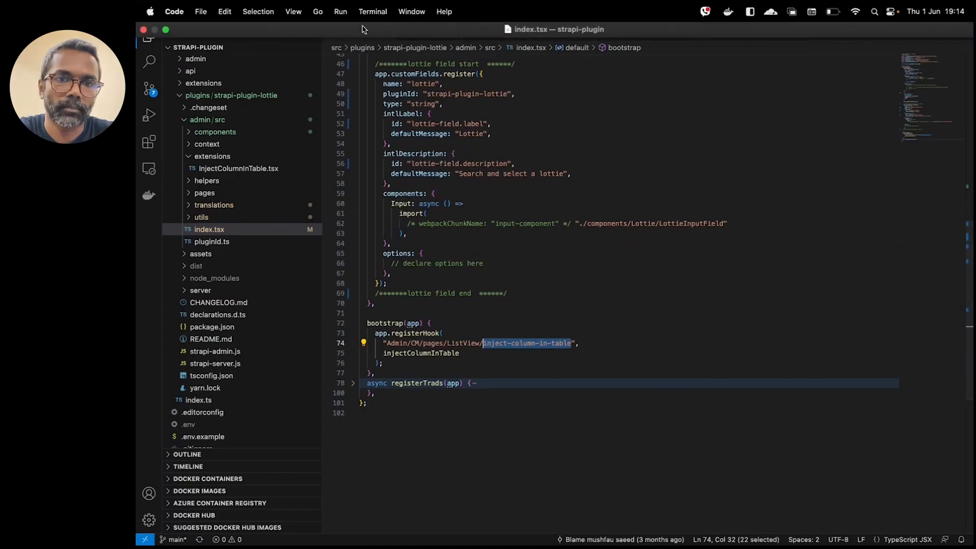
Step: Close all editor files and open strapi-plugin-lottie's package.json under src/plugins
right_click(346, 32)
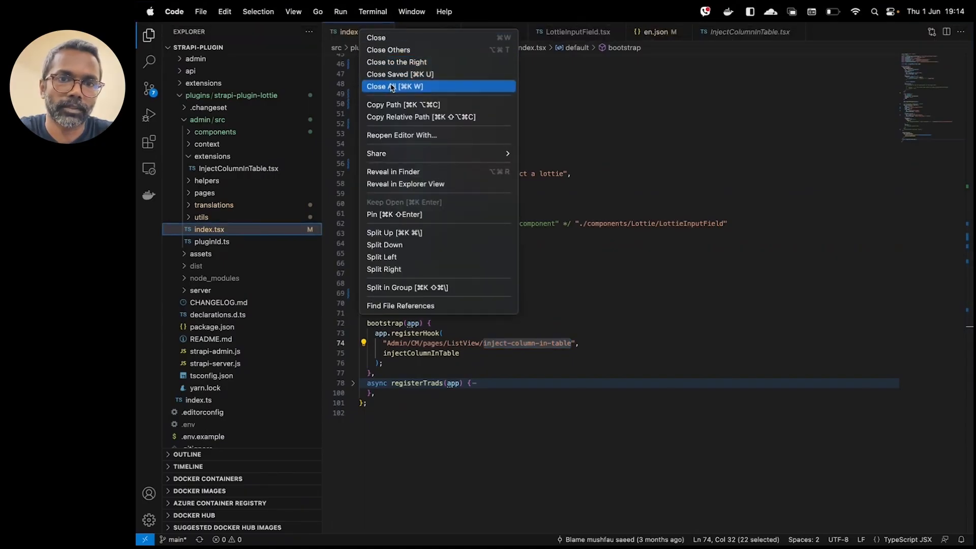
click(394, 85)
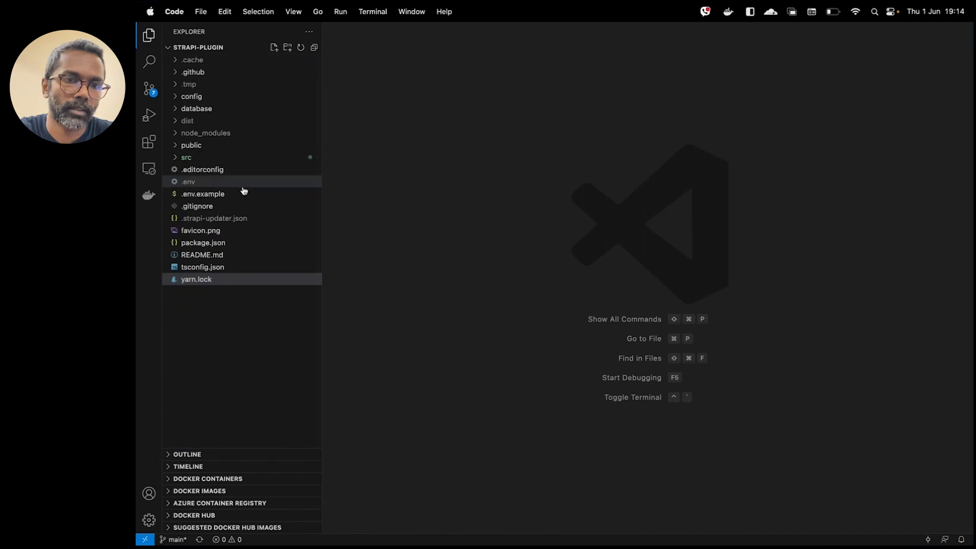
click(186, 157)
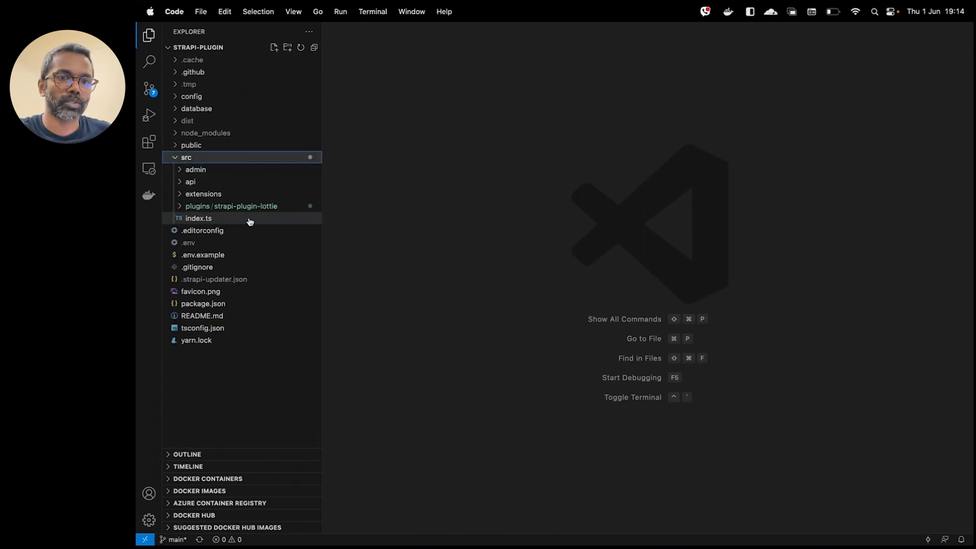
click(231, 207)
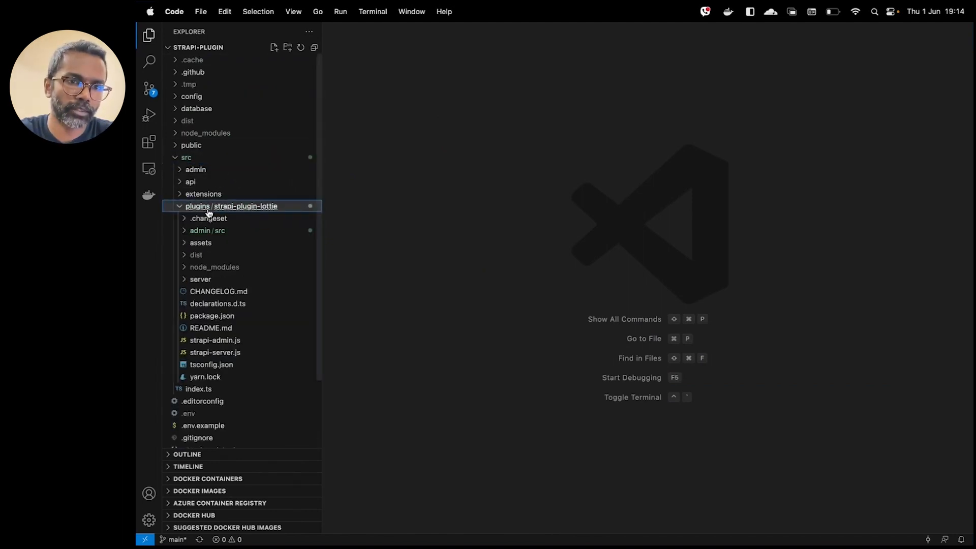
mouse_move(270, 222)
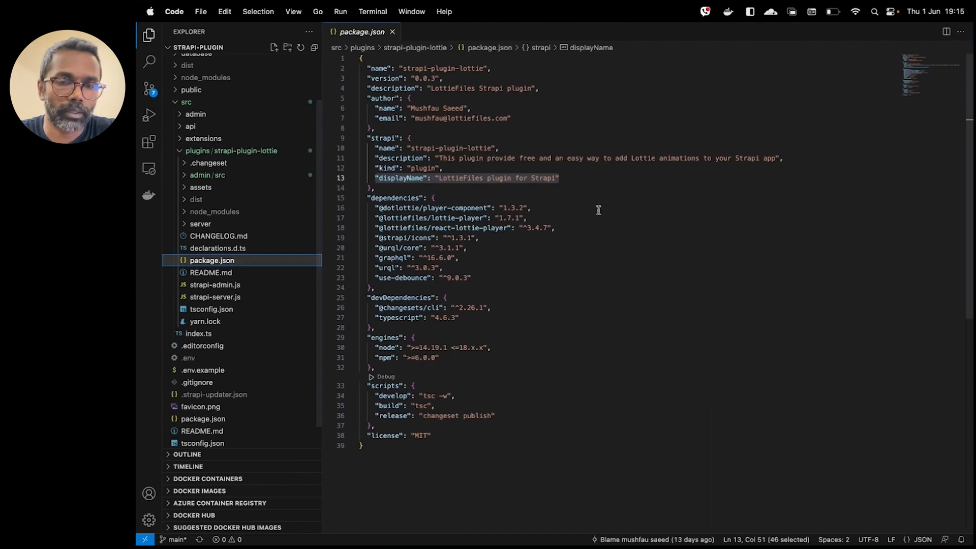
click(376, 148)
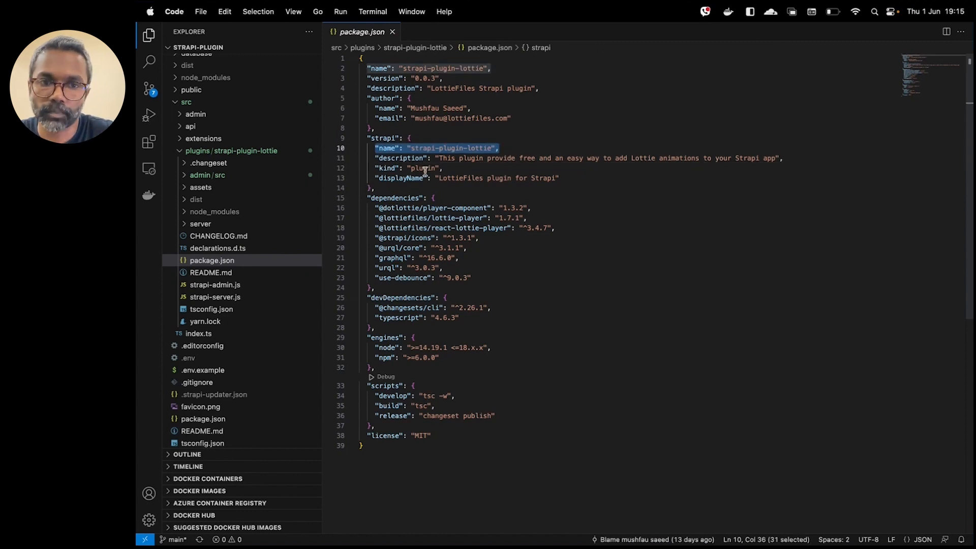
mouse_move(565, 179)
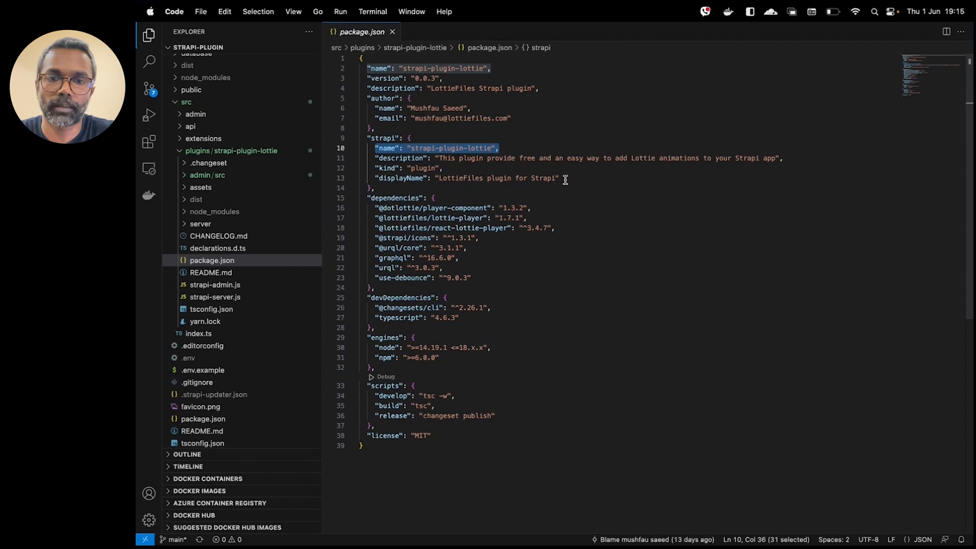
mouse_move(557, 191)
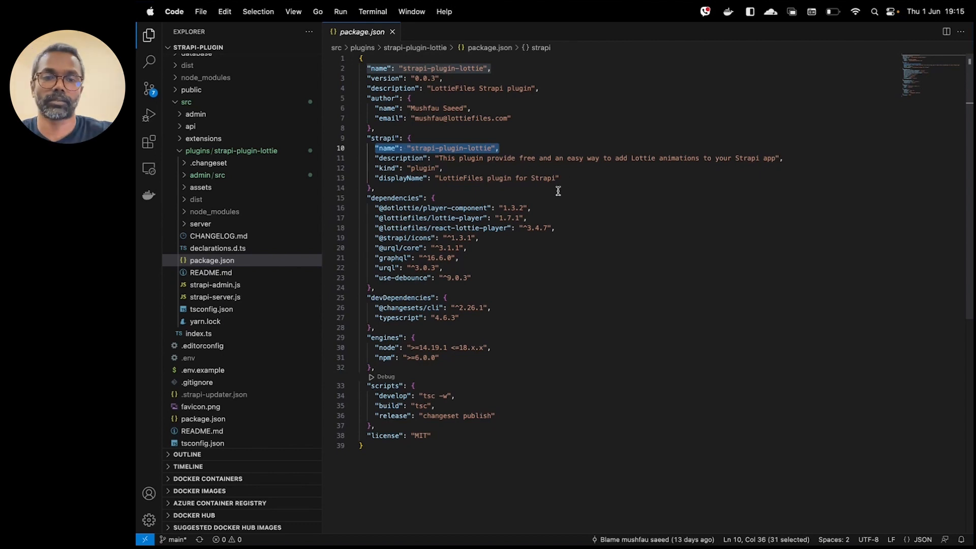
mouse_move(498, 215)
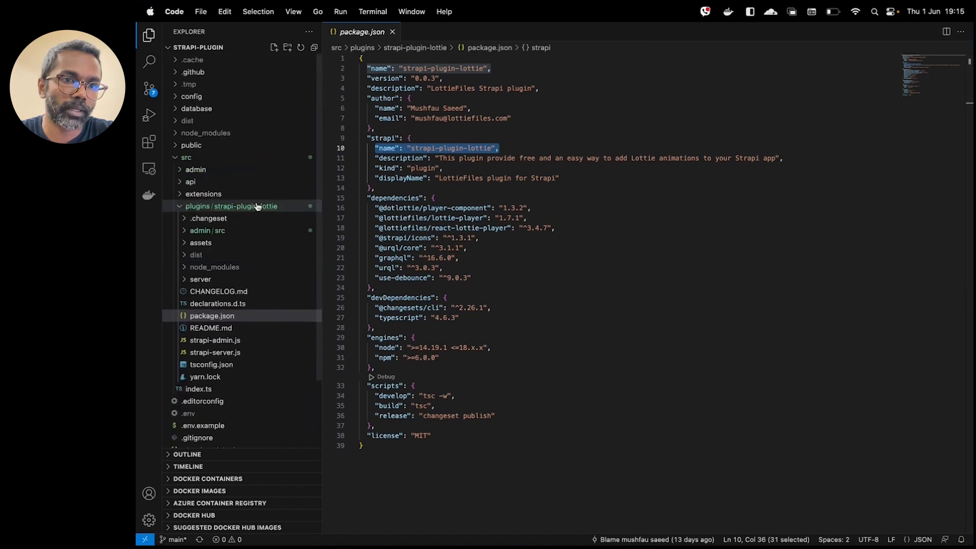
Step: Open config/plugins and highlight the Lottie plugin's resolve path
click(192, 96)
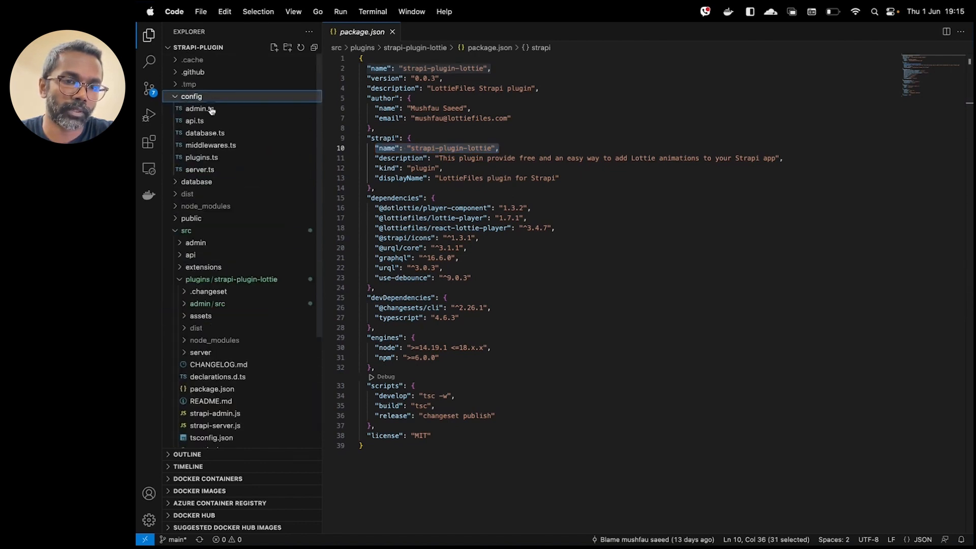
click(201, 157)
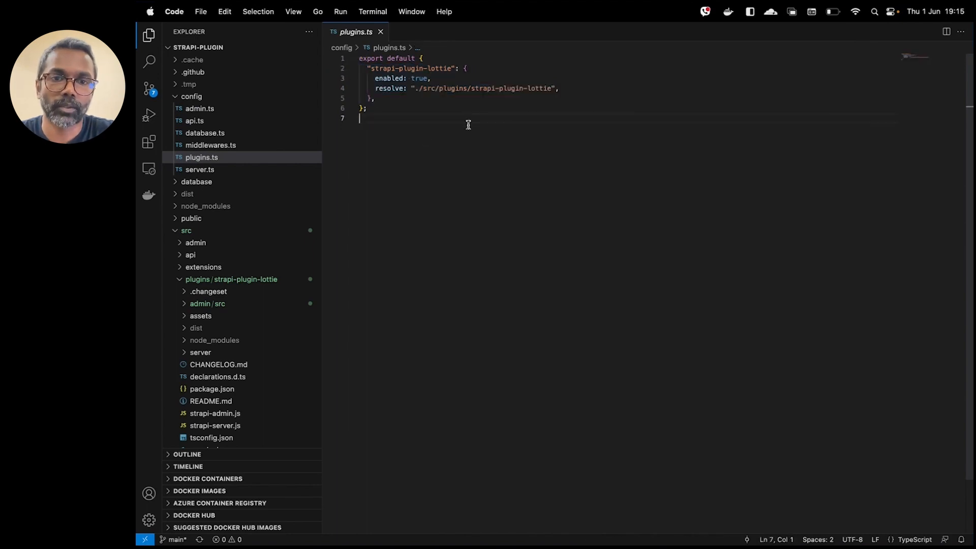
double_click(487, 88)
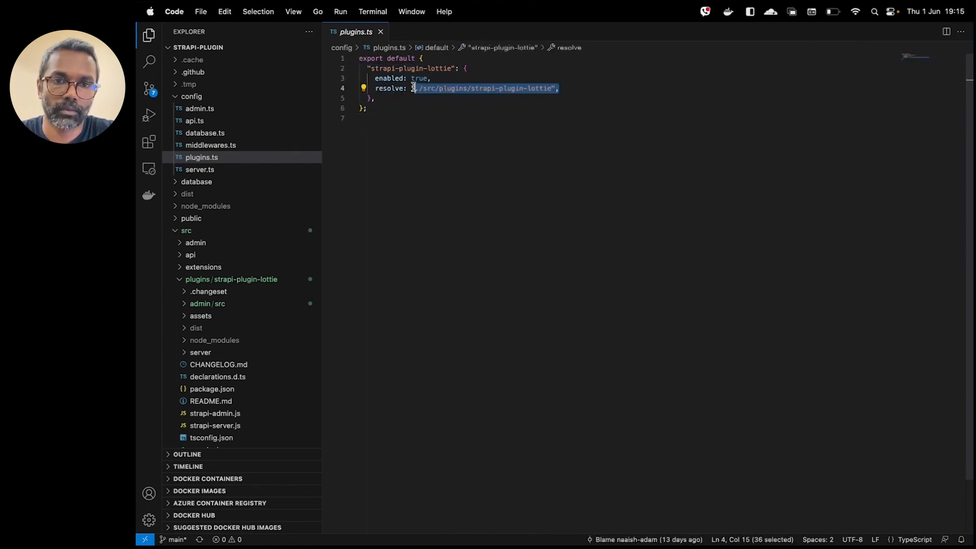
mouse_move(222, 228)
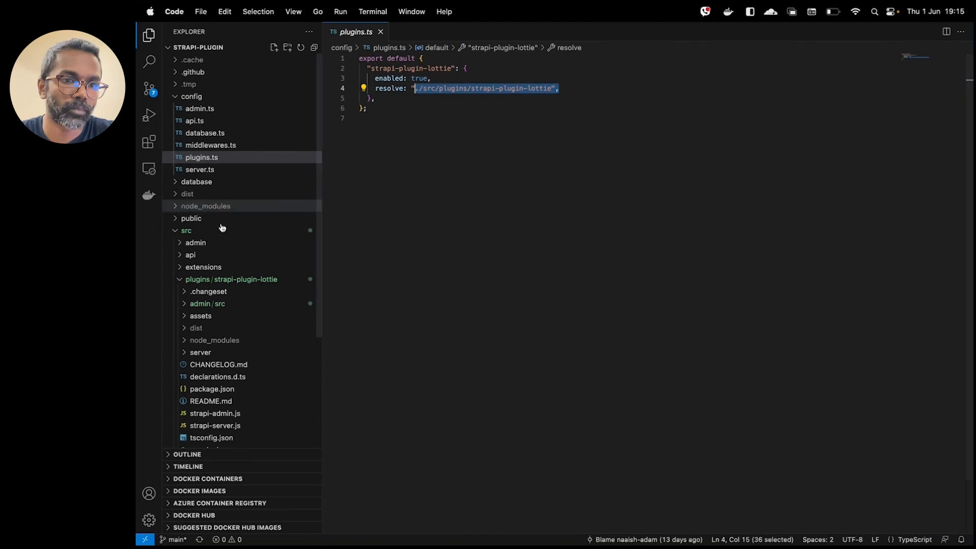
scroll(down, 3)
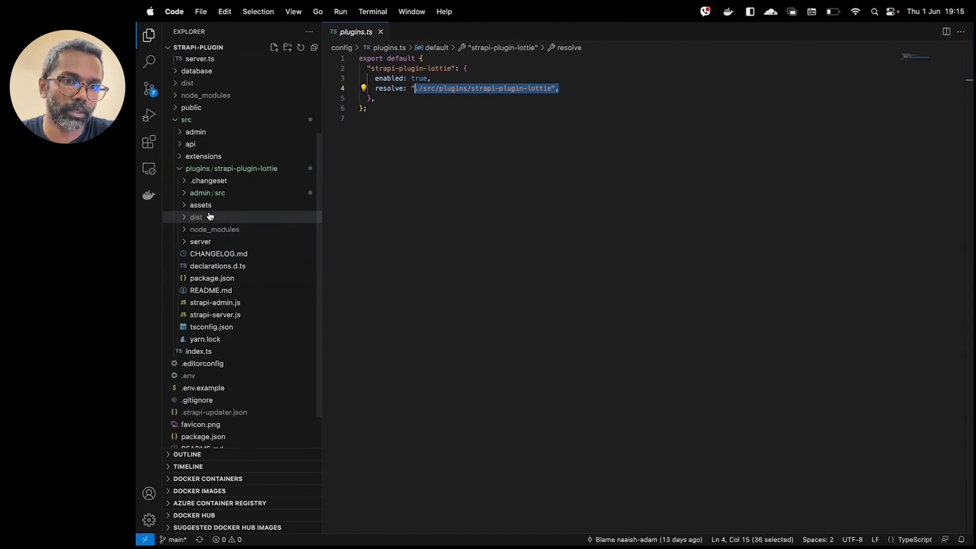
Step: Open the plugin's server register.ts registering the lottie custom field as a string
click(200, 242)
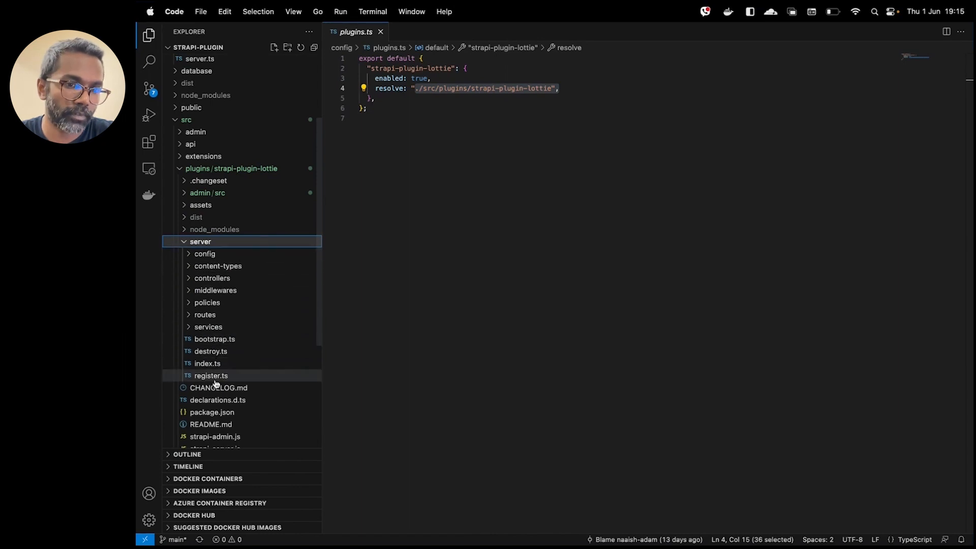
click(210, 375)
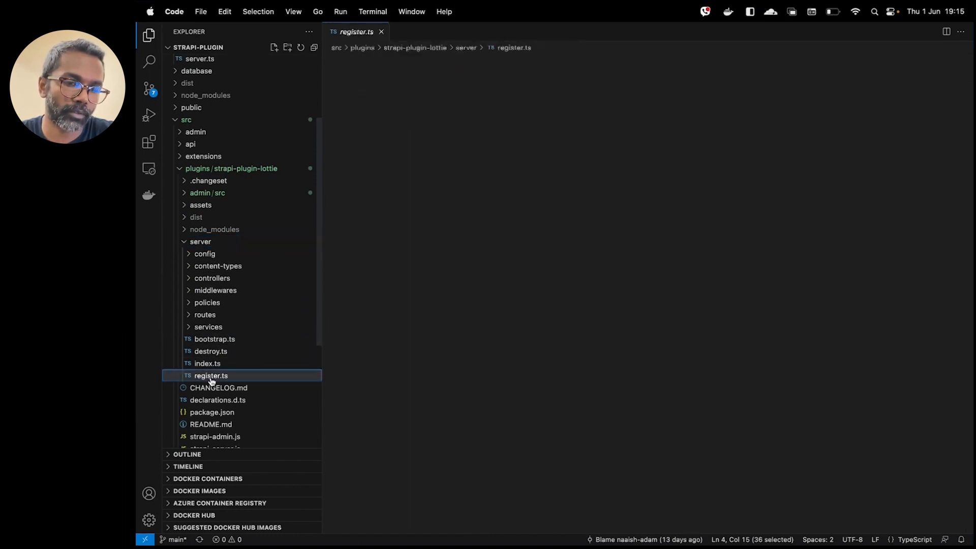
click(211, 375)
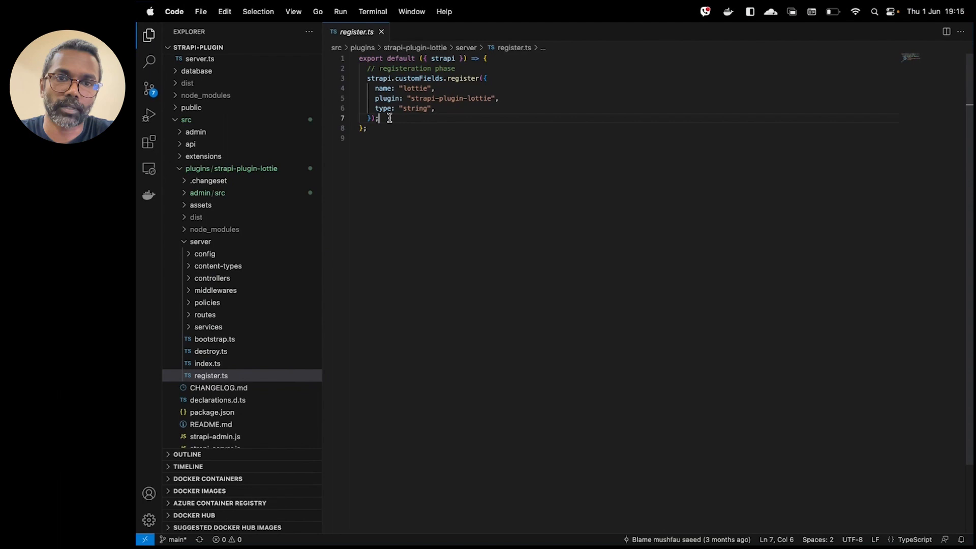
click(399, 87)
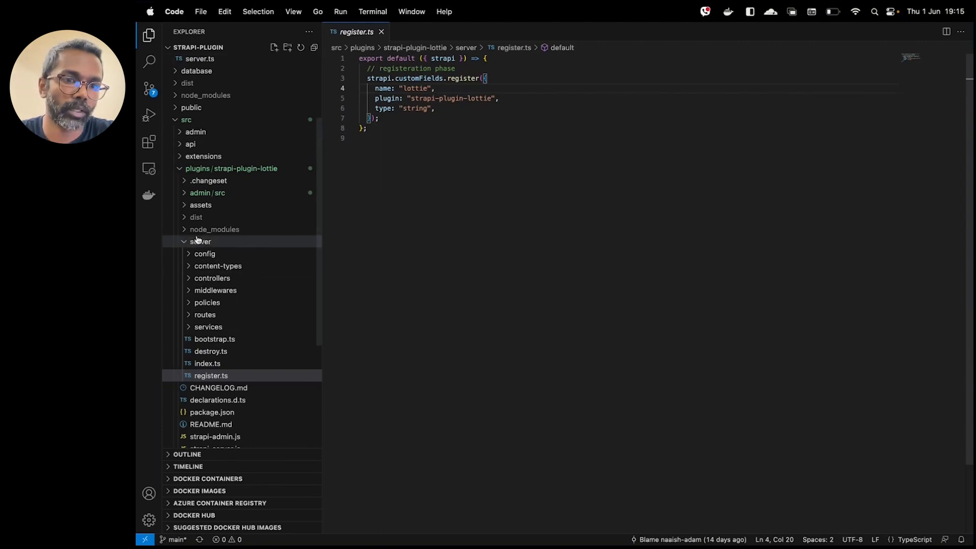
Step: Browse the admin/src folder and review the English translation strings in translations/en.json
click(200, 241)
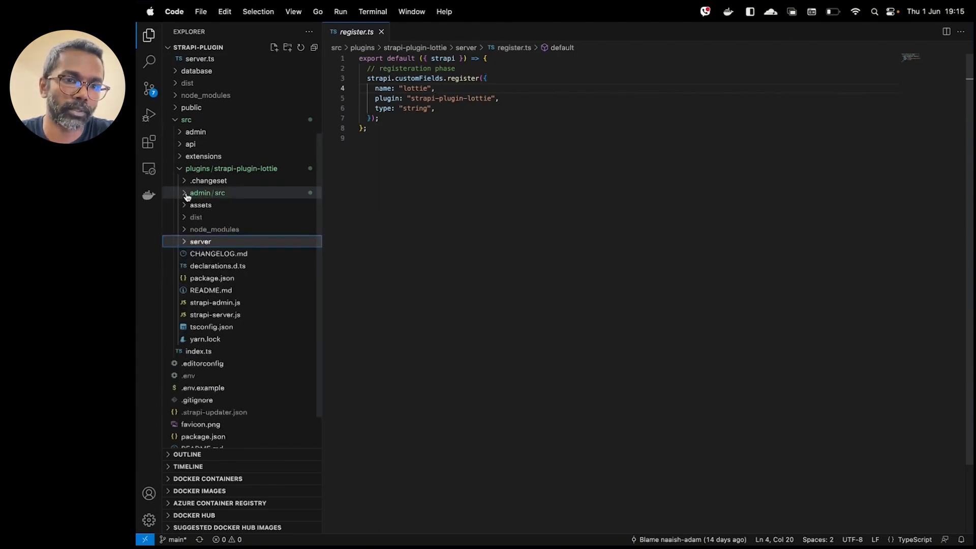
click(208, 193)
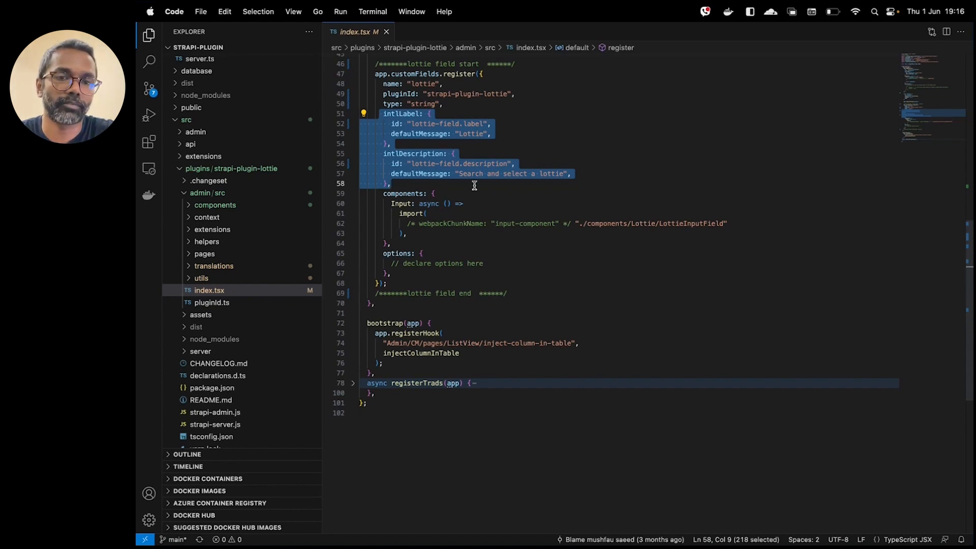
click(434, 193)
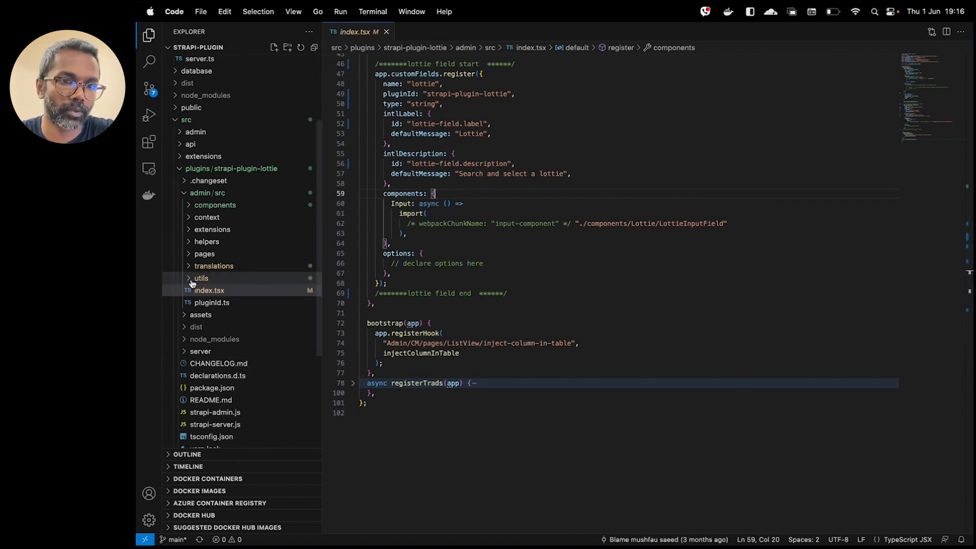
click(215, 266)
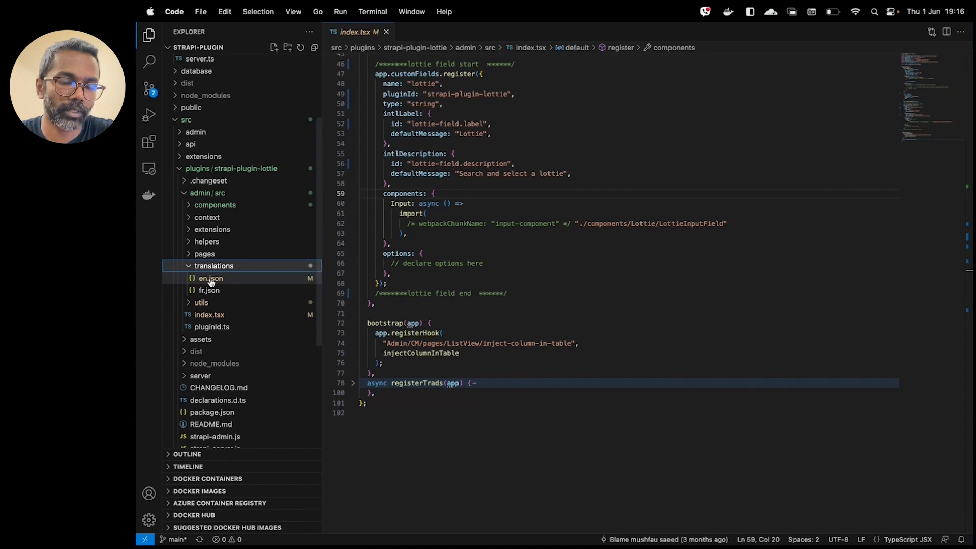
mouse_move(211, 278)
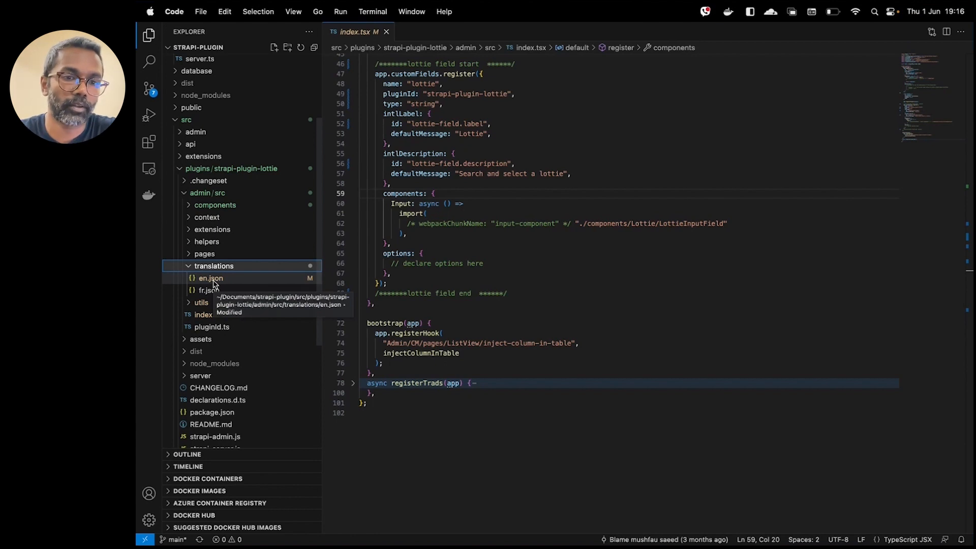
click(210, 277)
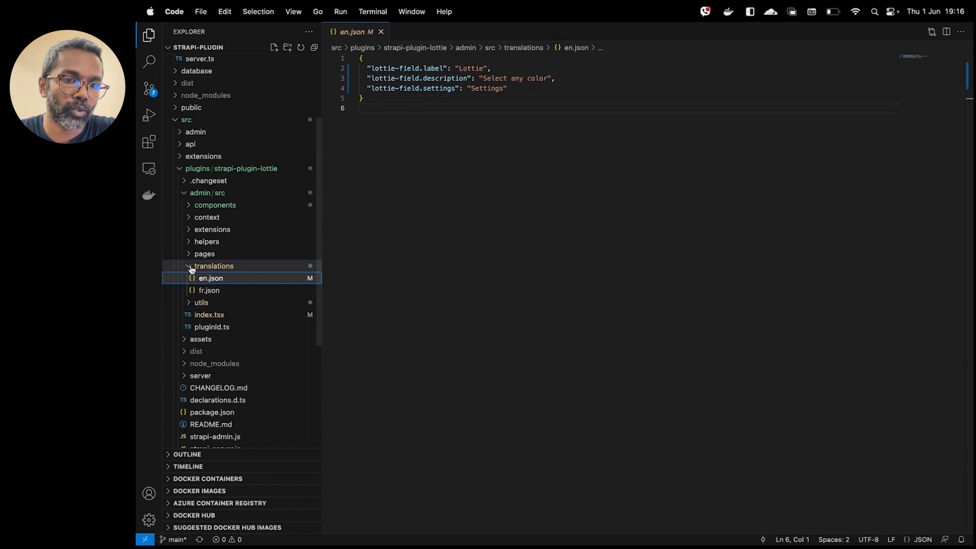
Step: Return to the admin index.tsx showing the lottie custom field registration
click(215, 266)
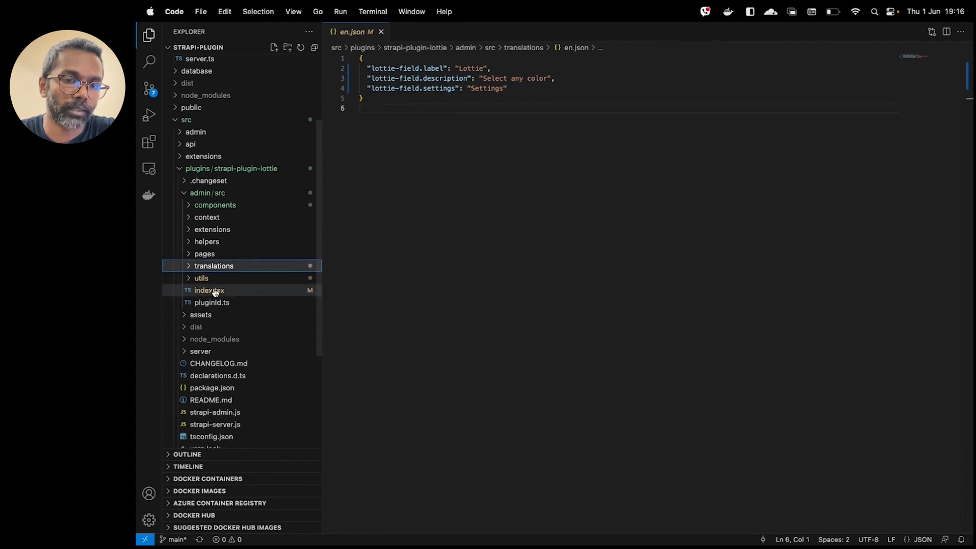
click(210, 290)
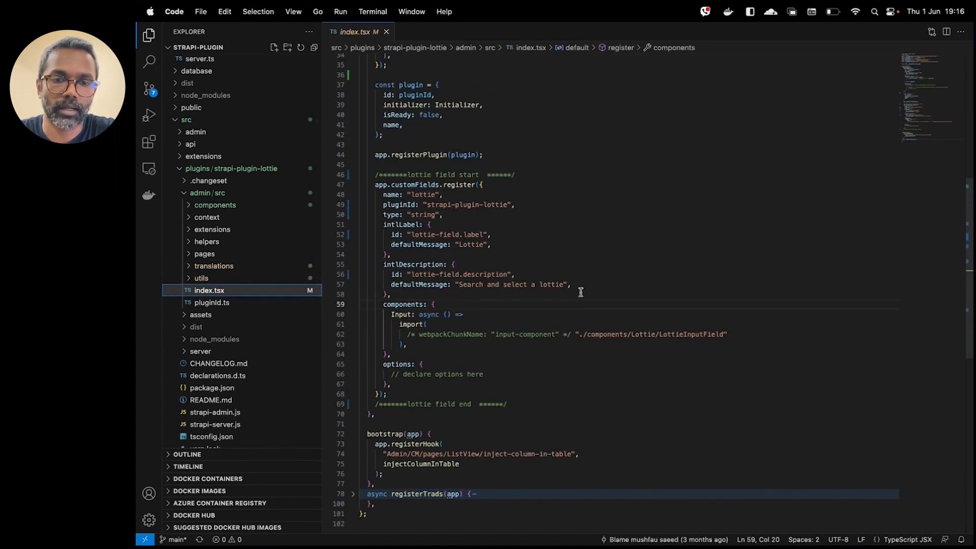
mouse_move(606, 299)
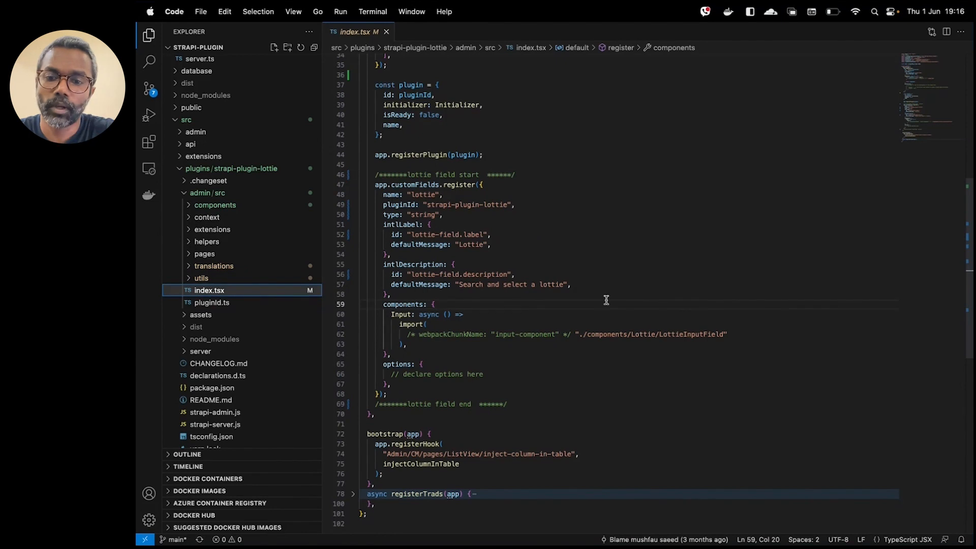
click(703, 335)
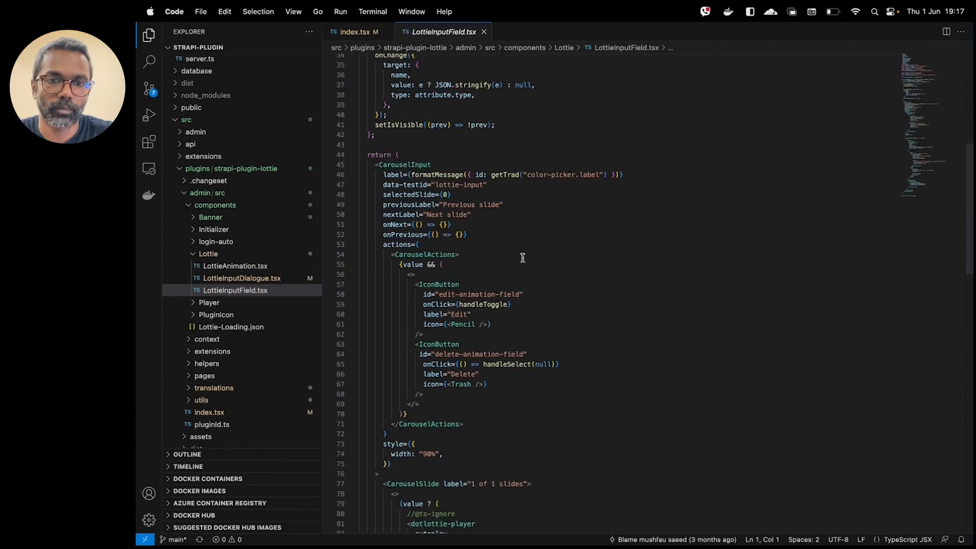
Step: Review LottieInputField.tsx with the CarouselInput markup folded and its design-system imports
click(353, 165)
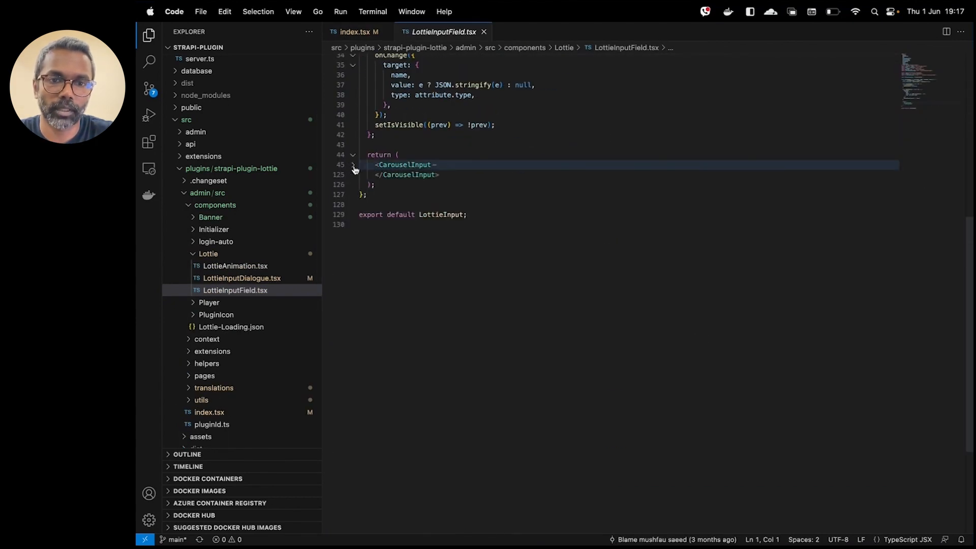
scroll(up, 3)
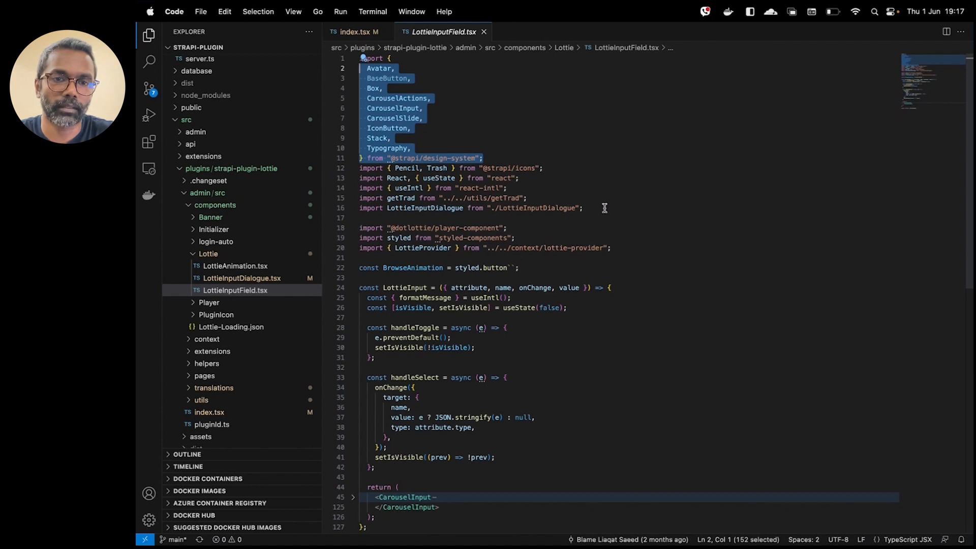
click(419, 73)
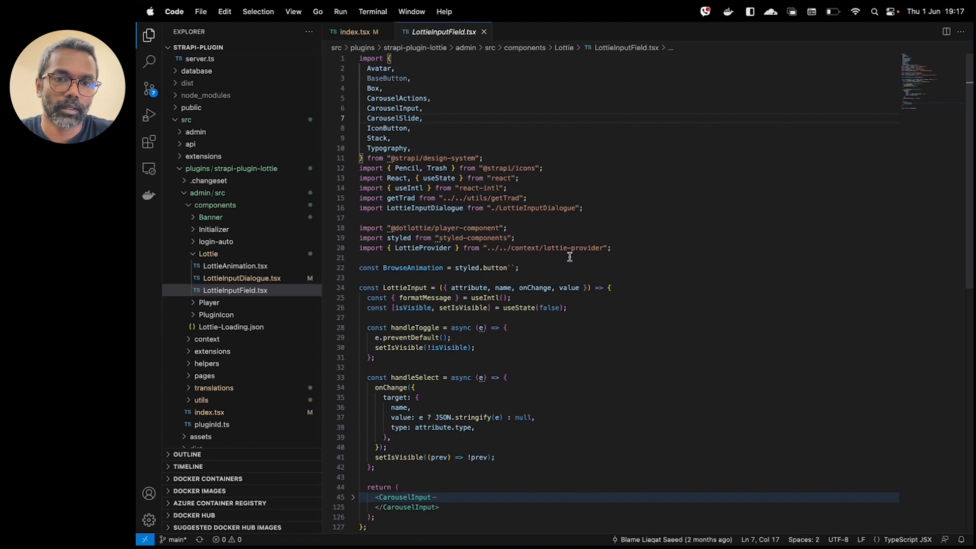
scroll(down, 3)
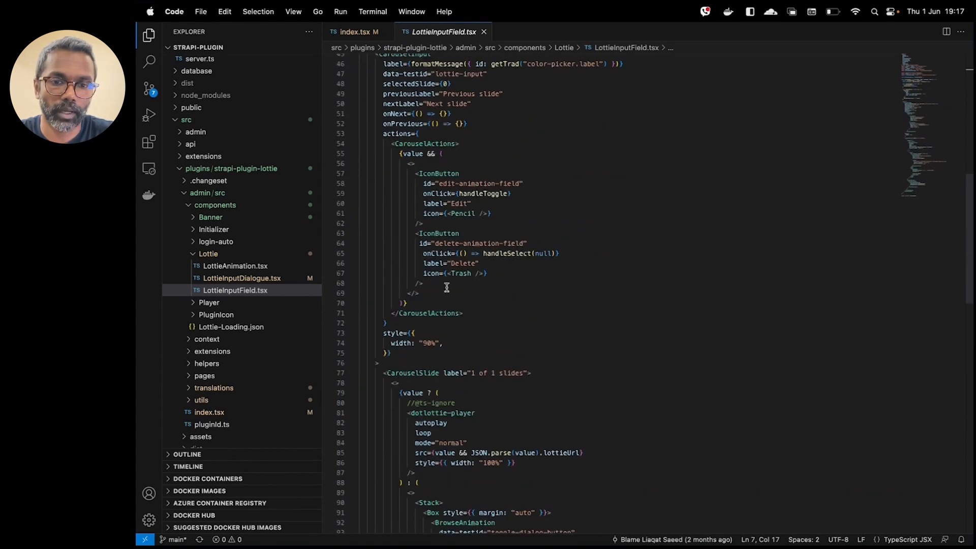
scroll(down, 3)
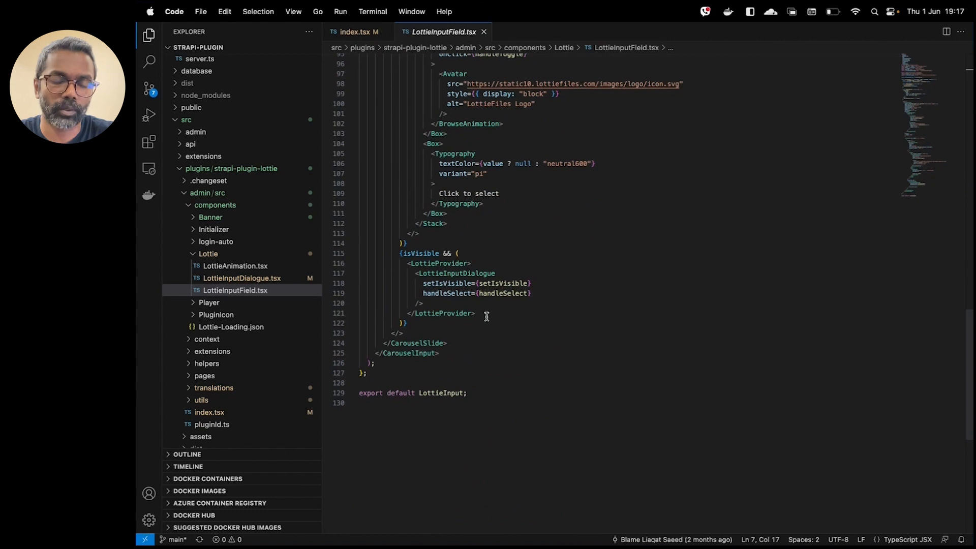
Step: Examine the LottieInputDialogue element and its isVisible condition, then reach LottieProvider's source via Peek Definition
click(414, 274)
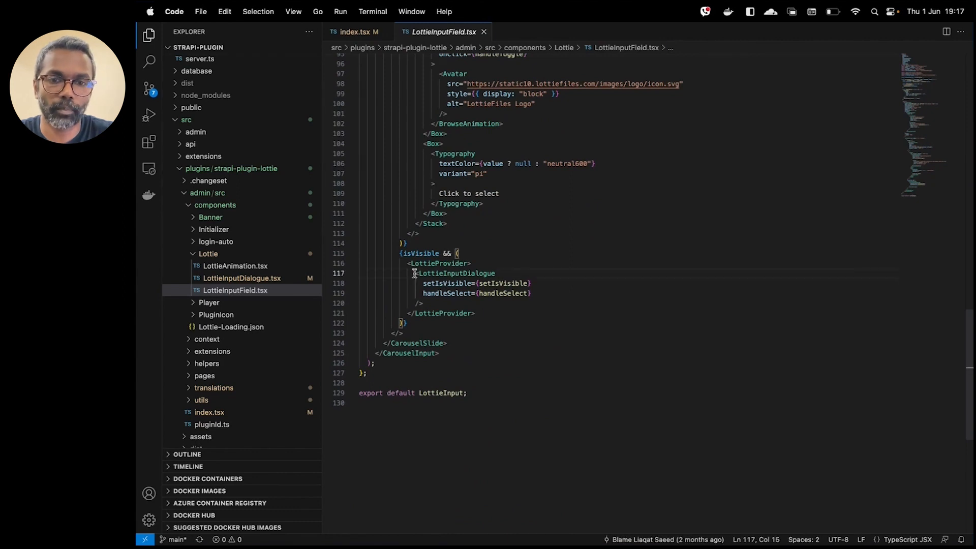
double_click(456, 273)
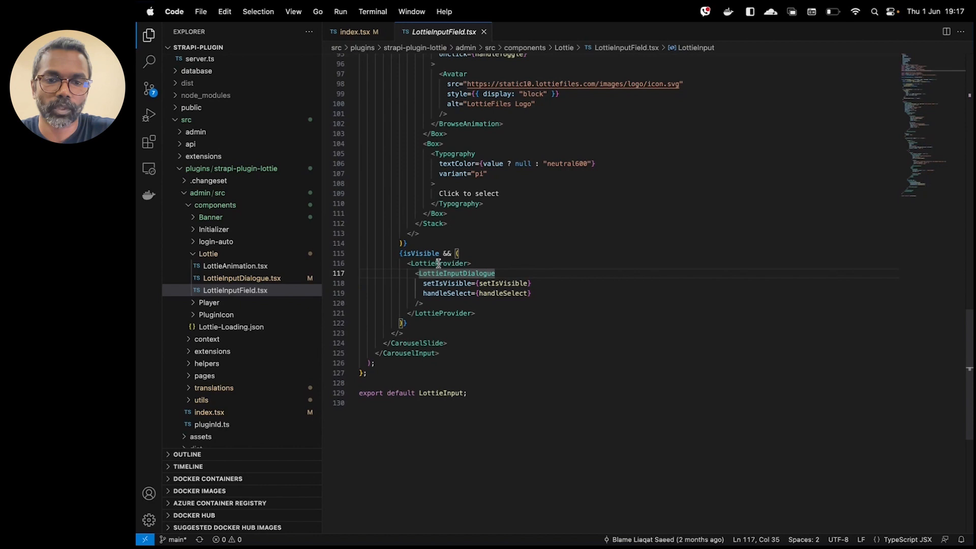
click(443, 254)
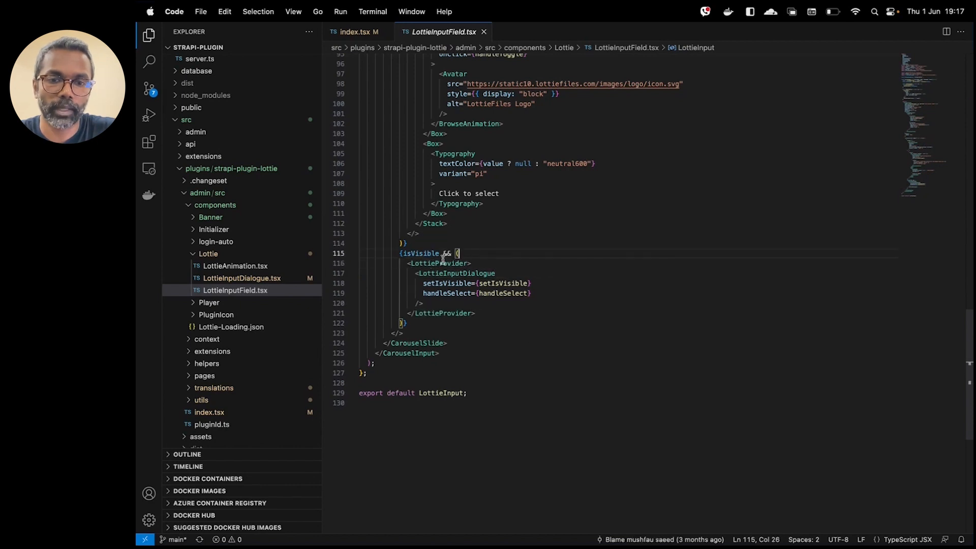
click(438, 262)
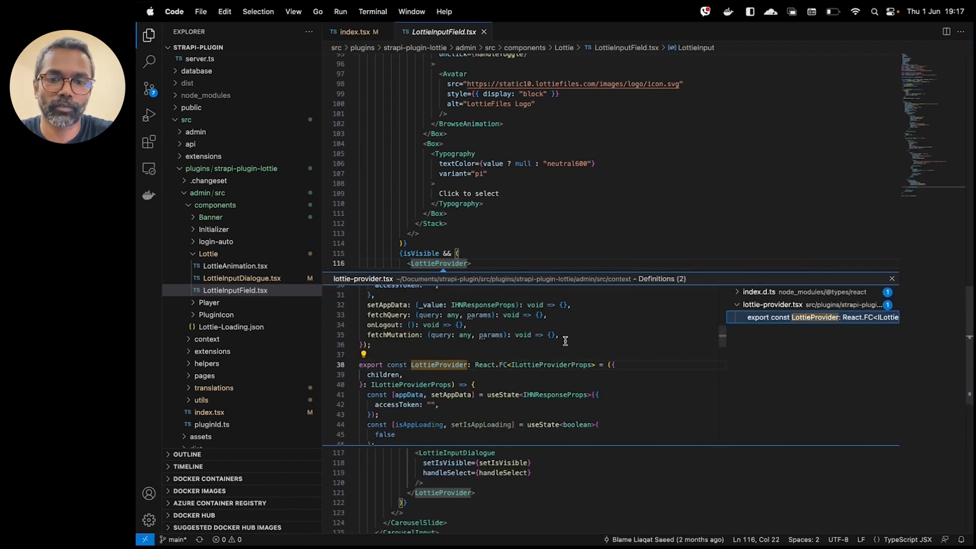
click(810, 318)
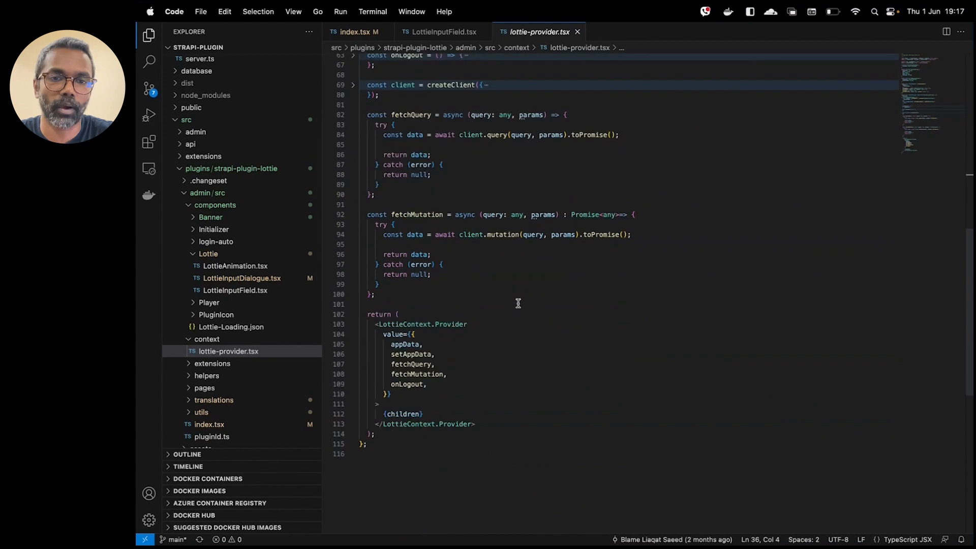
mouse_move(526, 306)
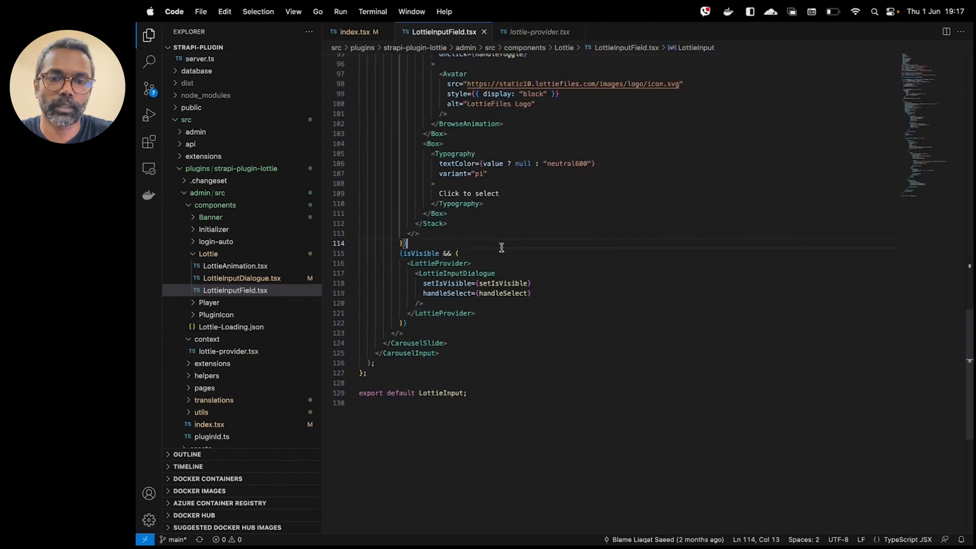
mouse_move(456, 272)
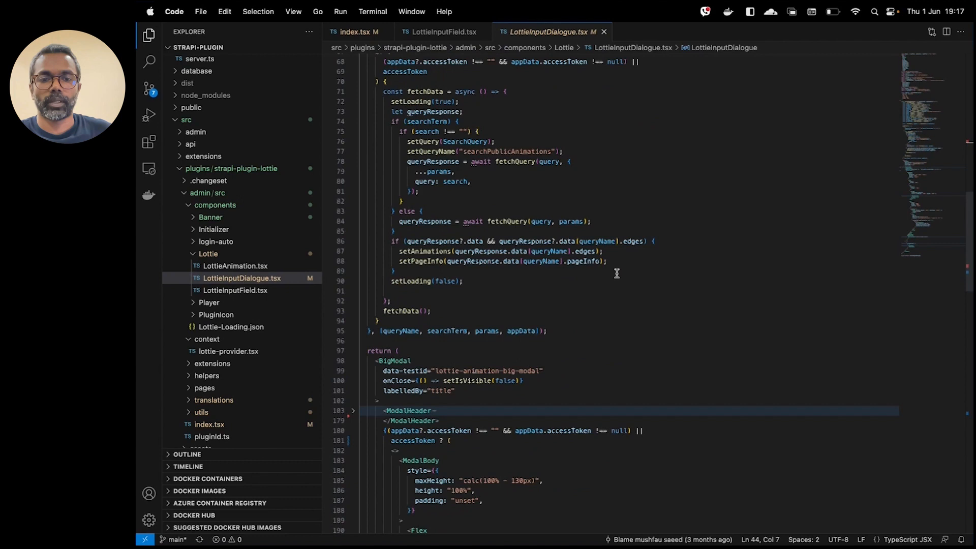
Step: Review the dialogue's animation Grid, then highlight the handleSelect prop back in LottieInputField.tsx
scroll(down, 3)
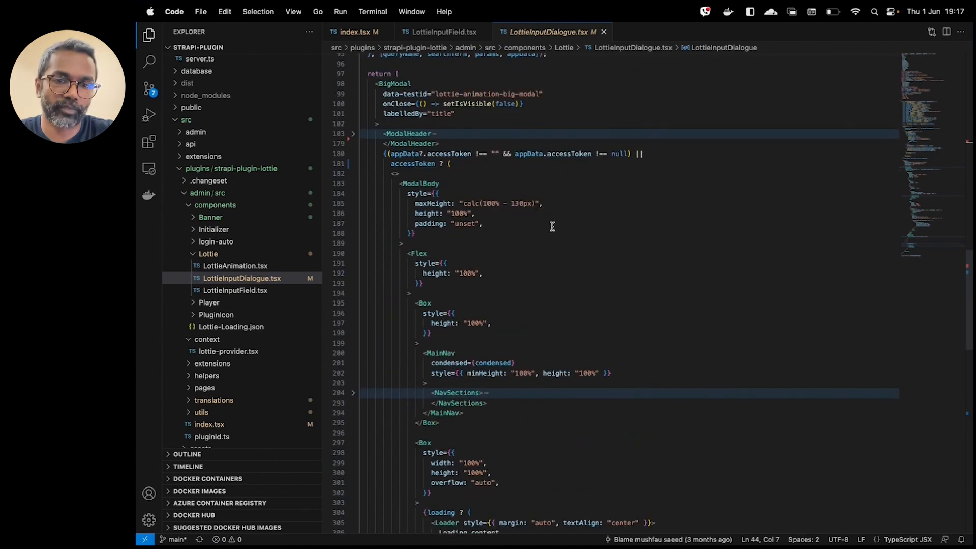
scroll(down, 3)
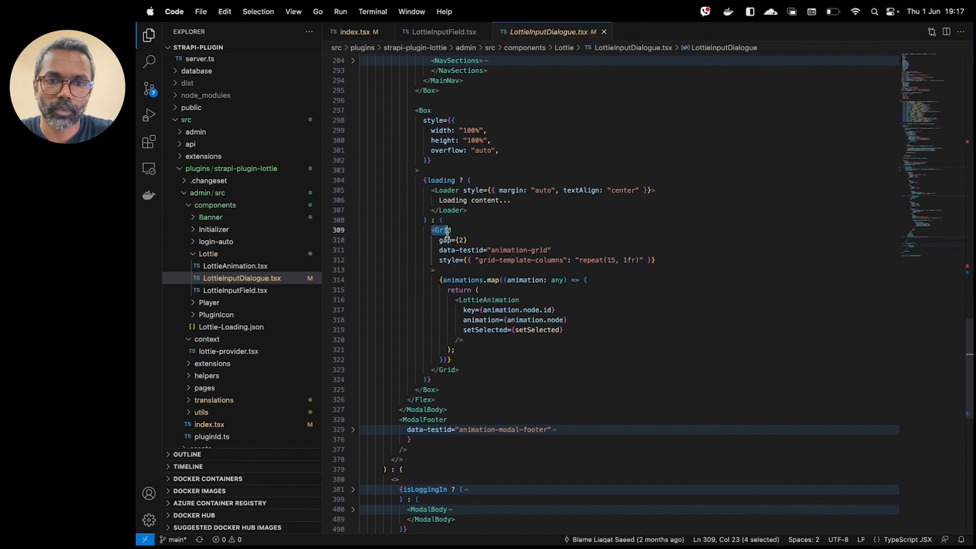
scroll(down, 3)
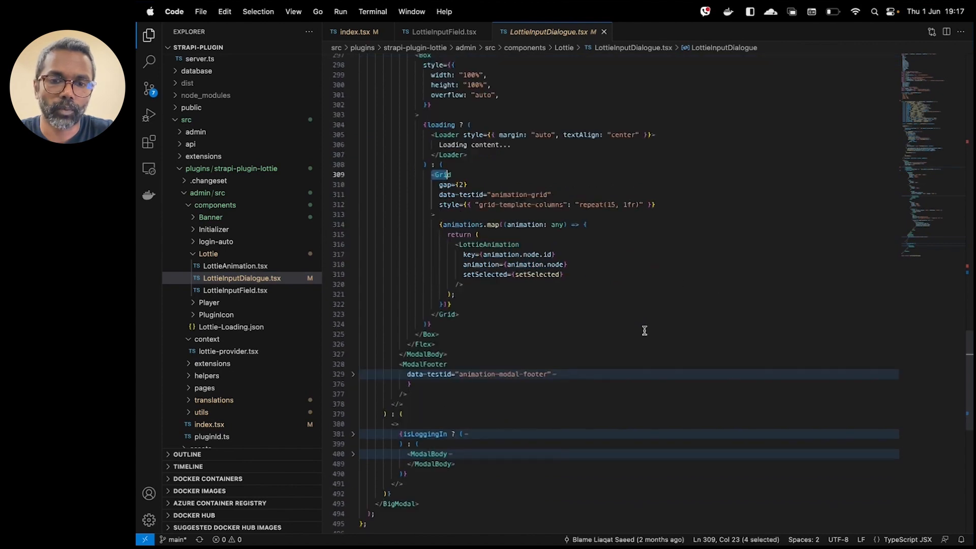
scroll(up, 3)
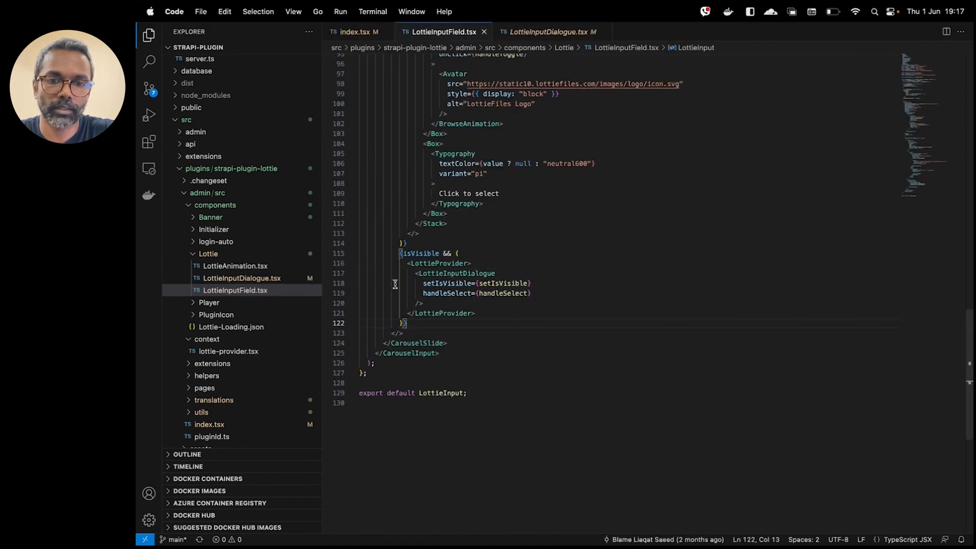
double_click(448, 349)
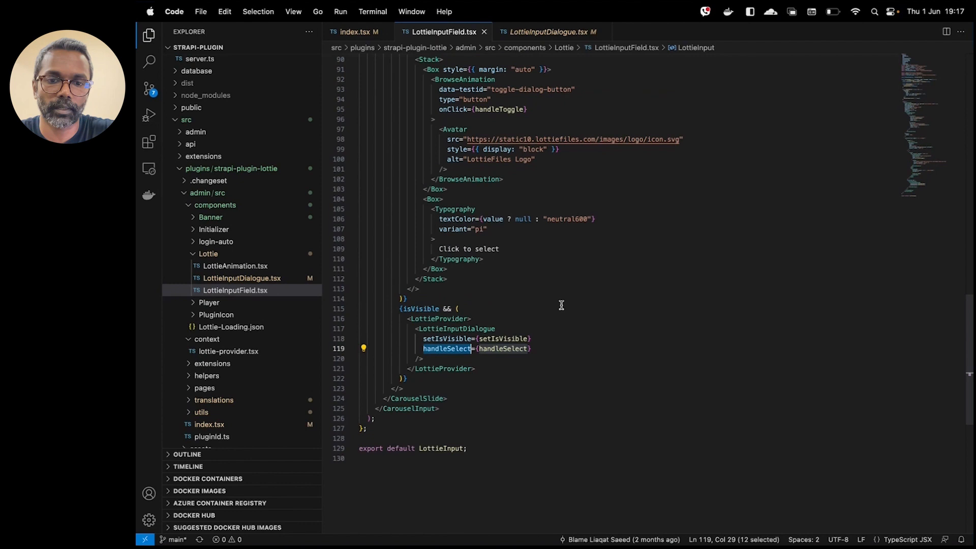
Step: View the handleSelect definition calling onChange and expand the plugin's utils folder
scroll(up, 3)
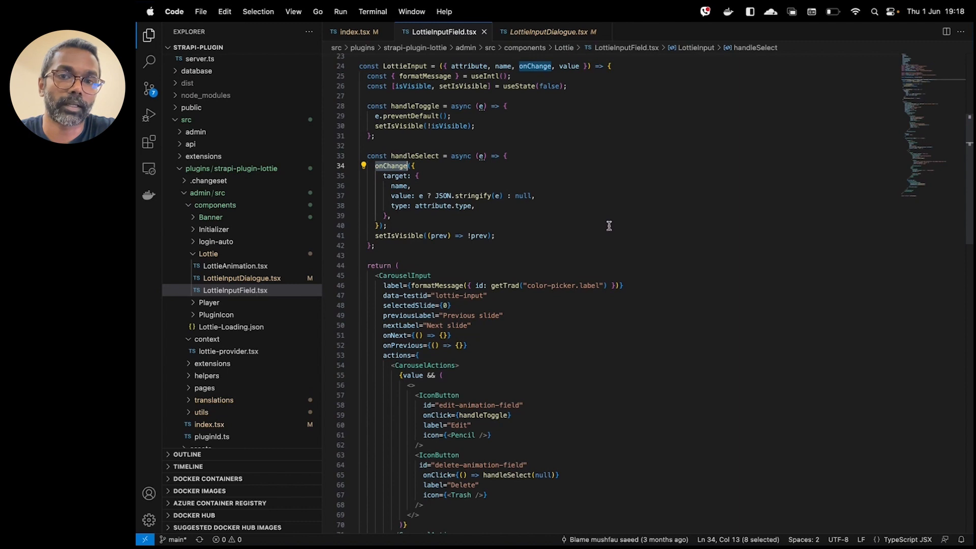
mouse_move(602, 235)
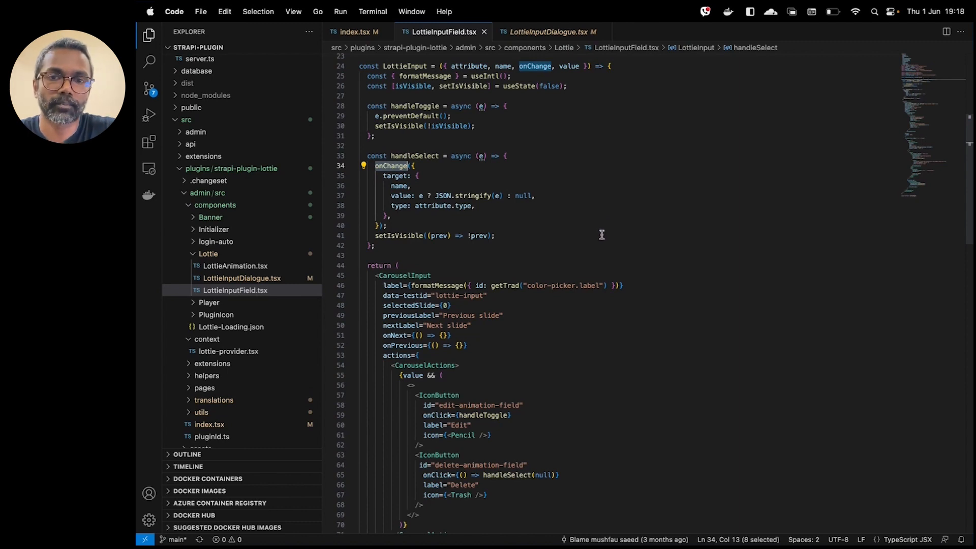
mouse_move(569, 205)
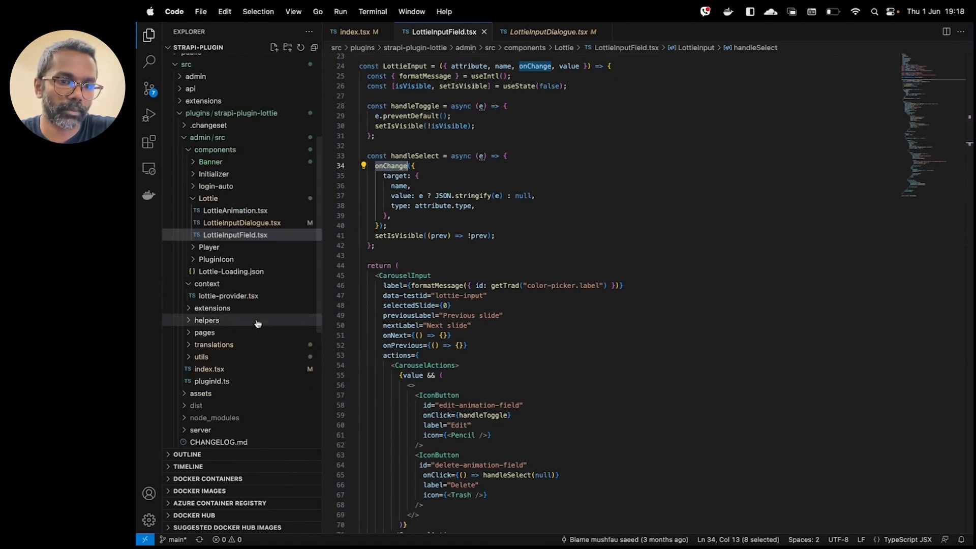
mouse_move(223, 362)
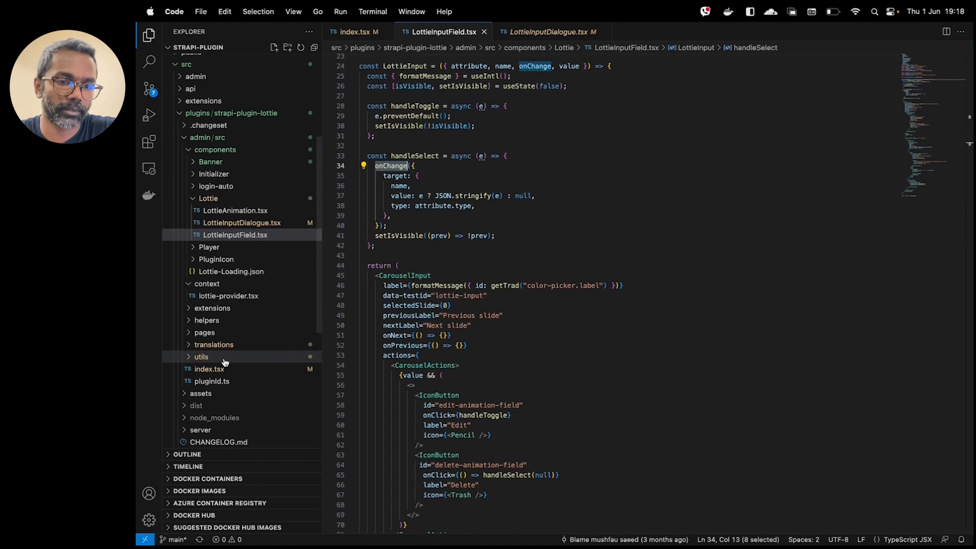
click(200, 357)
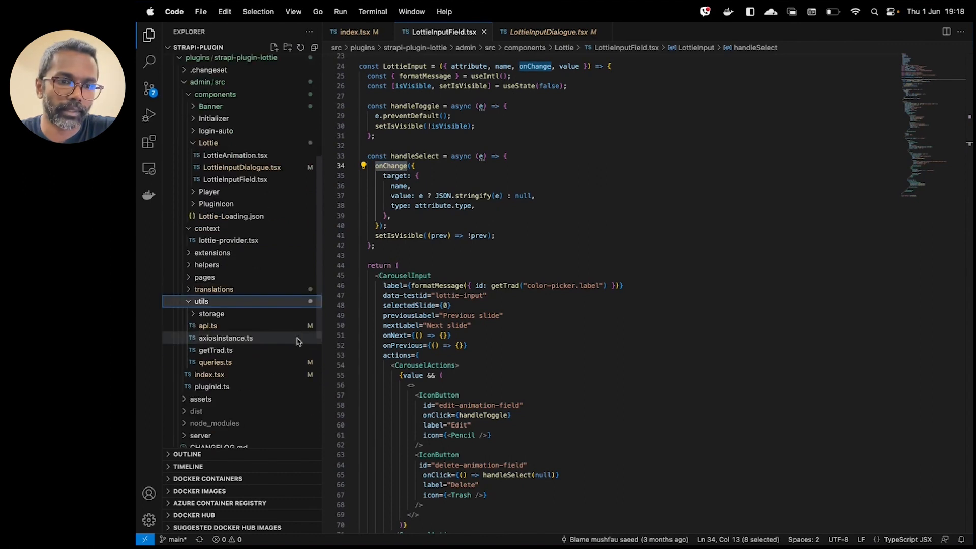
Step: Review utils/queries.ts and api.ts, highlighting the fetchQuery and fetchMutation functions
click(215, 362)
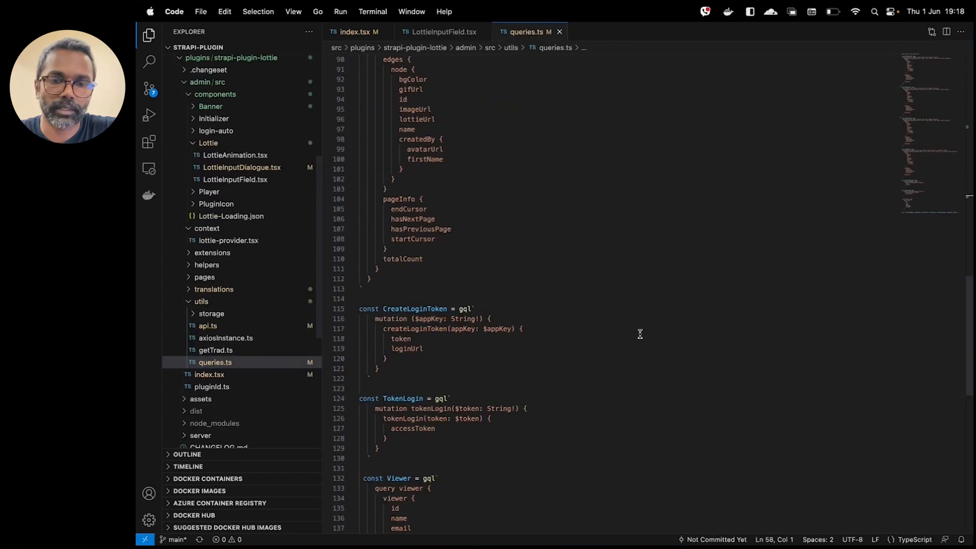
scroll(up, 3)
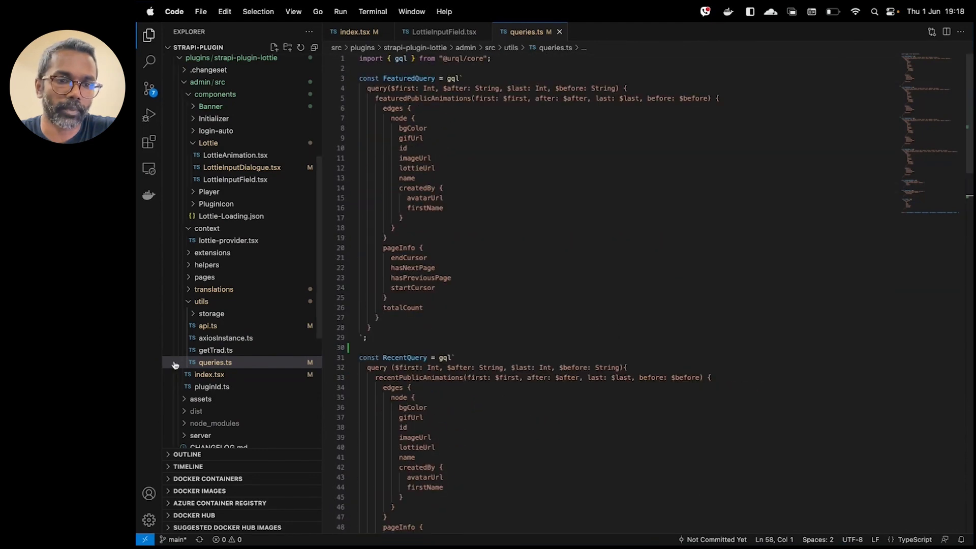
click(208, 325)
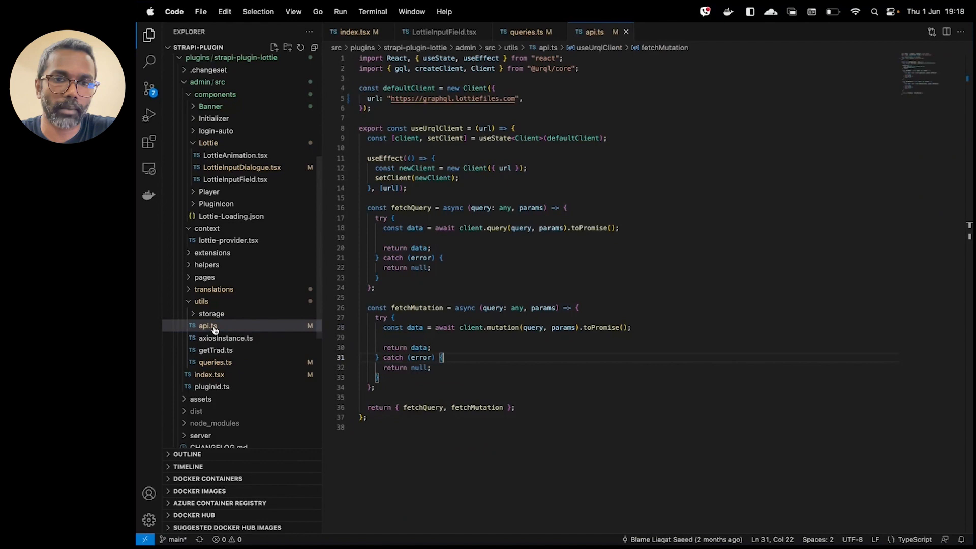
mouse_move(661, 295)
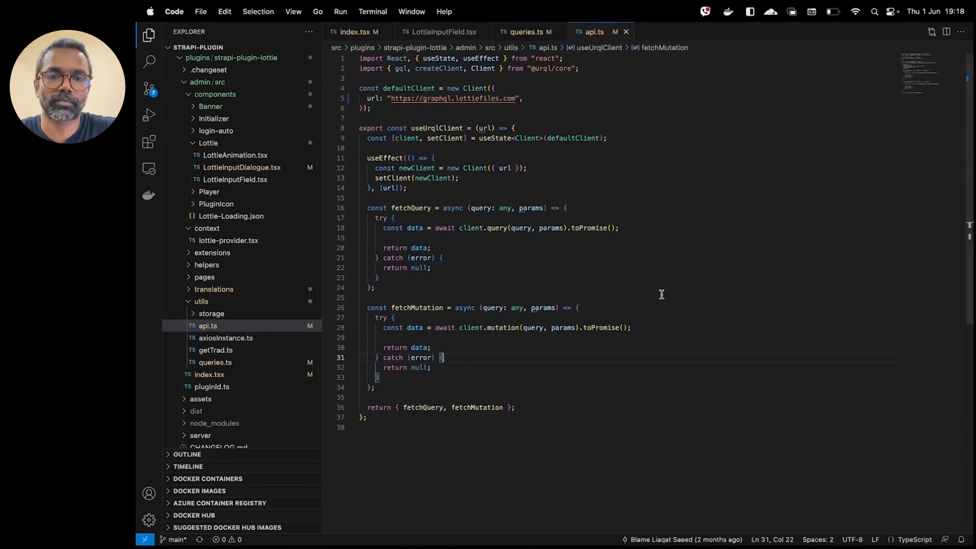
mouse_move(530, 281)
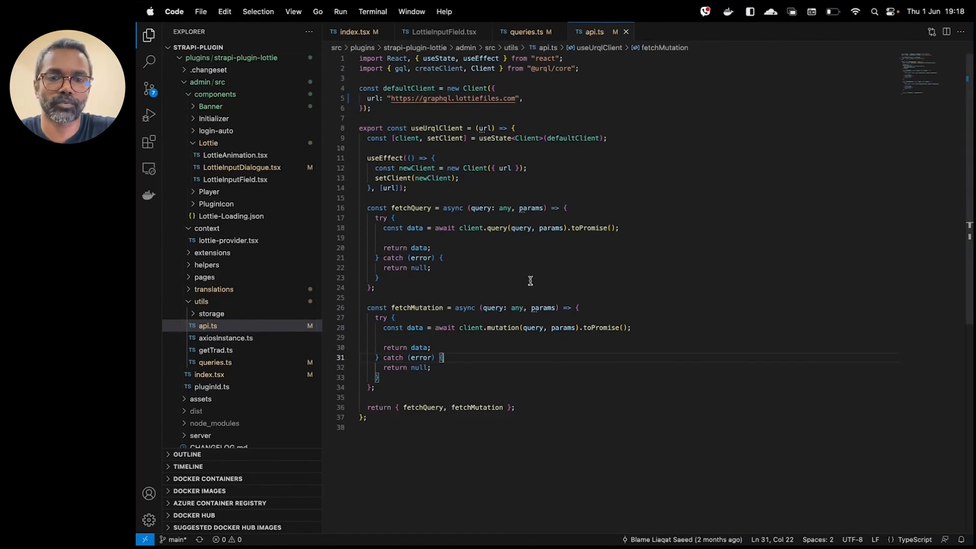
double_click(411, 207)
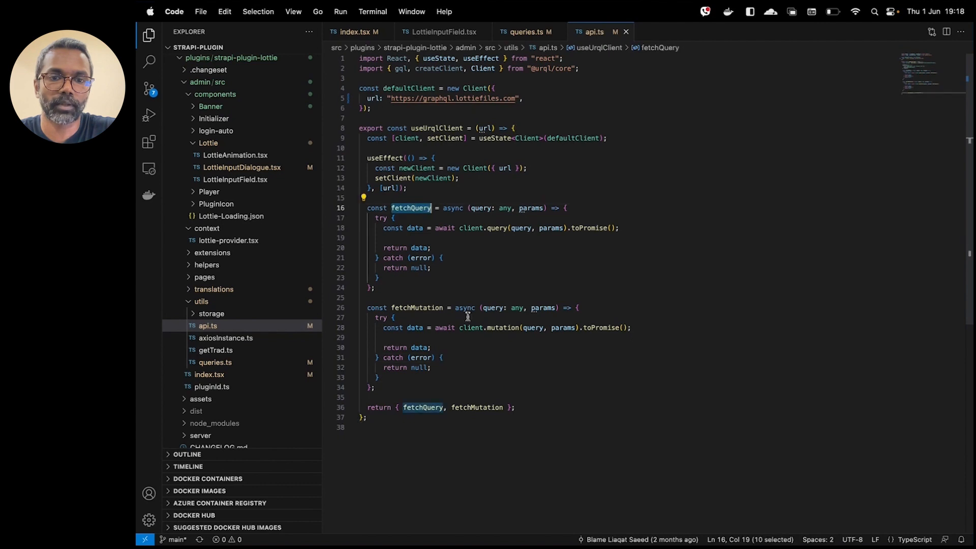
double_click(417, 308)
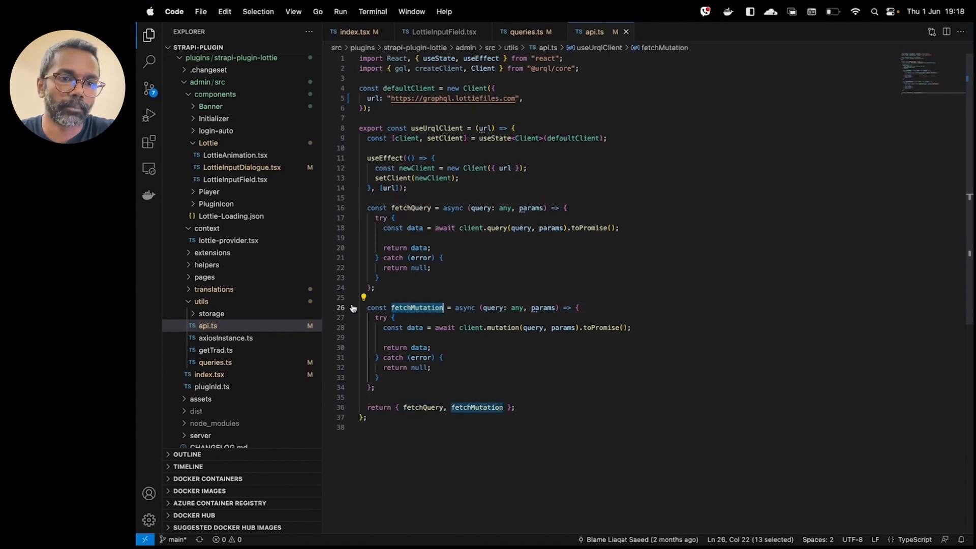
mouse_move(238, 281)
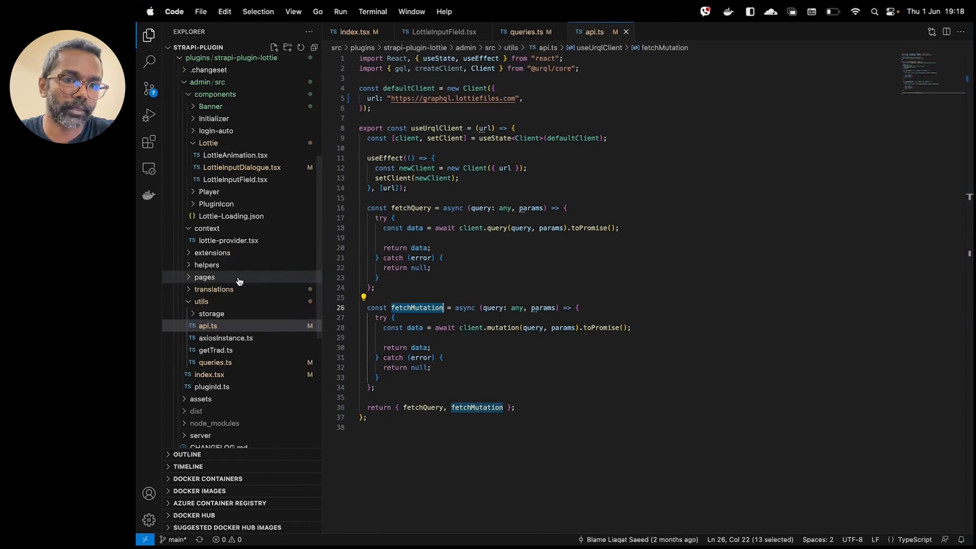
mouse_move(231, 298)
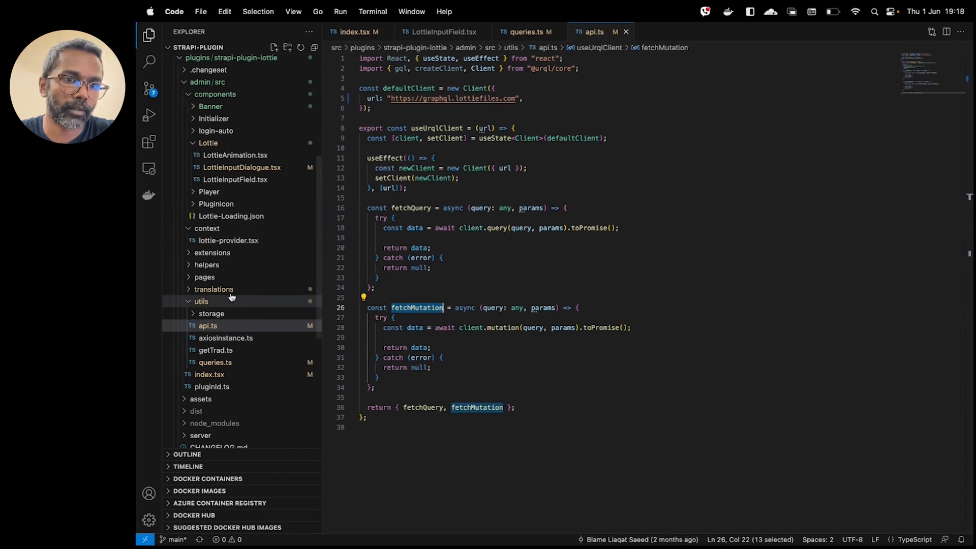
mouse_move(210, 105)
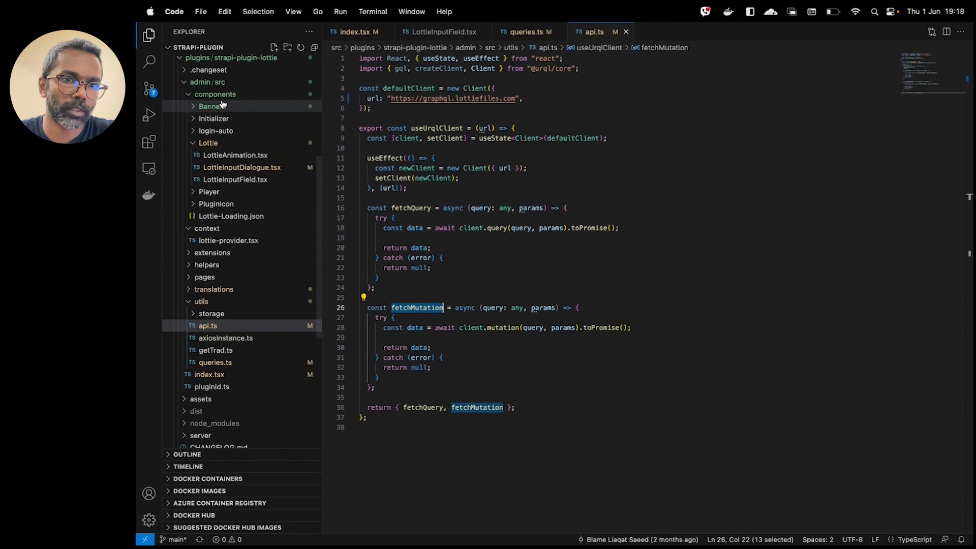
Step: Bring up the InjectColumnInTable.tsx extension from the extensions folder
click(216, 93)
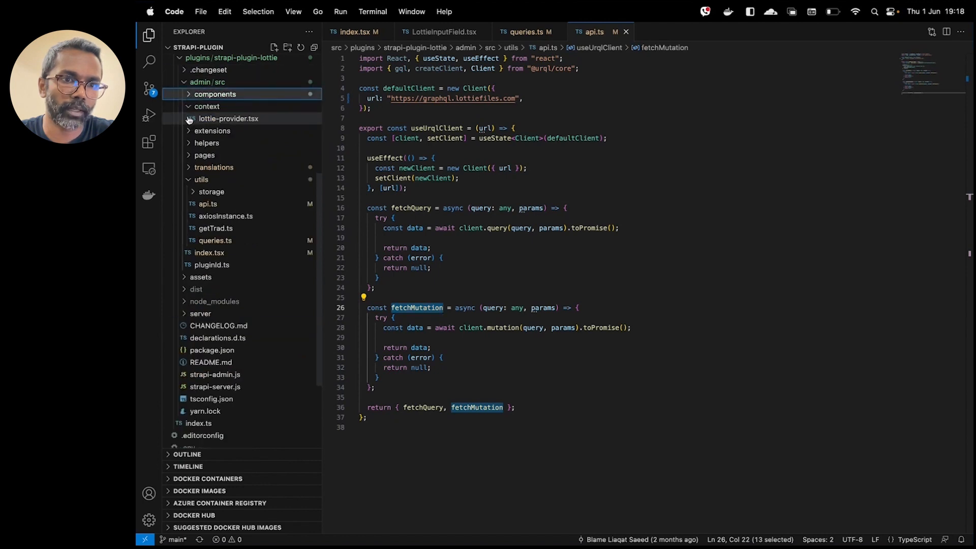
click(212, 118)
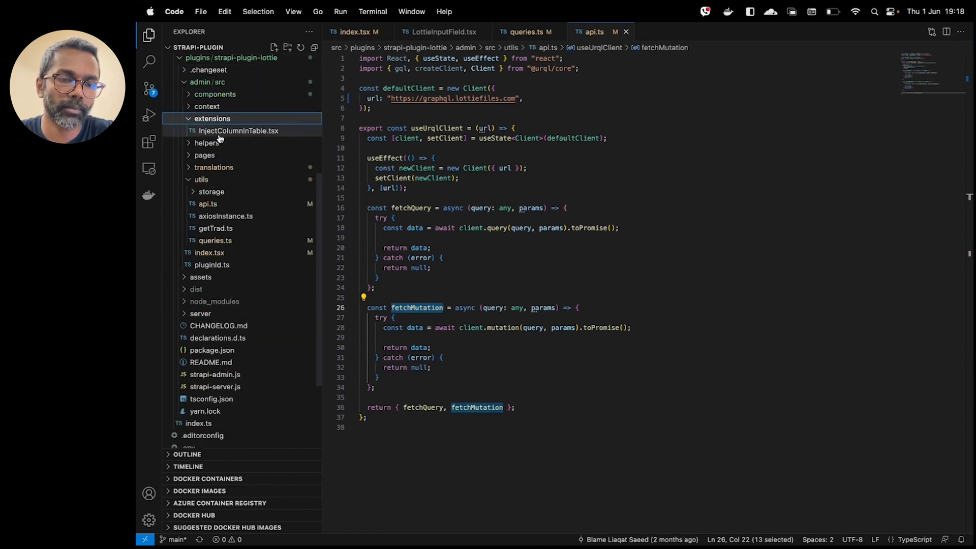
click(240, 131)
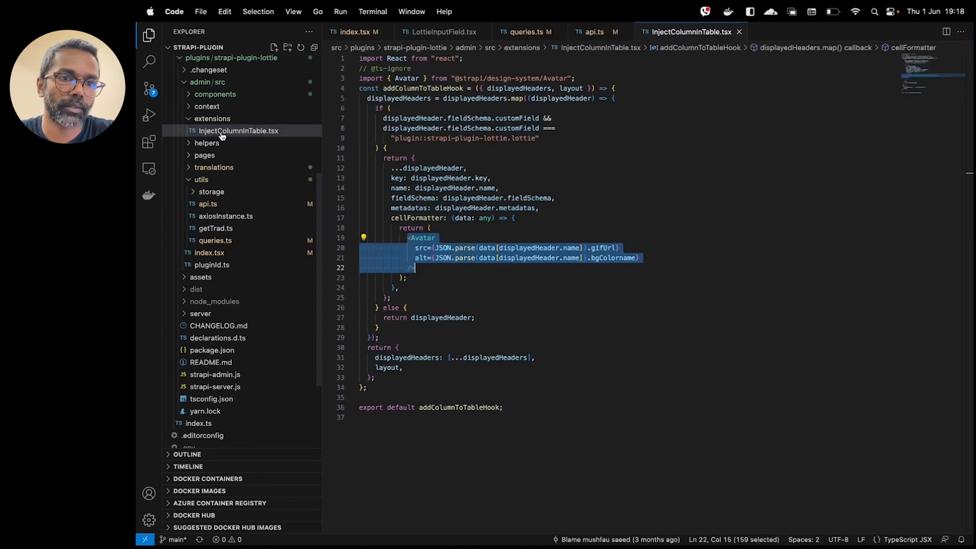
Step: Highlight the lottie custom field identifier string, then return to the admin index.tsx
click(652, 317)
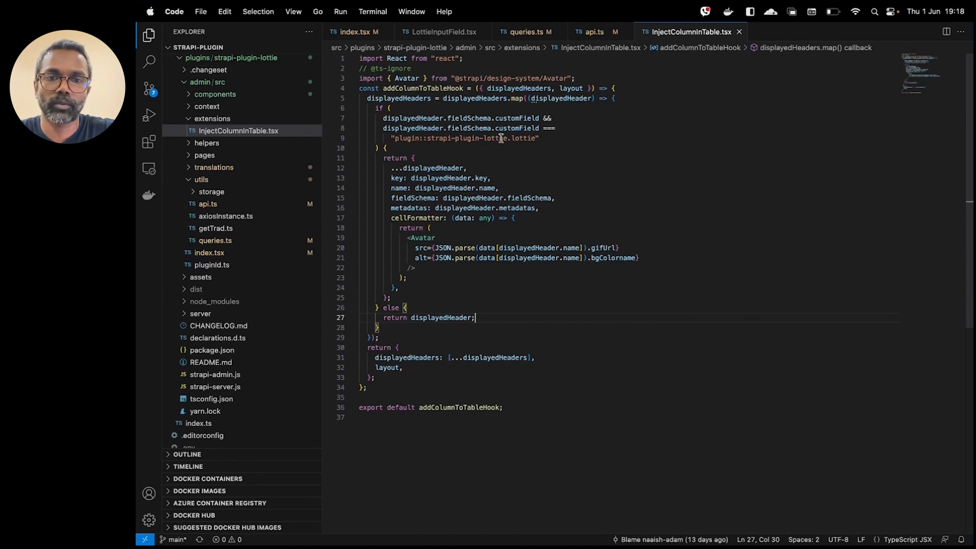
double_click(468, 118)
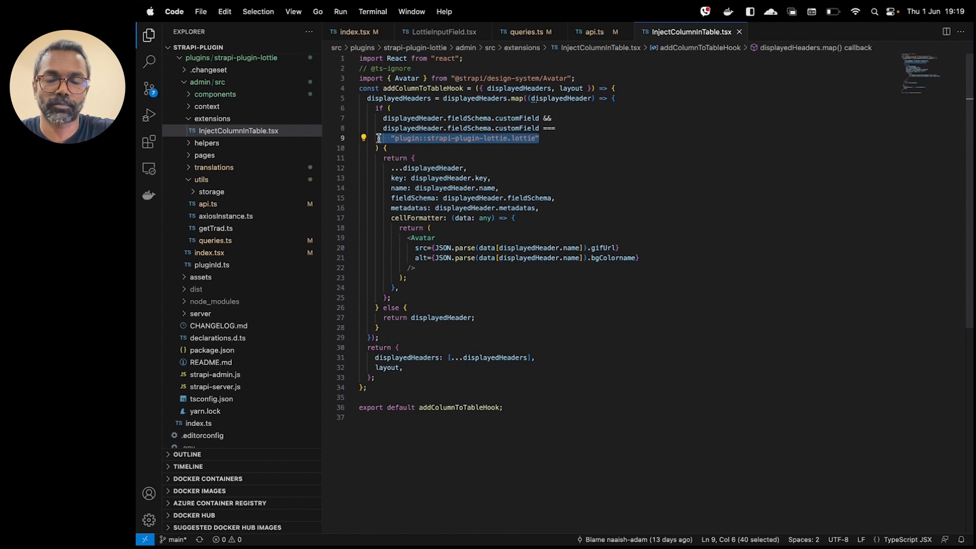
mouse_move(584, 162)
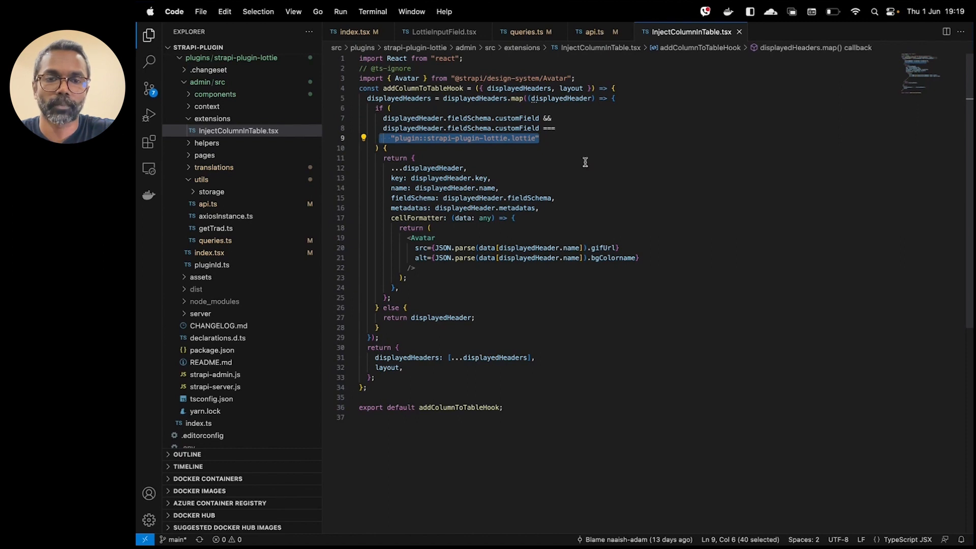
mouse_move(440, 231)
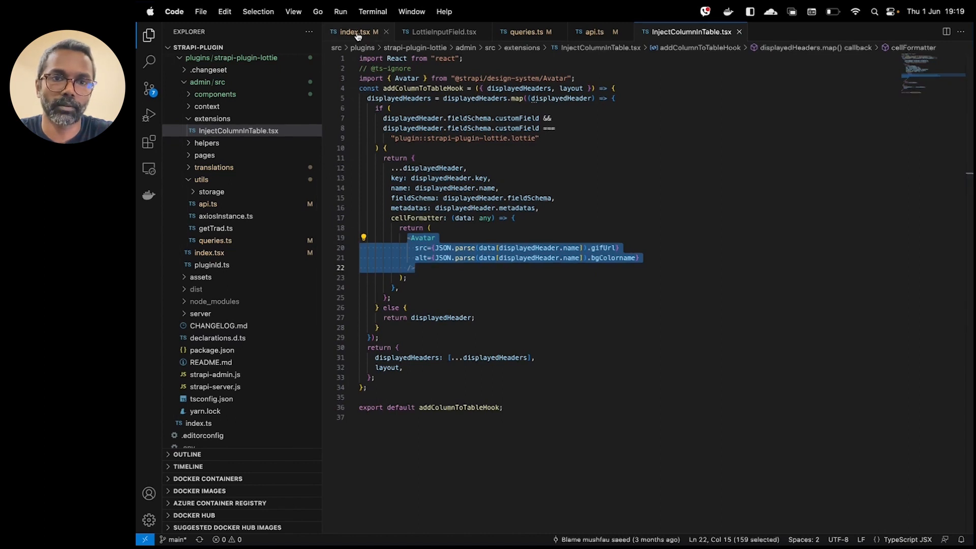
click(355, 32)
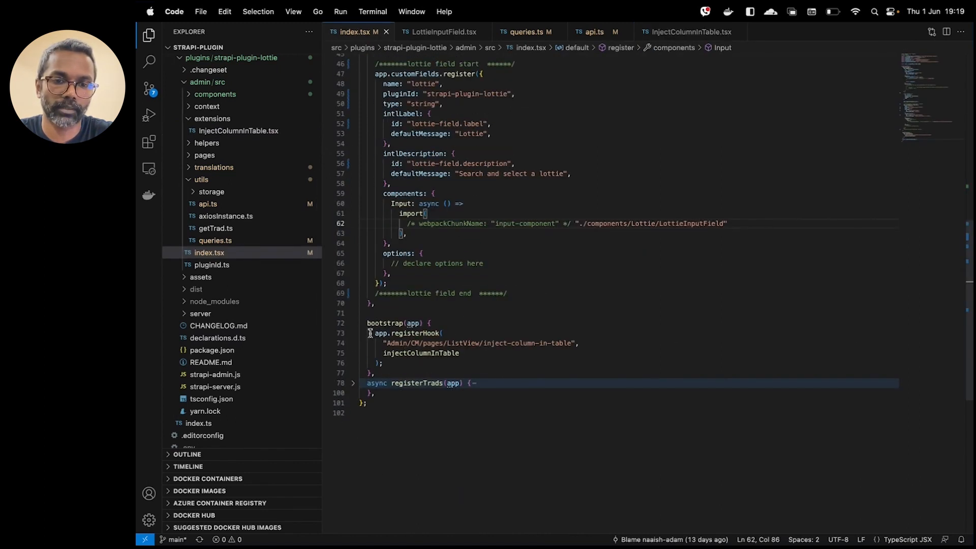
Step: Unfold the registerTrads function body below the bootstrap hook in index.tsx
click(353, 384)
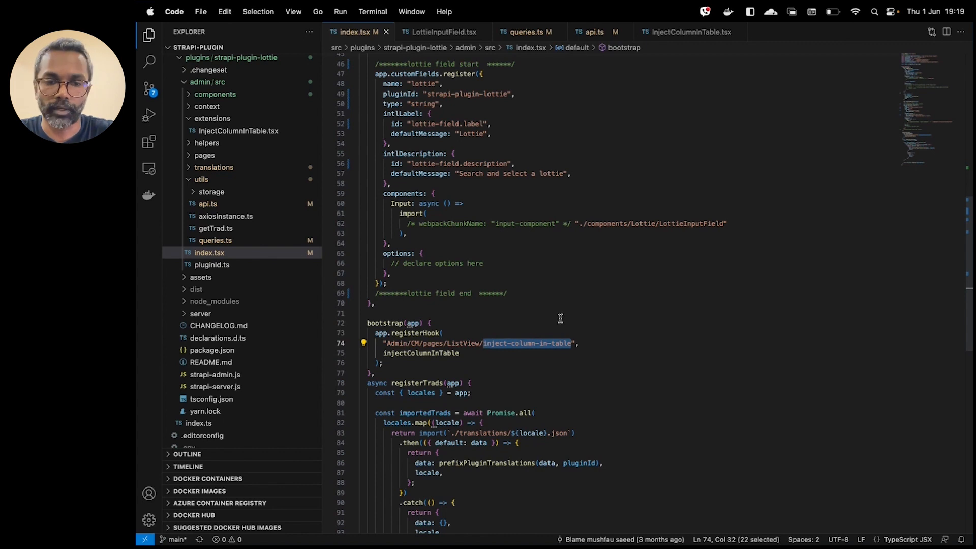
mouse_move(530, 354)
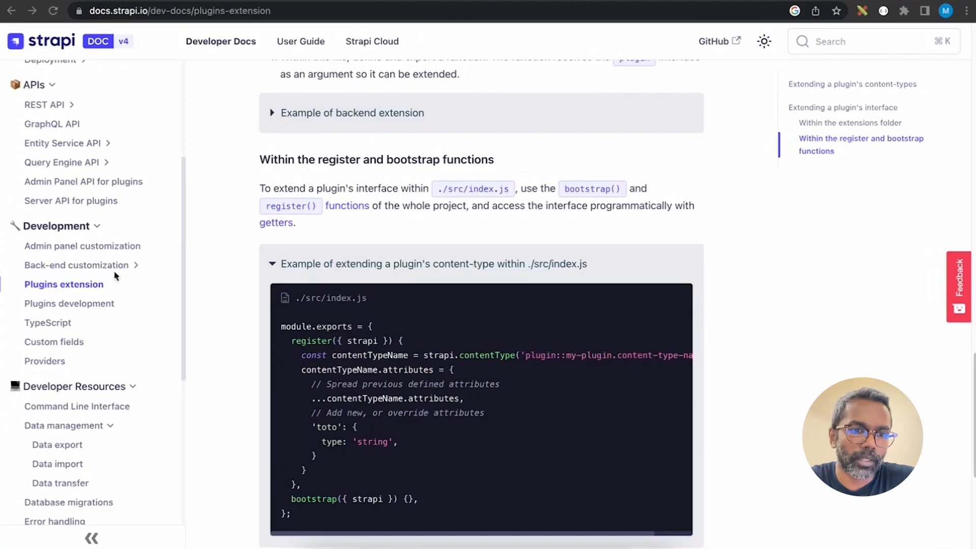
mouse_move(116, 252)
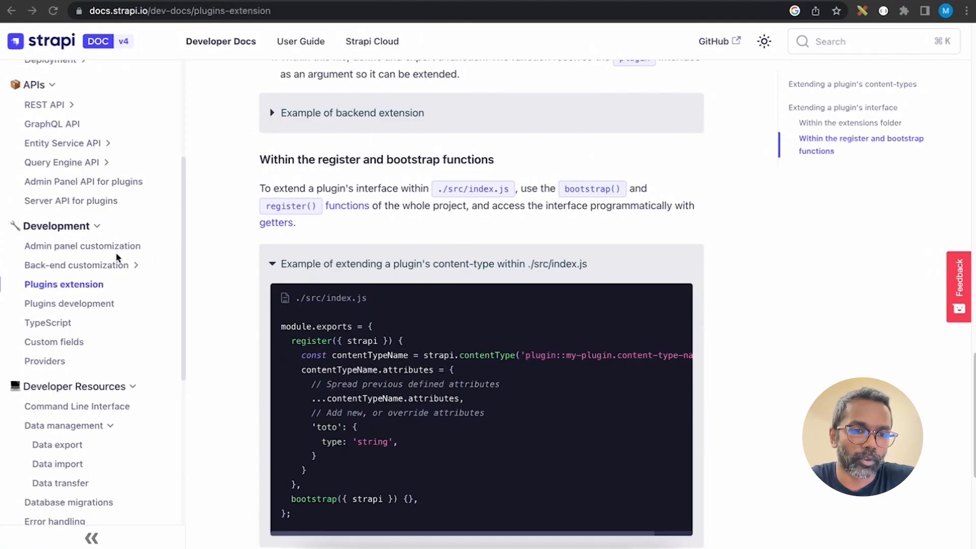
mouse_move(70, 303)
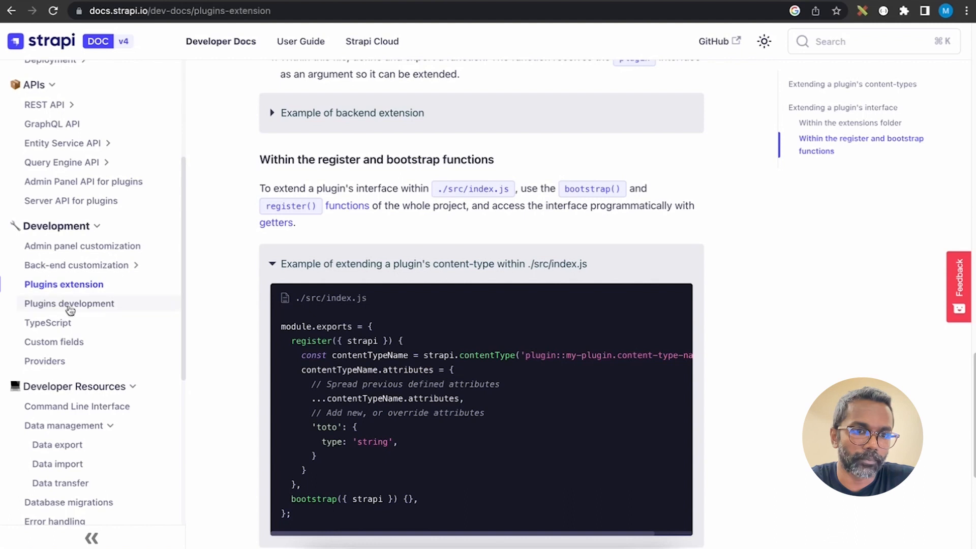
Step: Read through the Plugins development guide and follow its note's link to the Custom fields page
click(69, 303)
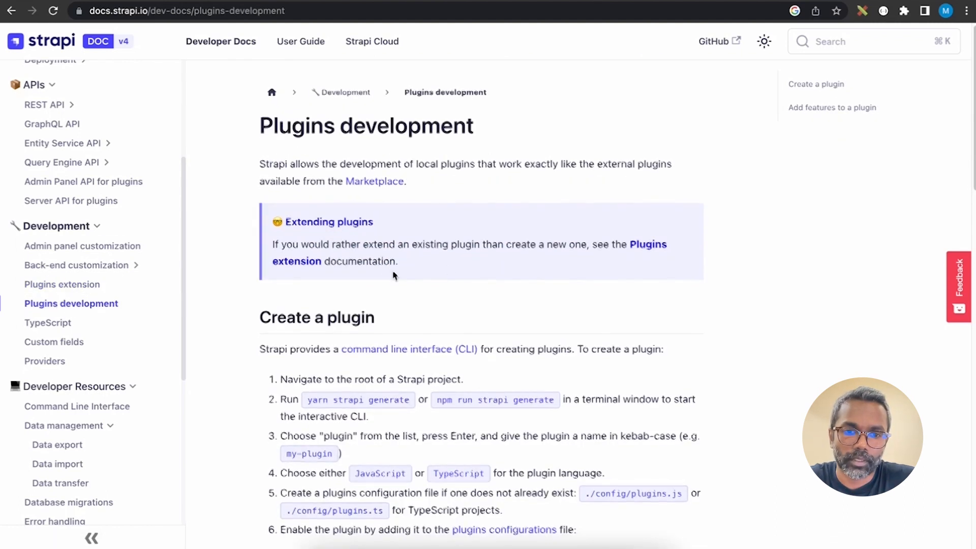
scroll(down, 3)
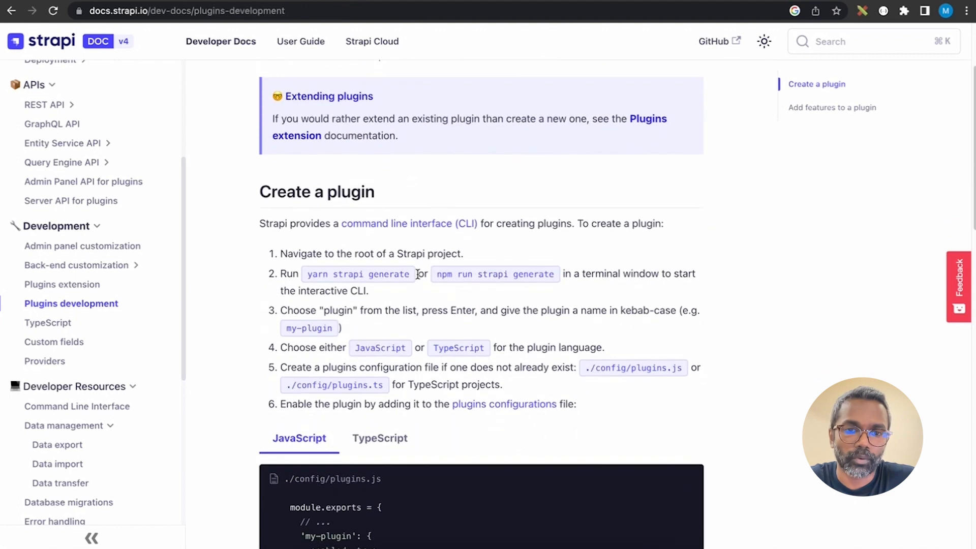
scroll(down, 3)
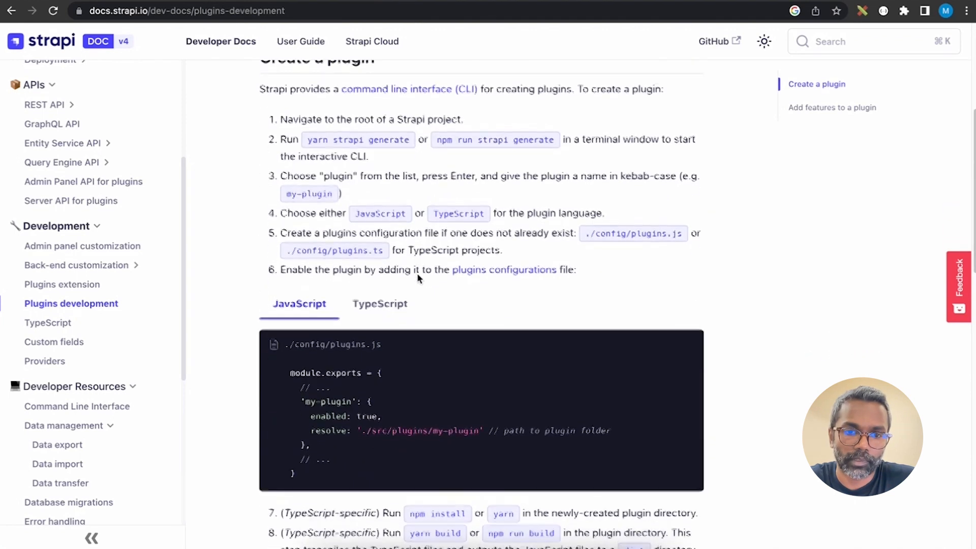
scroll(down, 3)
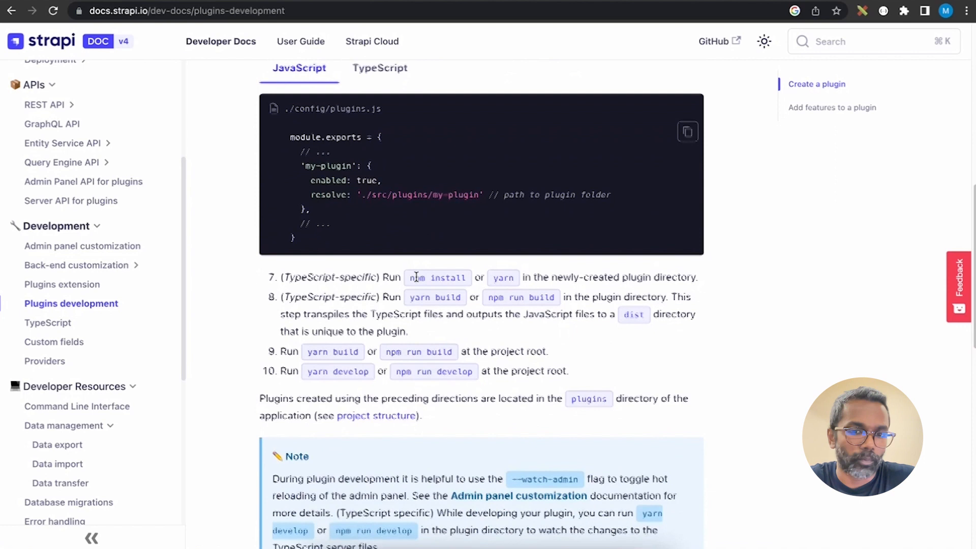
scroll(down, 3)
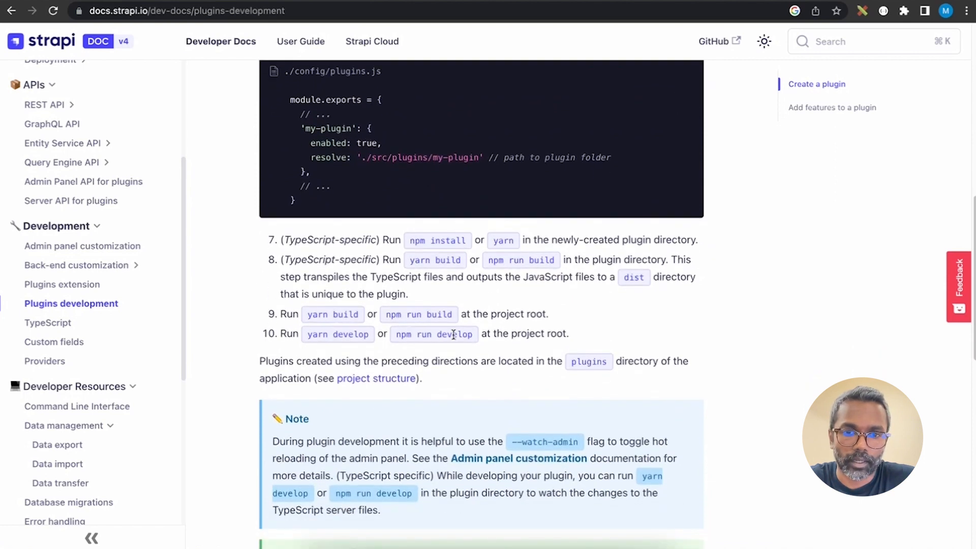
scroll(down, 3)
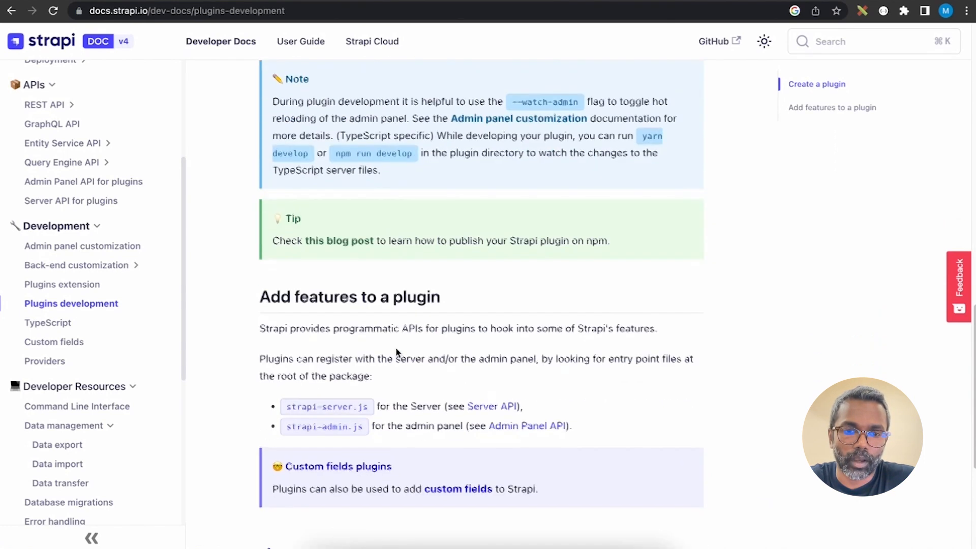
scroll(down, 3)
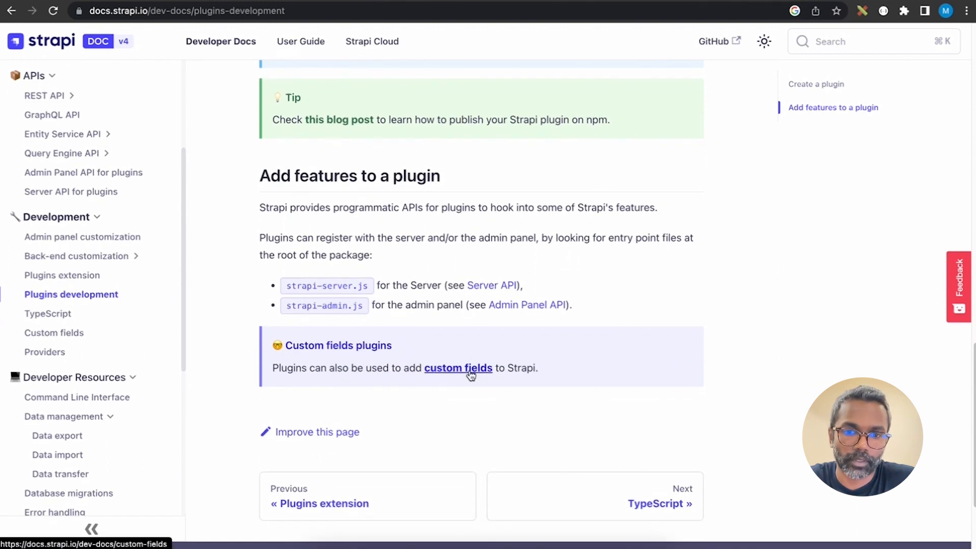
click(457, 367)
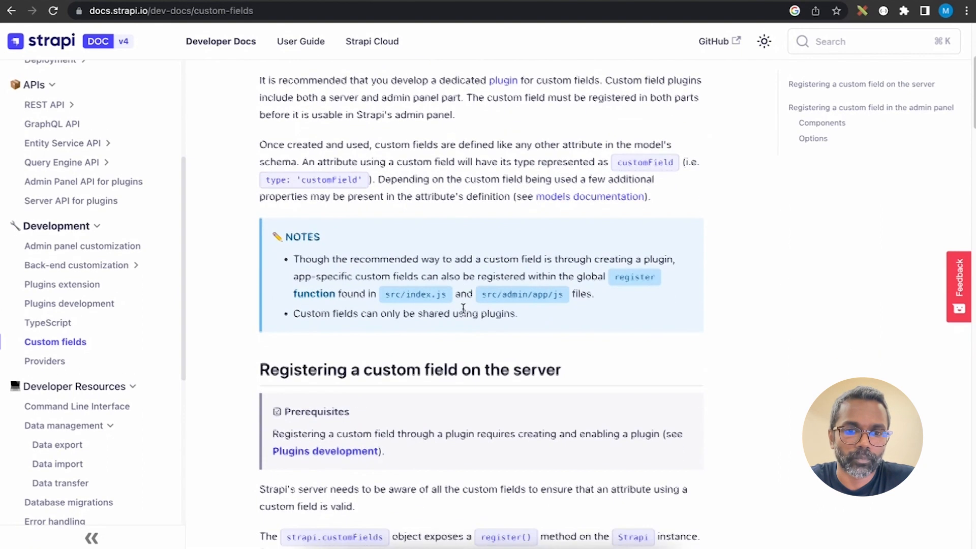
Step: Review the custom fields server registration parameters, then go to the Plugins extension page
scroll(down, 3)
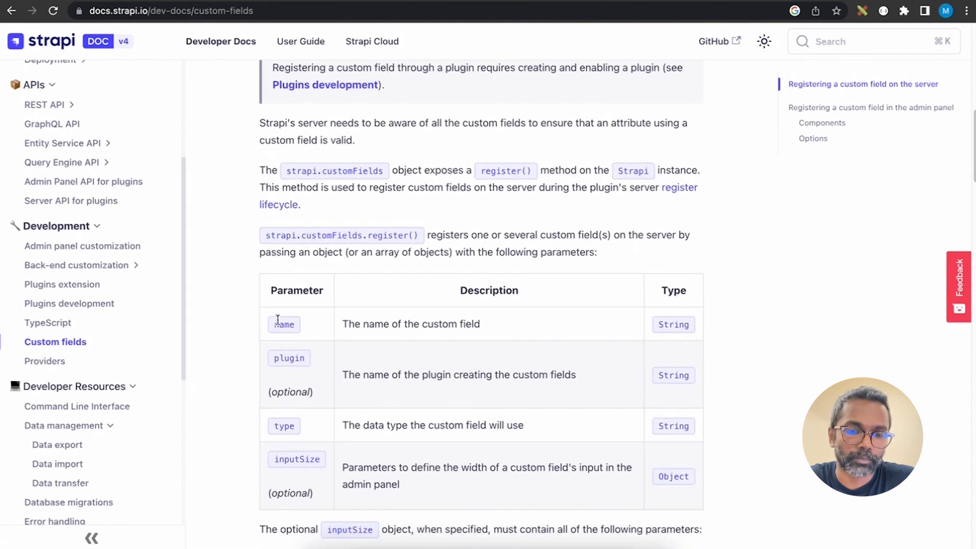
scroll(down, 3)
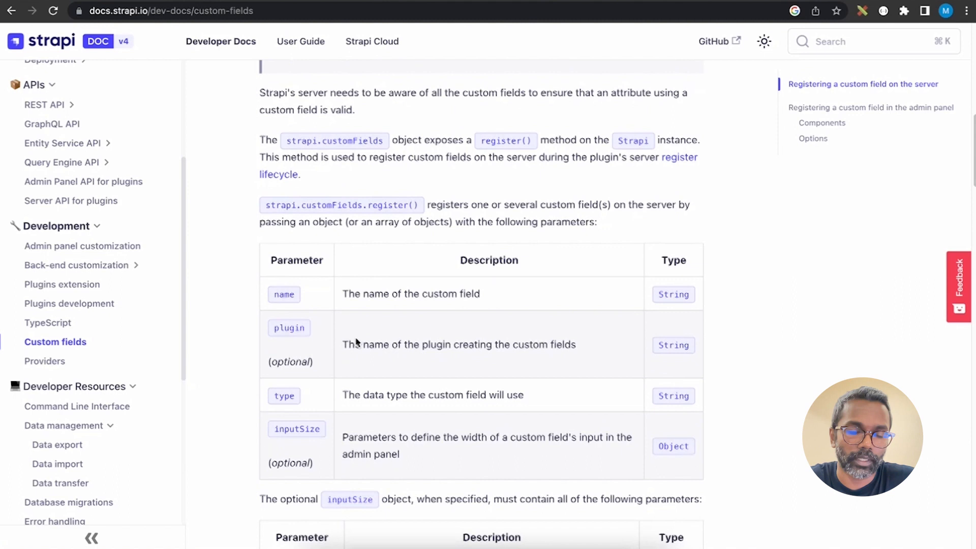
scroll(up, 3)
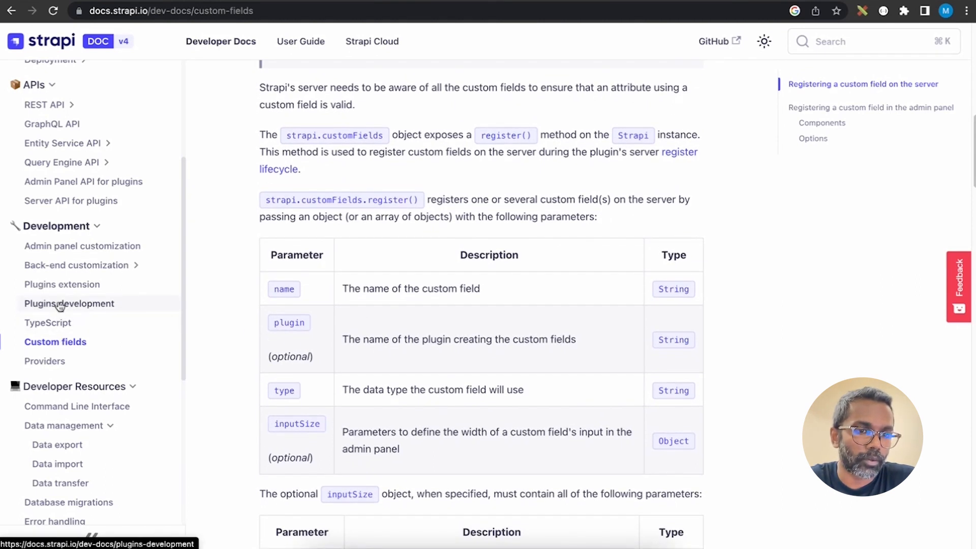
click(63, 284)
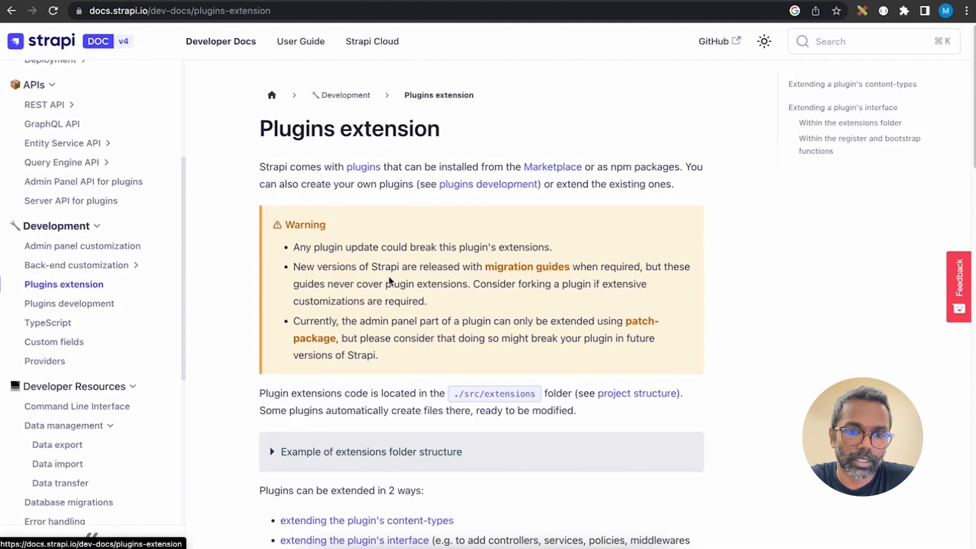
Step: Expand the ./src/index.js content-type extension example, then switch to the design system Storybook
scroll(down, 3)
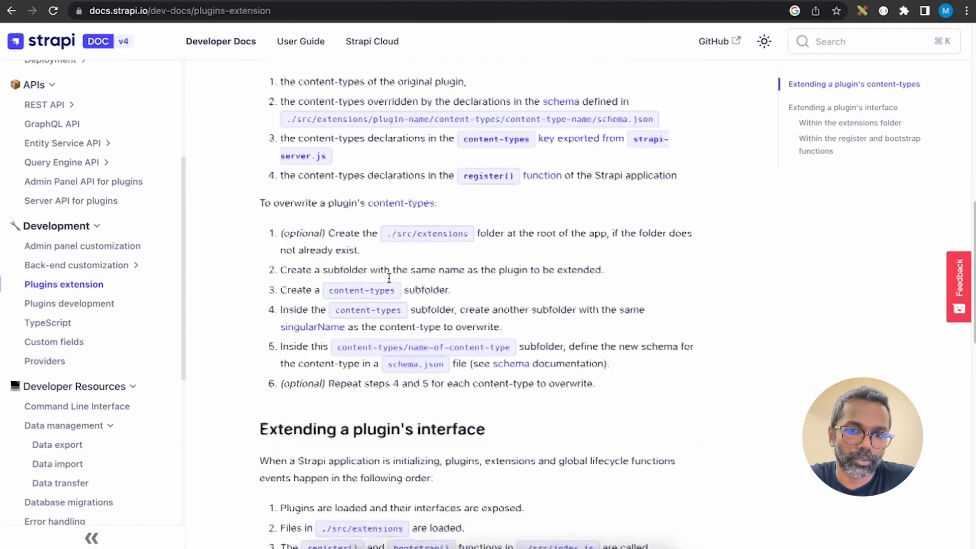
scroll(down, 3)
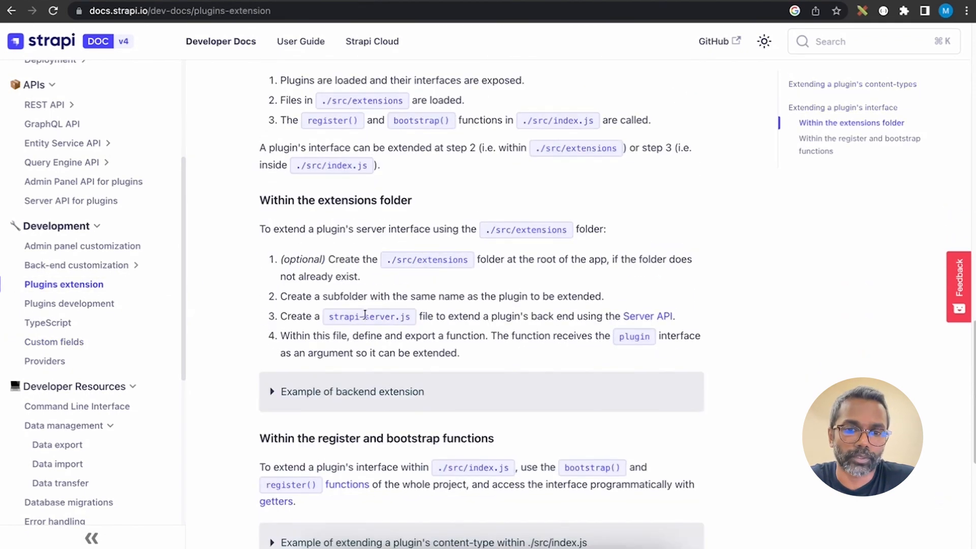
scroll(down, 3)
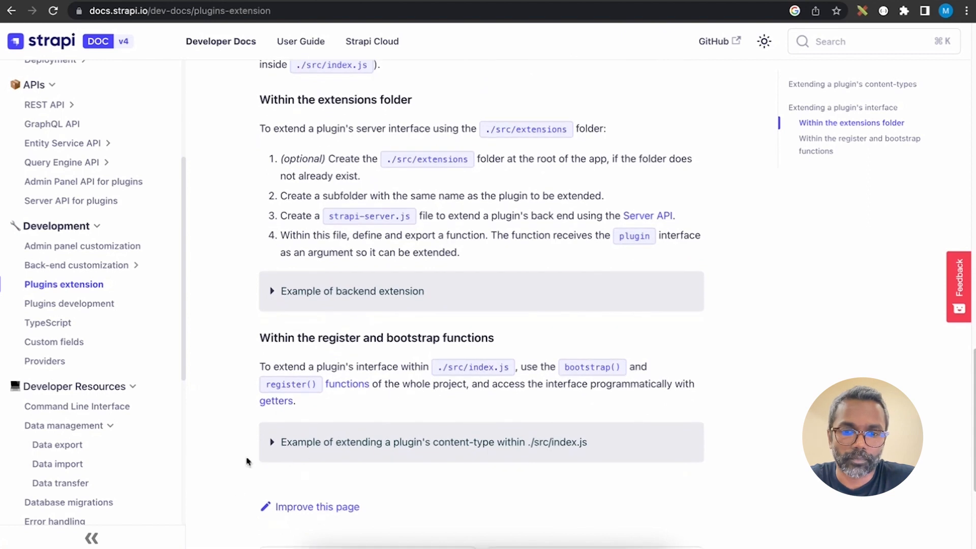
click(272, 443)
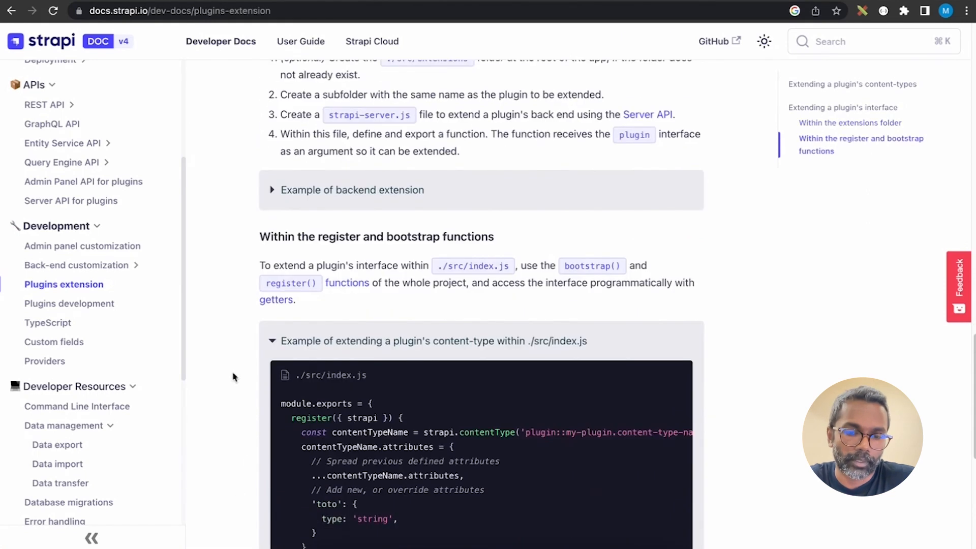
scroll(down, 3)
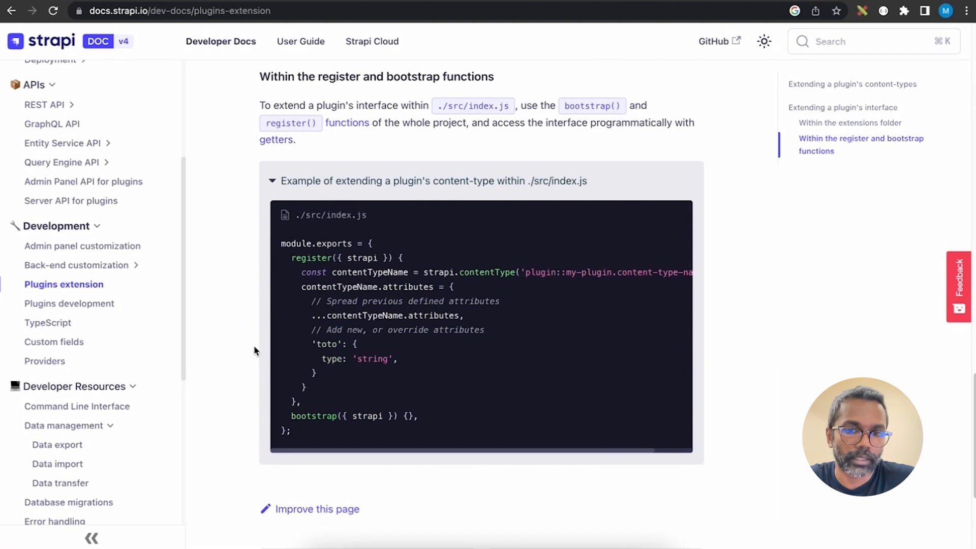
mouse_move(443, 368)
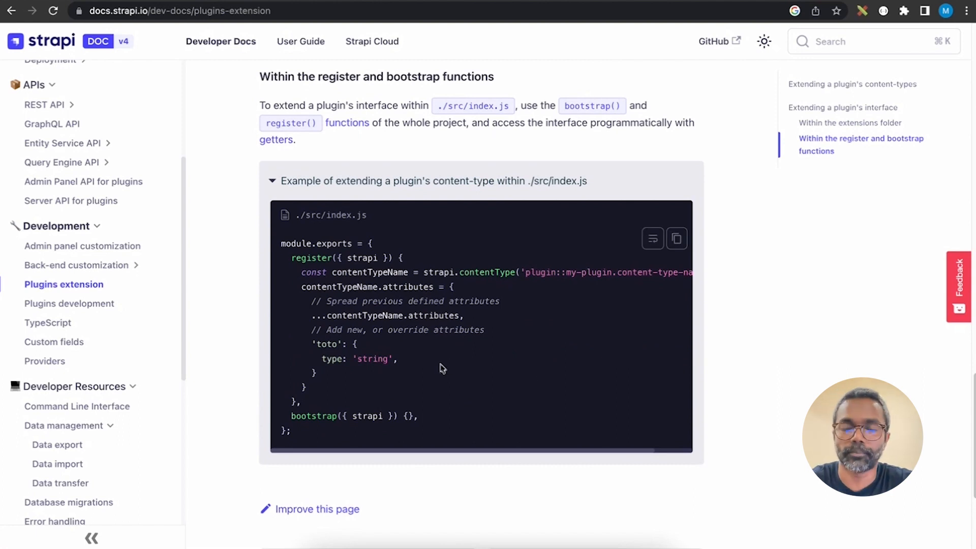
mouse_move(440, 350)
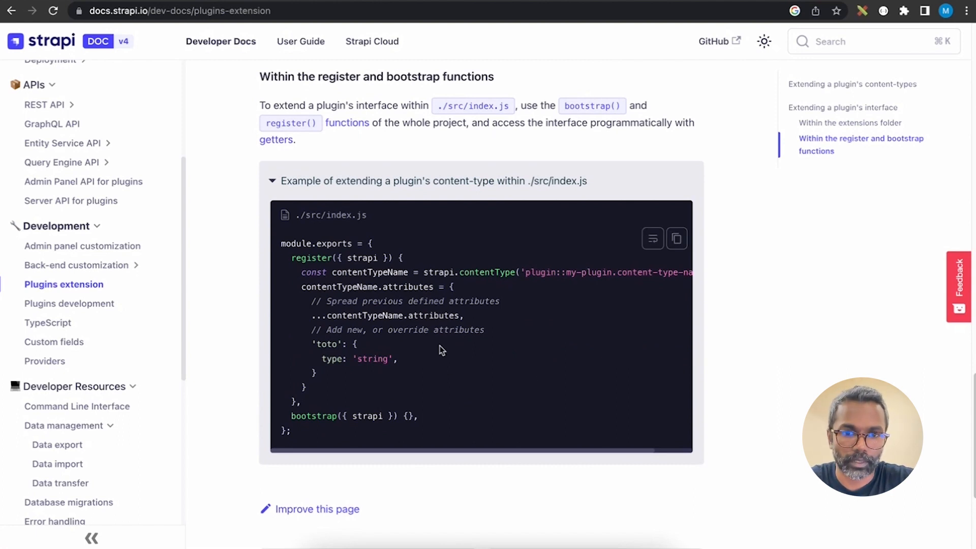
mouse_move(540, 409)
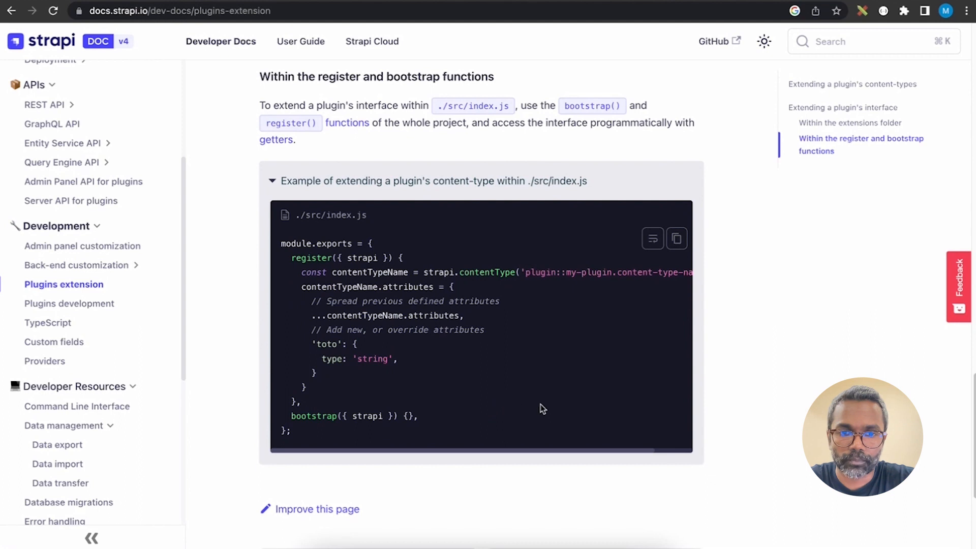
mouse_move(297, 106)
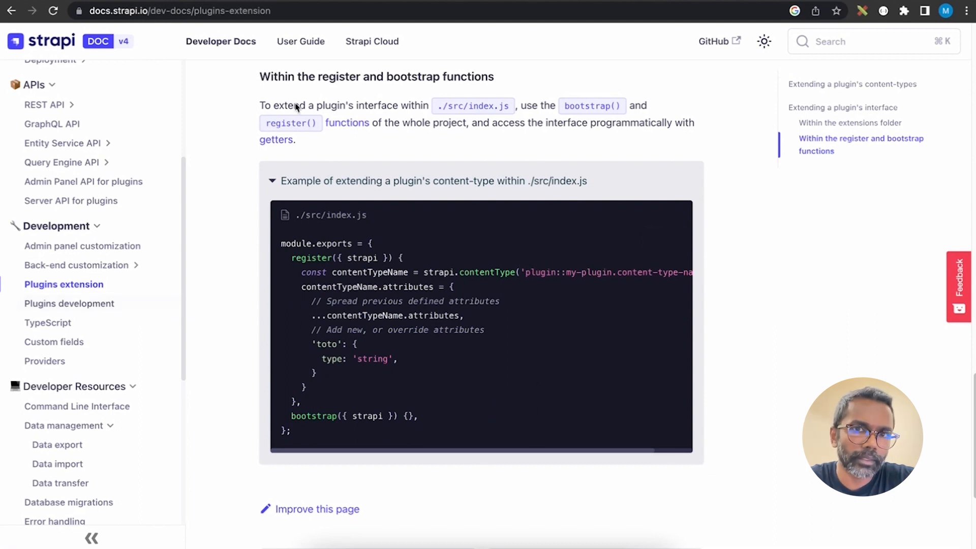
click(174, 10)
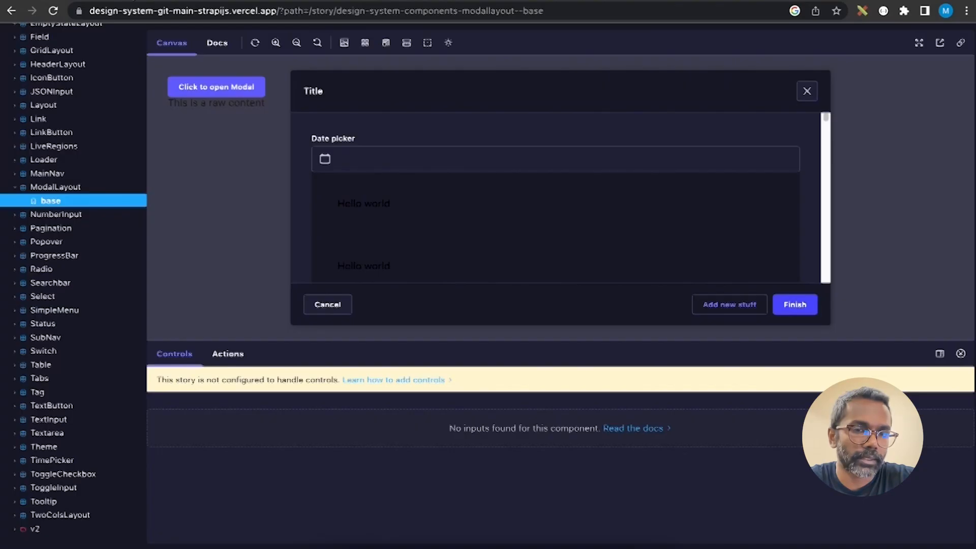
Step: Return to the Storybook home, land on the Combobox Basic Usage story and expand the Components group
scroll(up, 3)
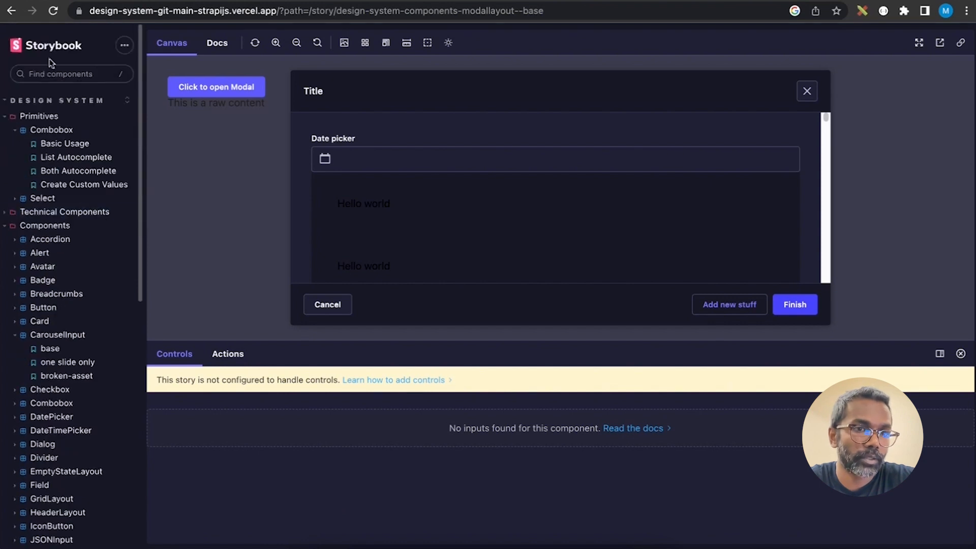
click(45, 45)
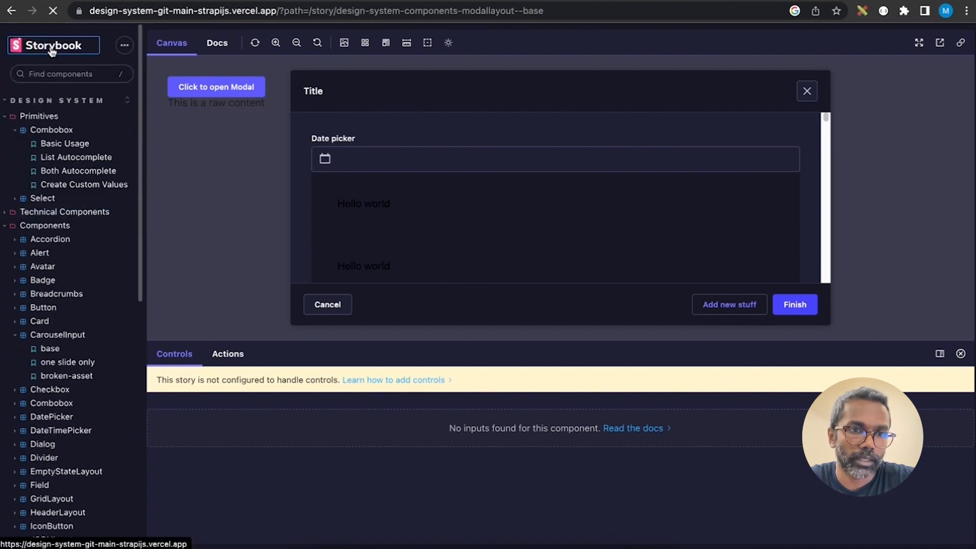
click(66, 144)
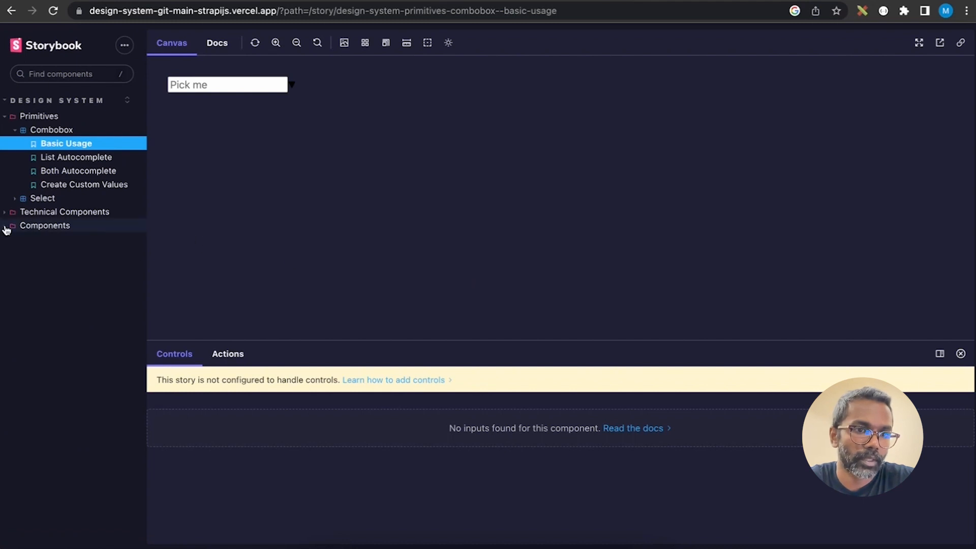
click(45, 226)
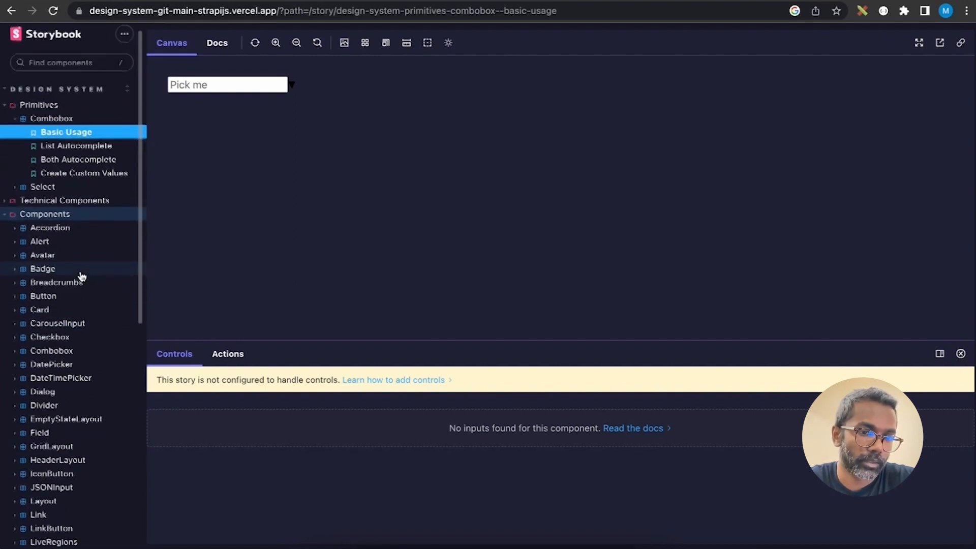
scroll(down, 3)
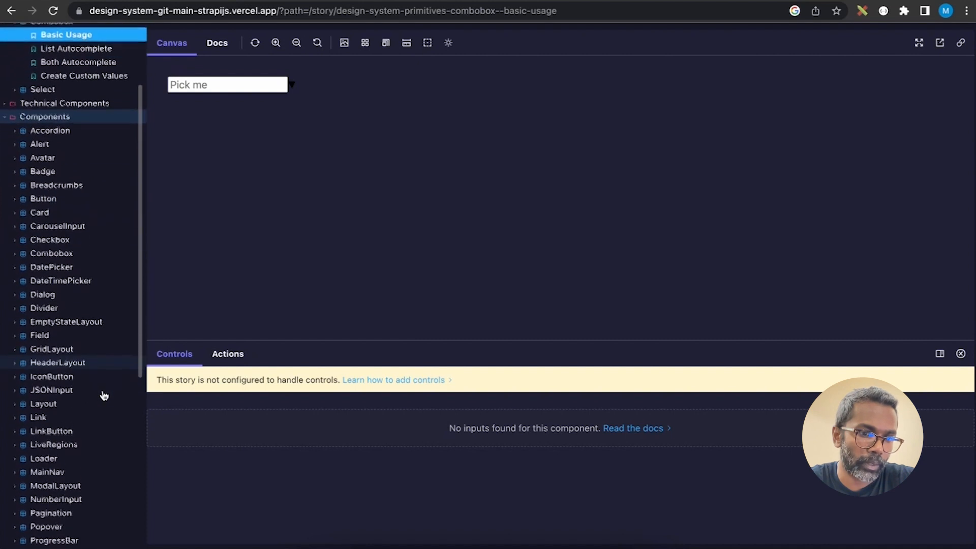
scroll(down, 3)
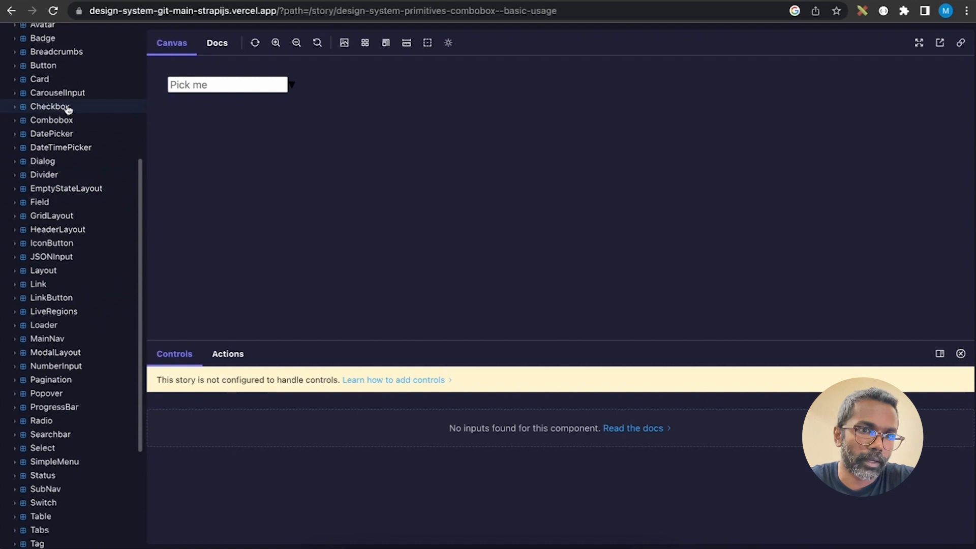
Step: Show the CarouselInput base story and step its carousel back from slide 2 to slide 1
click(57, 92)
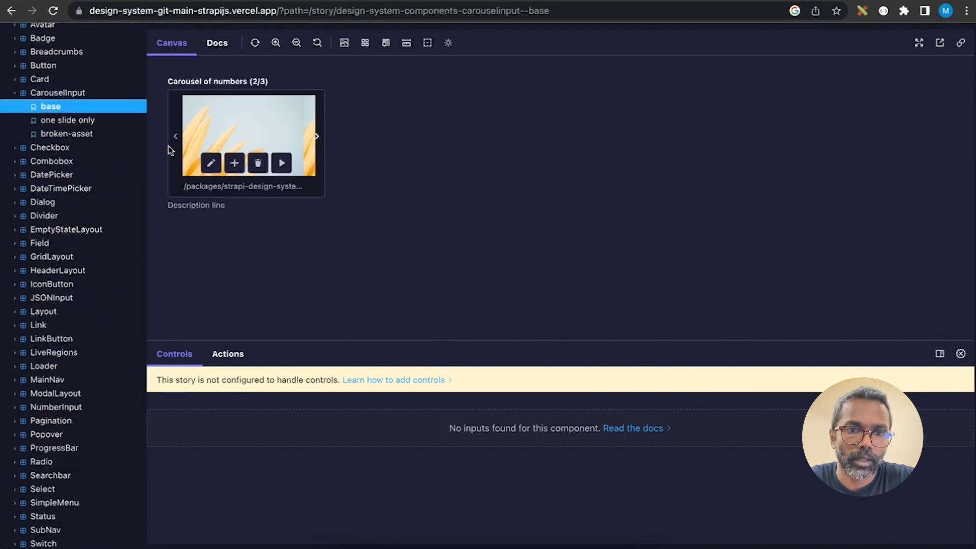
mouse_move(176, 137)
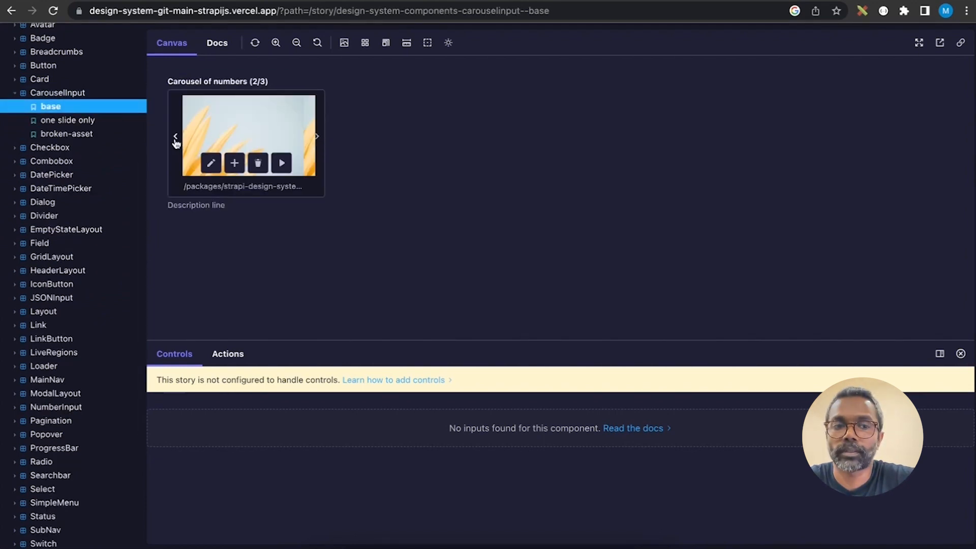
click(175, 137)
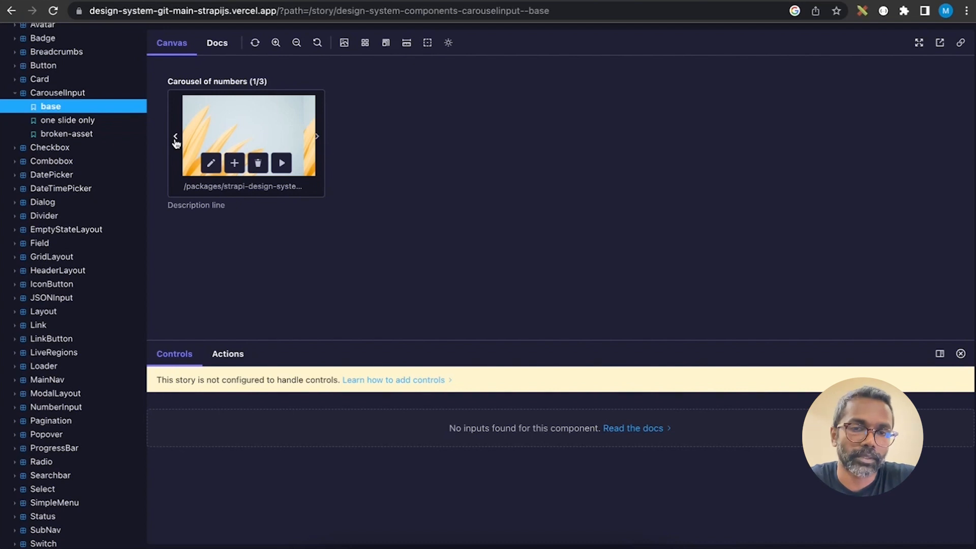
mouse_move(110, 287)
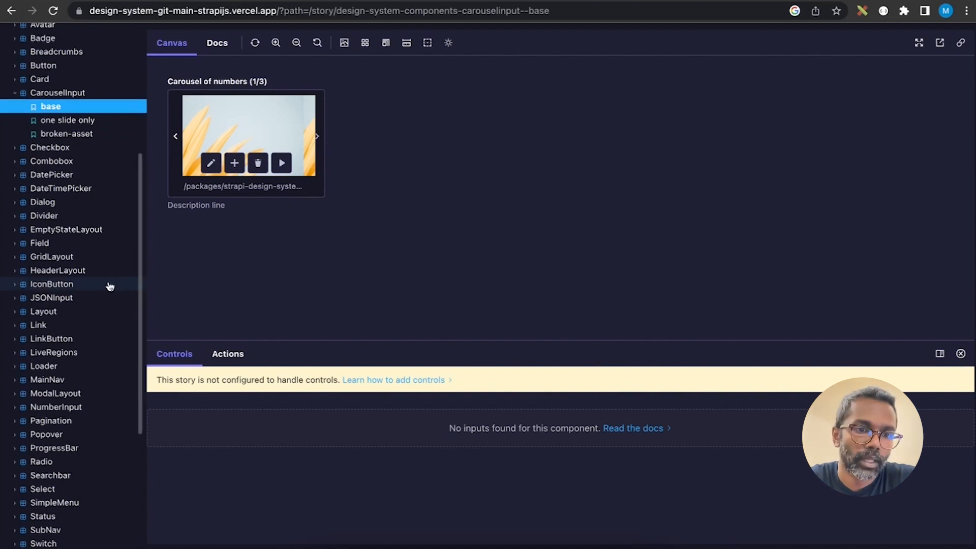
scroll(down, 3)
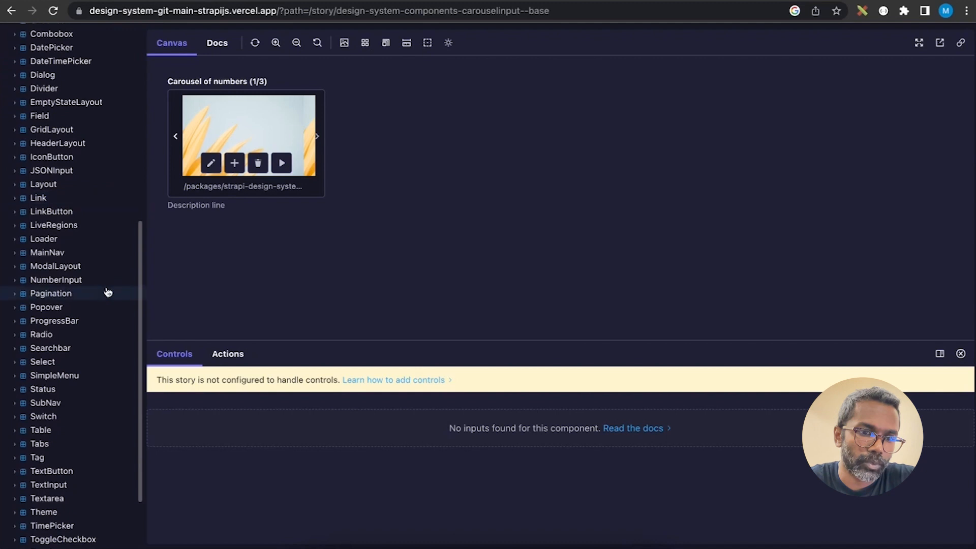
mouse_move(102, 257)
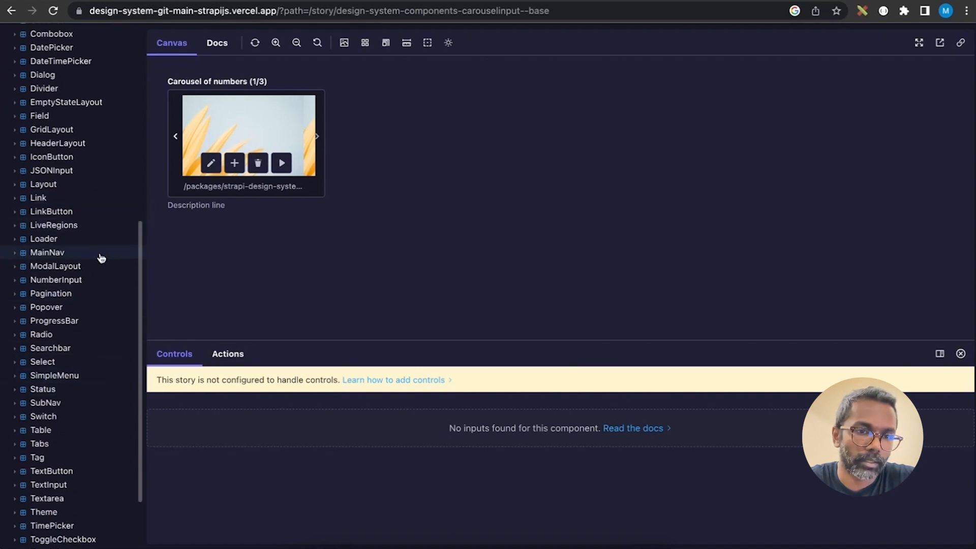
mouse_move(85, 377)
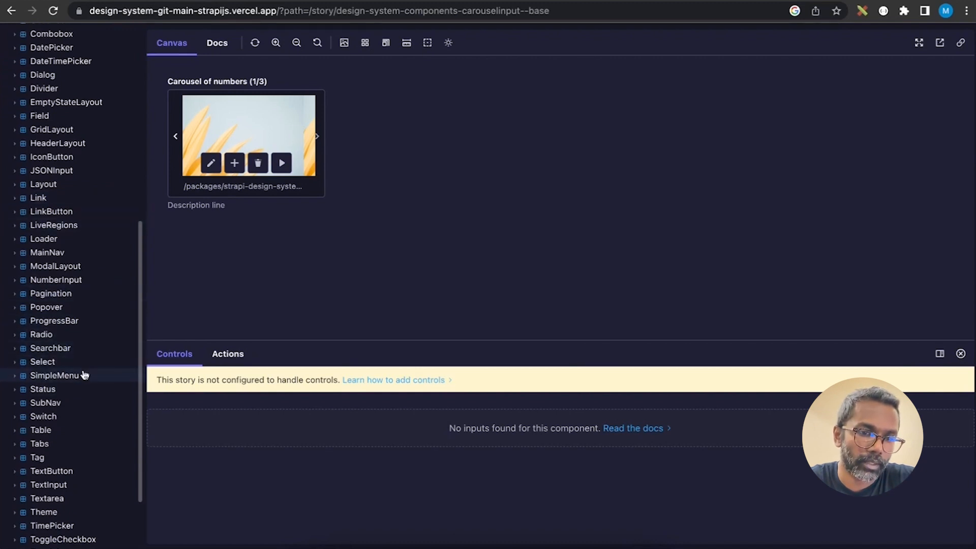
mouse_move(55, 265)
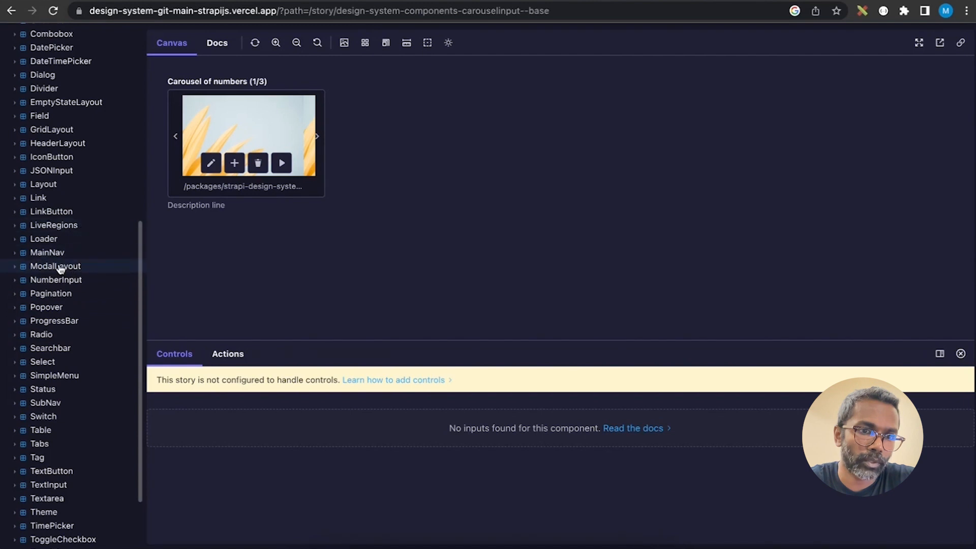
Step: Show the ModalLayout base story and dismiss its example modal with Finish
click(55, 266)
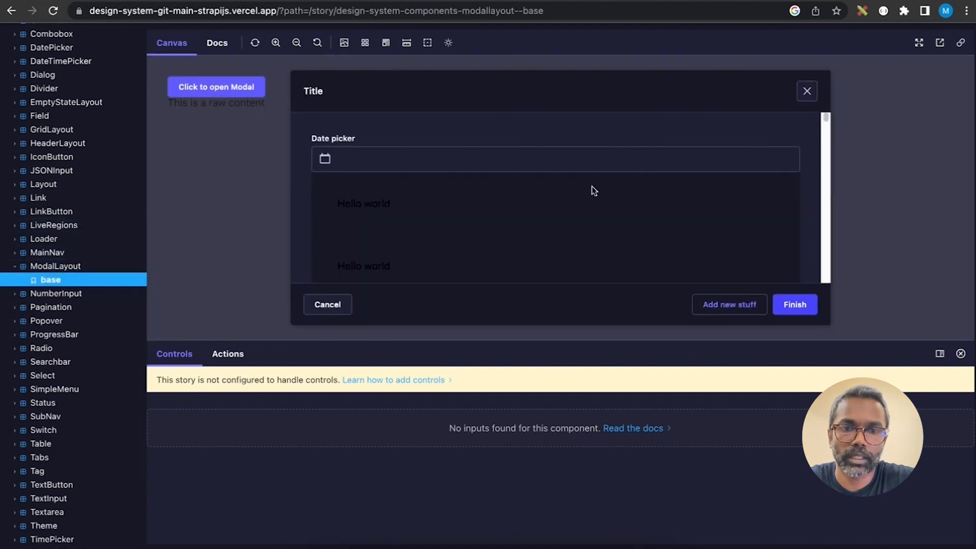
mouse_move(716, 238)
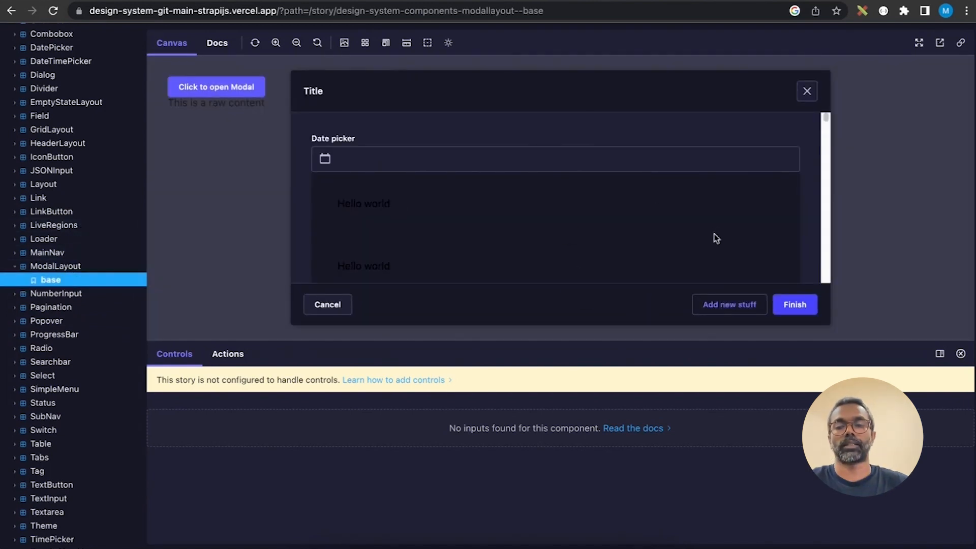
mouse_move(795, 305)
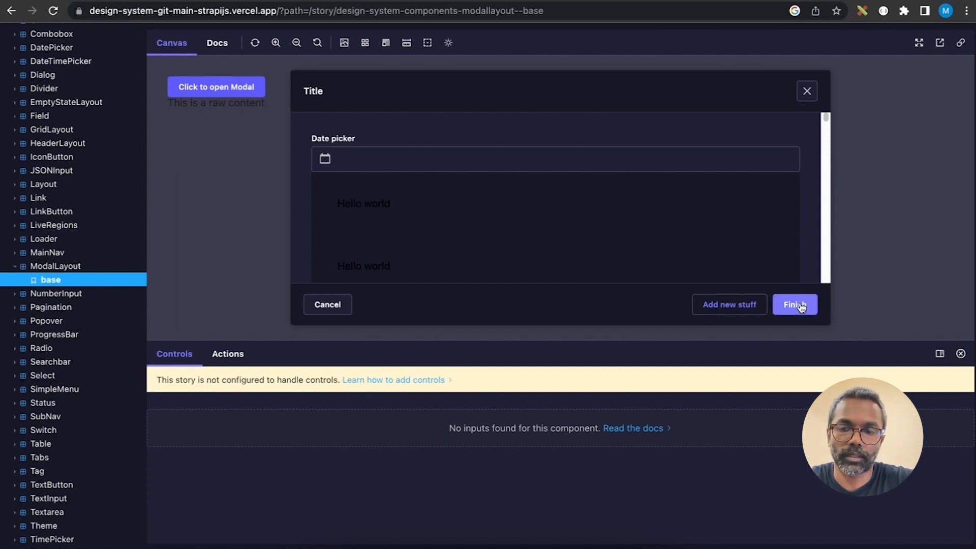
click(795, 304)
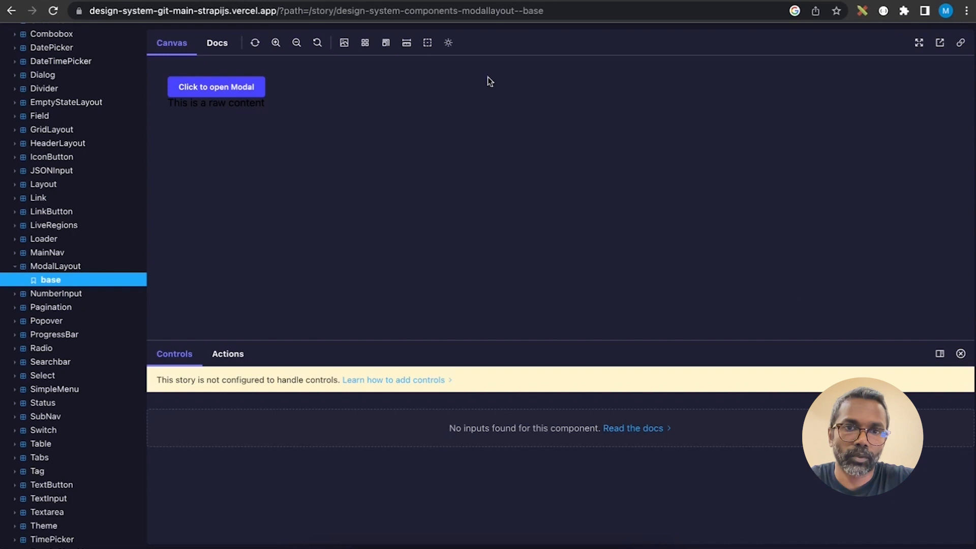